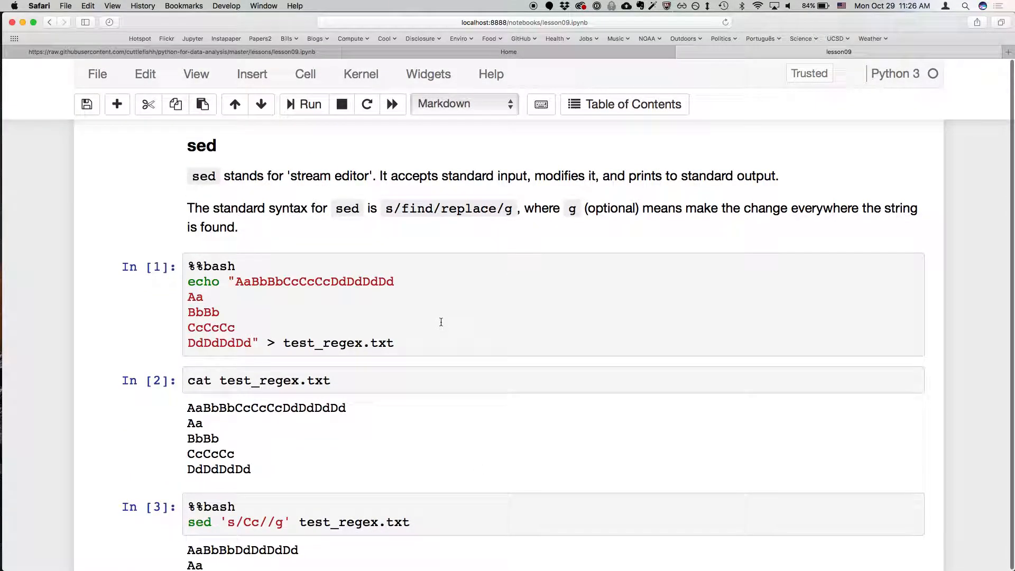
mouse_move(400, 212)
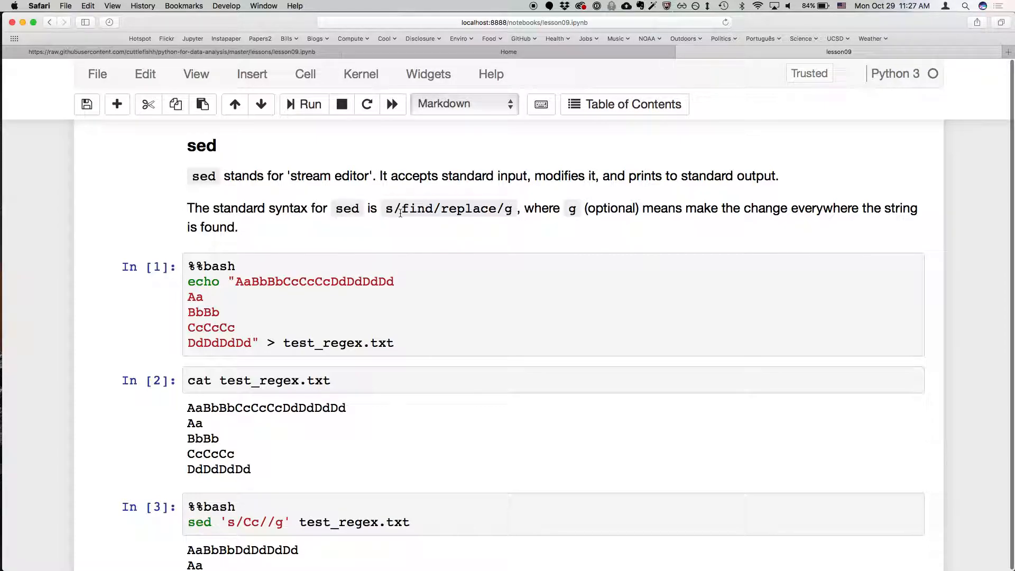
mouse_move(418, 229)
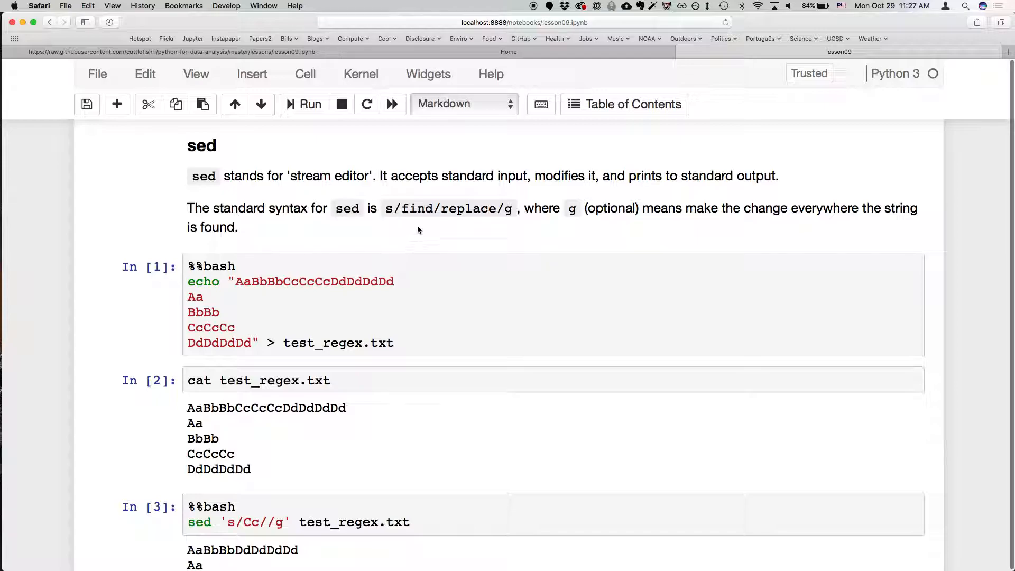
Step: Review the opening code cells, including the cat test_regex.txt cell, at the top of the notebook
click(403, 289)
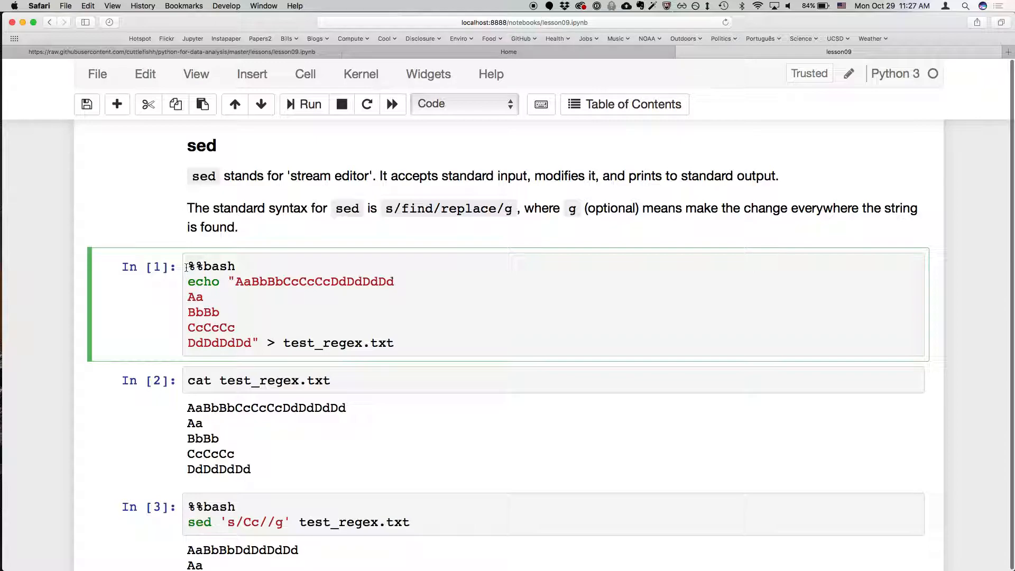
click(238, 266)
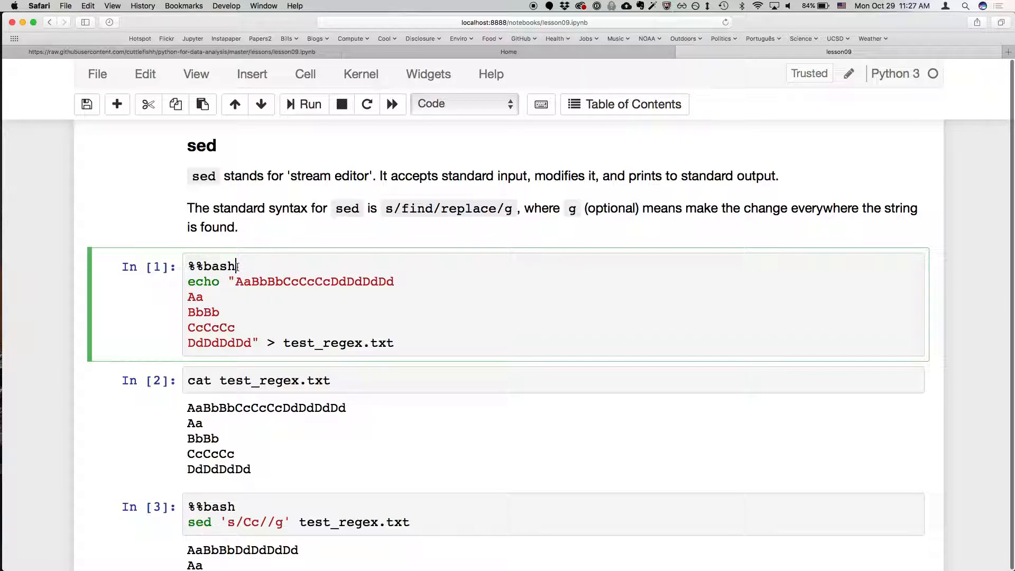
click(252, 342)
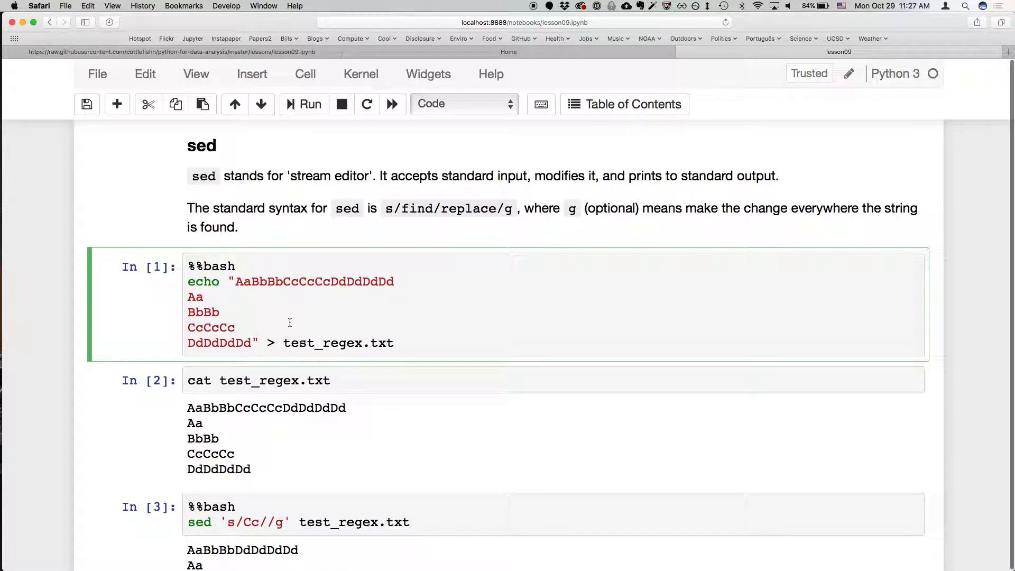
mouse_move(253, 284)
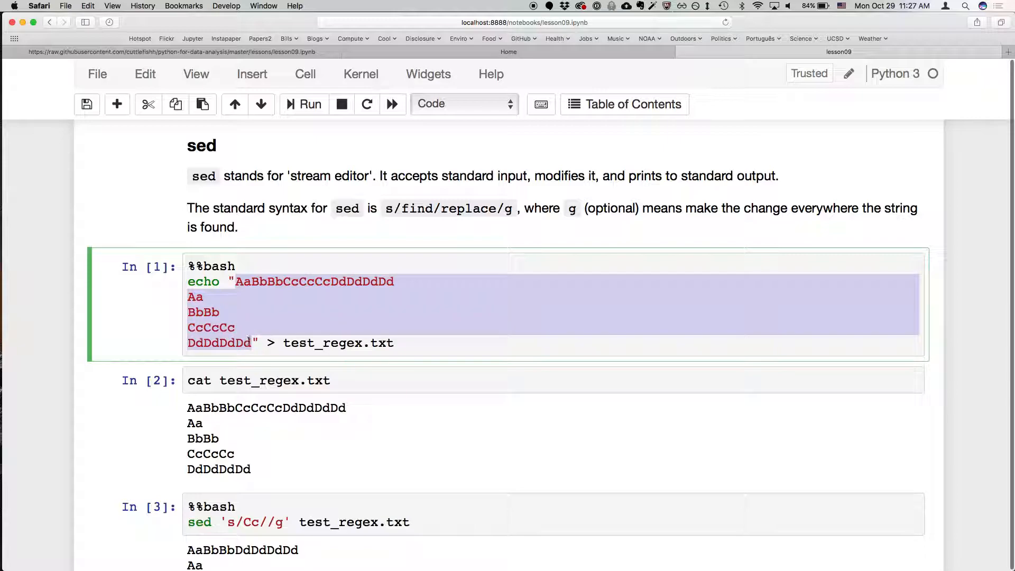
click(356, 342)
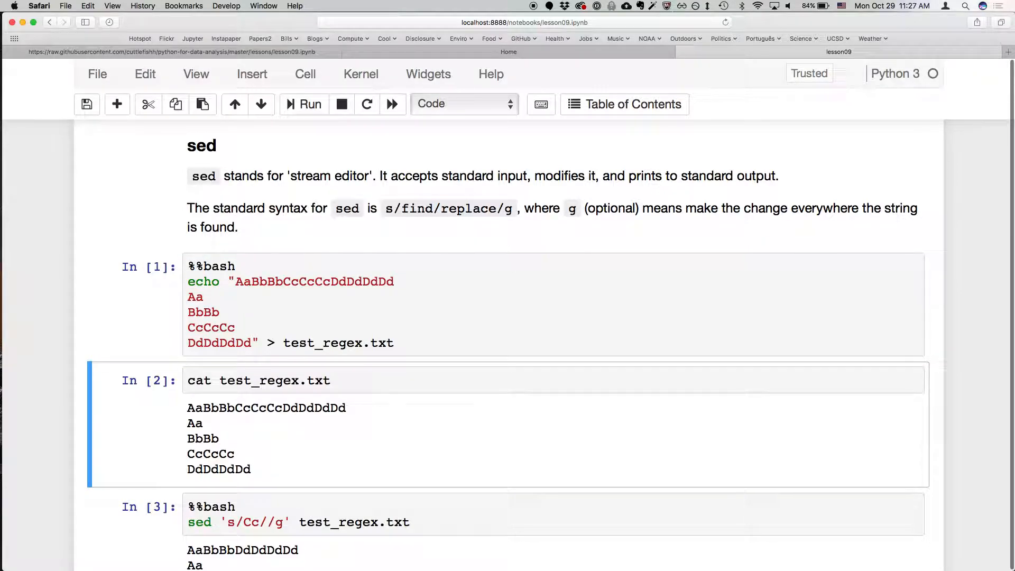
scroll(down, 3)
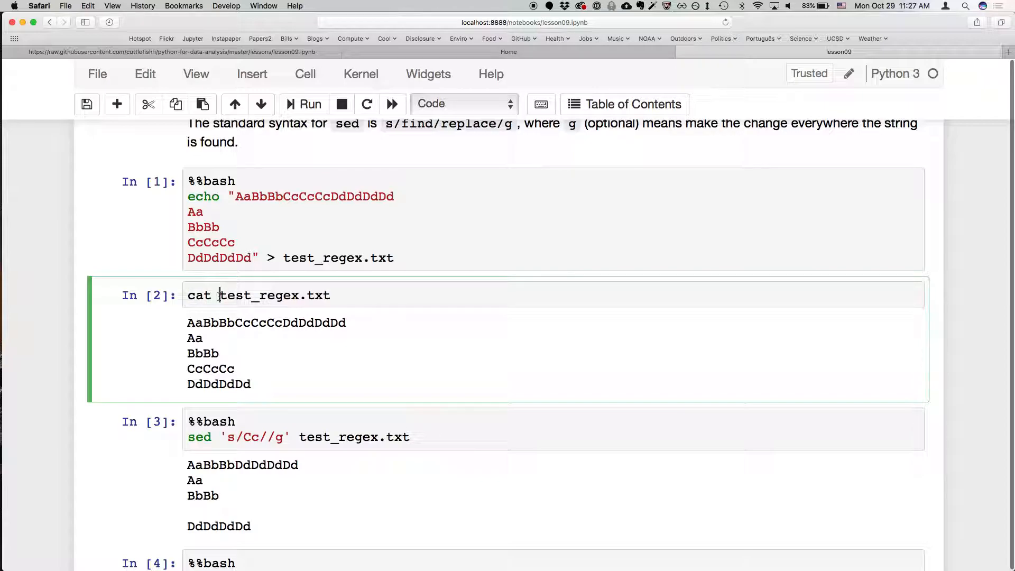
click(453, 428)
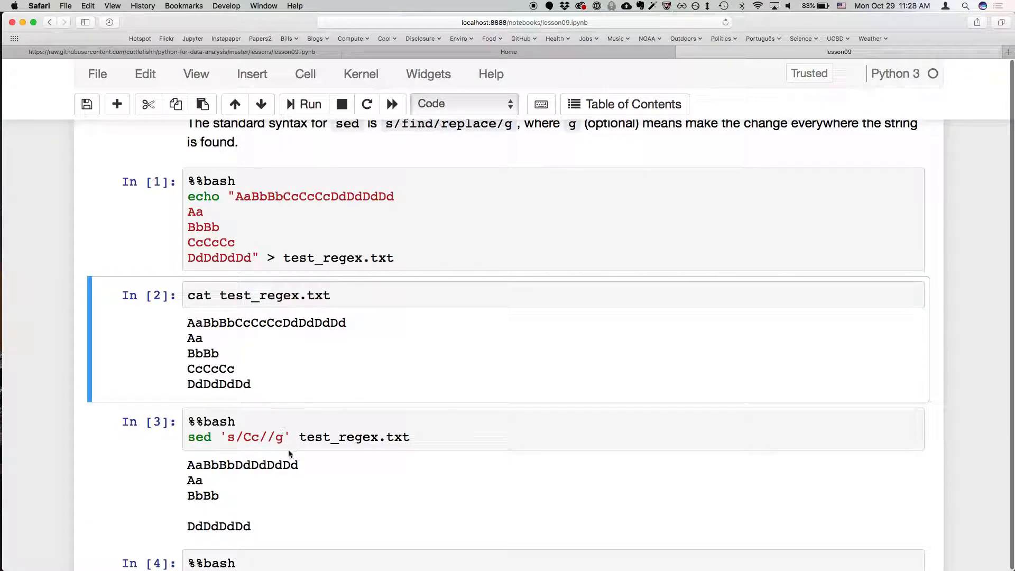
mouse_move(314, 374)
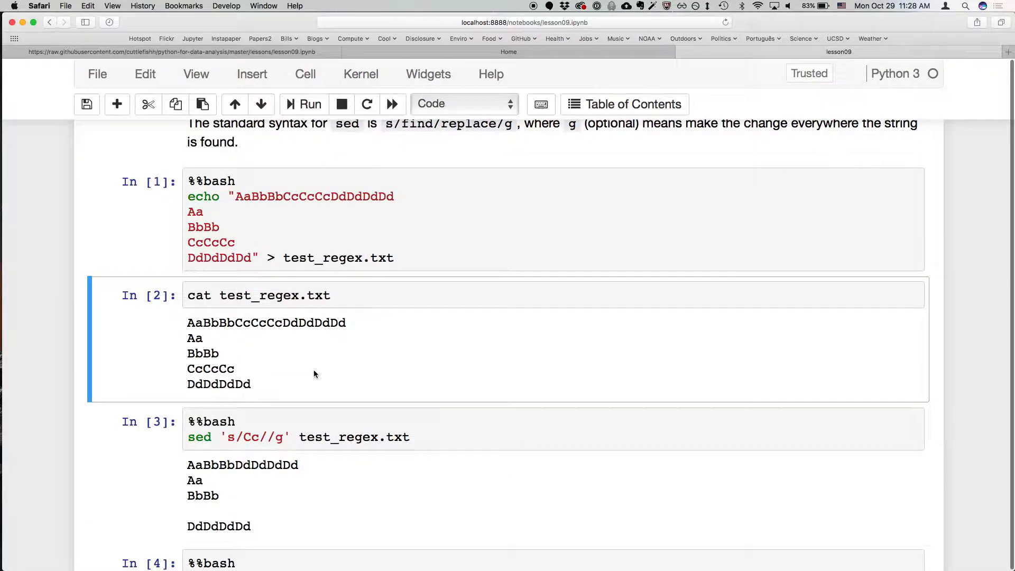
Step: Revisit the sed cells with unescaped and escaped parentheses further down the notebook
scroll(down, 3)
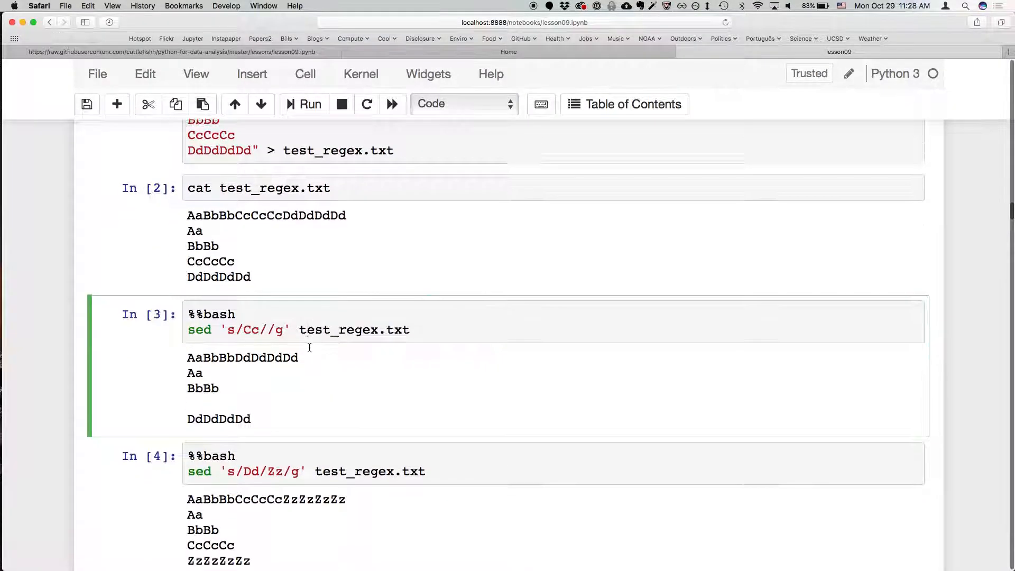
scroll(up, 3)
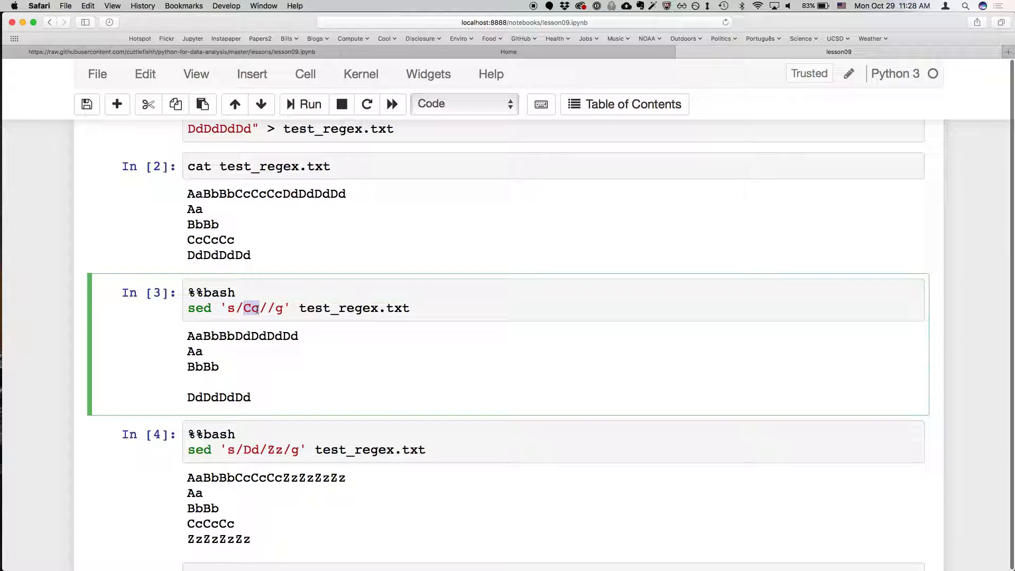
text(i)
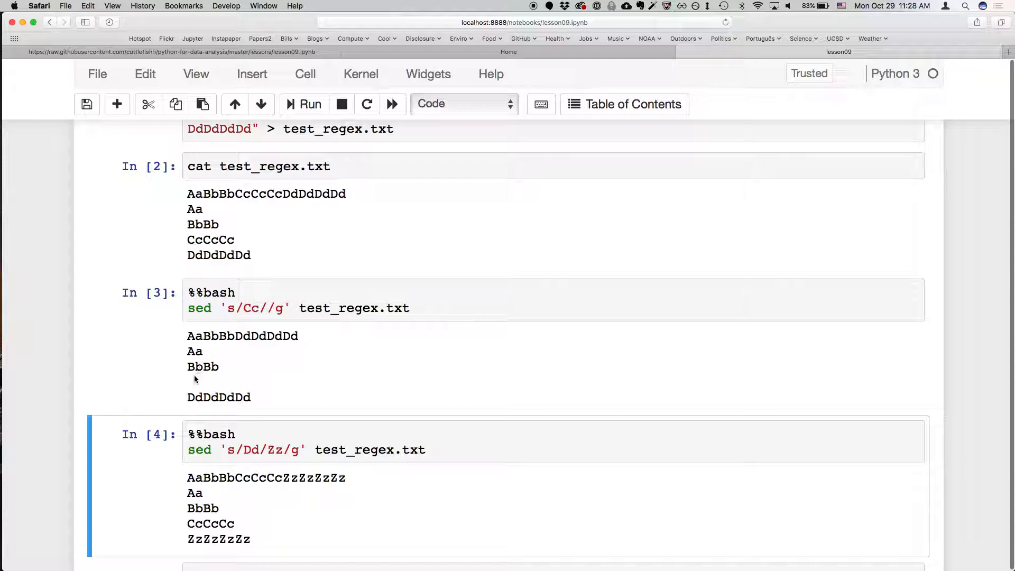
mouse_move(239, 387)
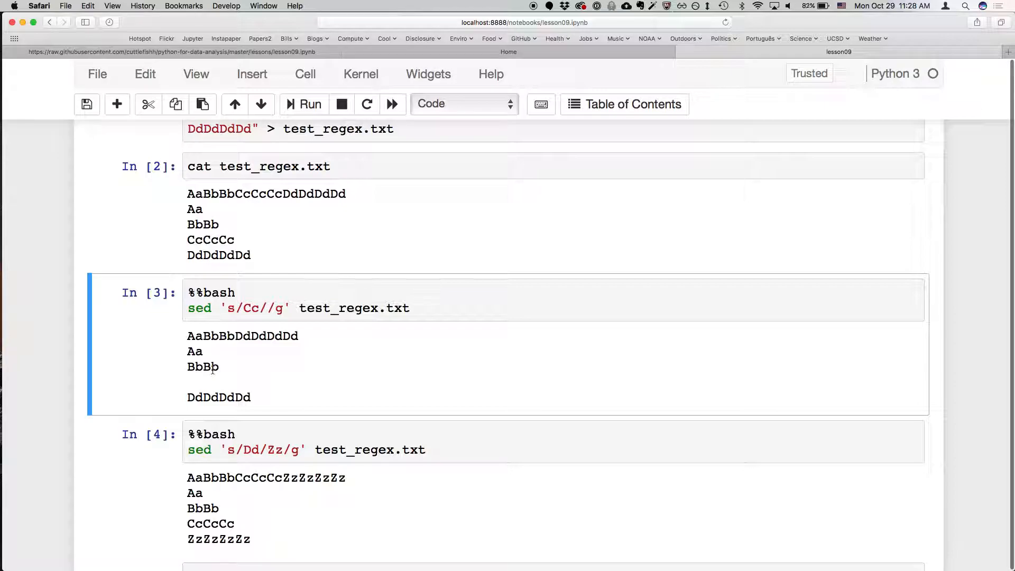
scroll(down, 3)
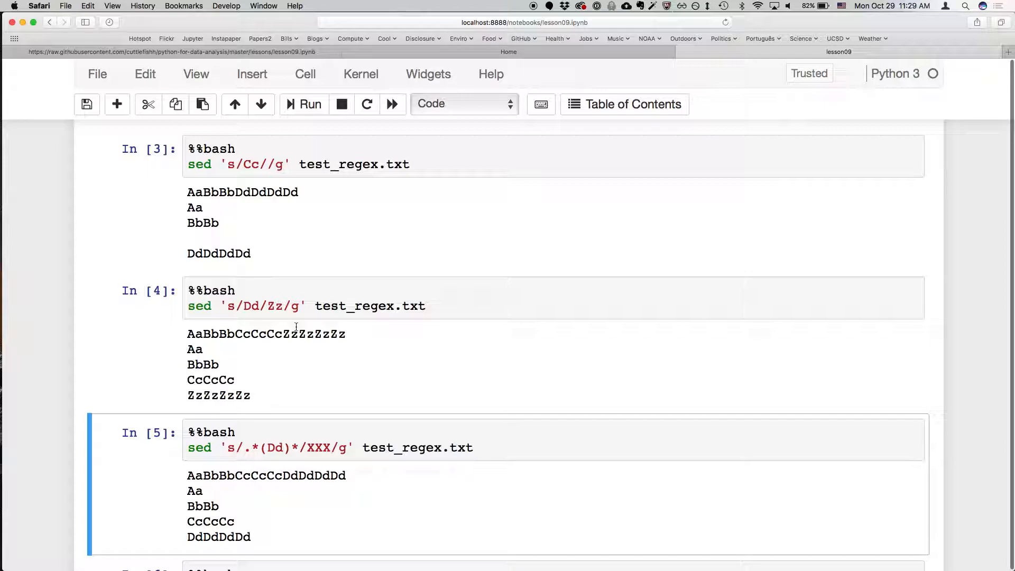
scroll(up, 3)
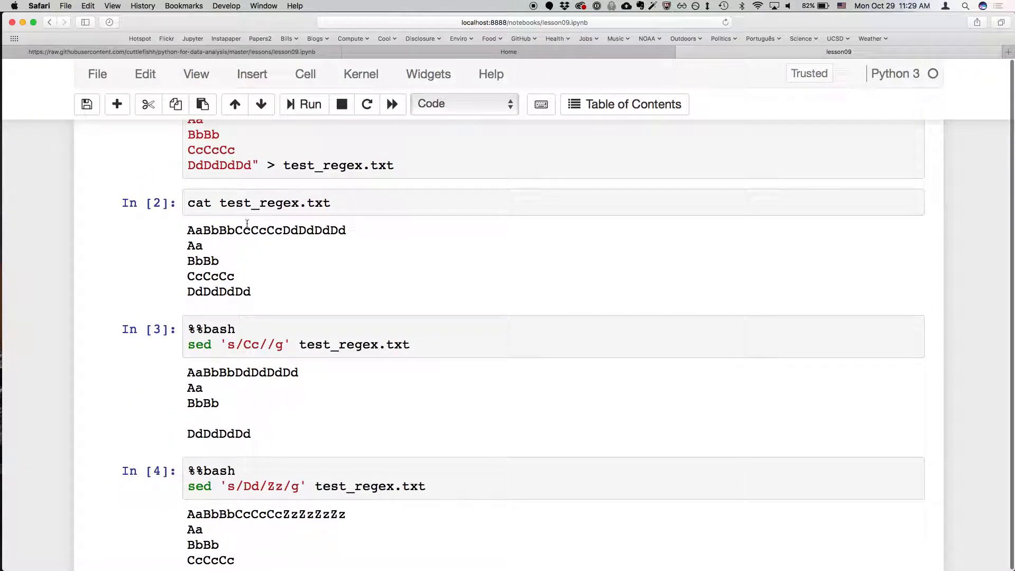
scroll(down, 3)
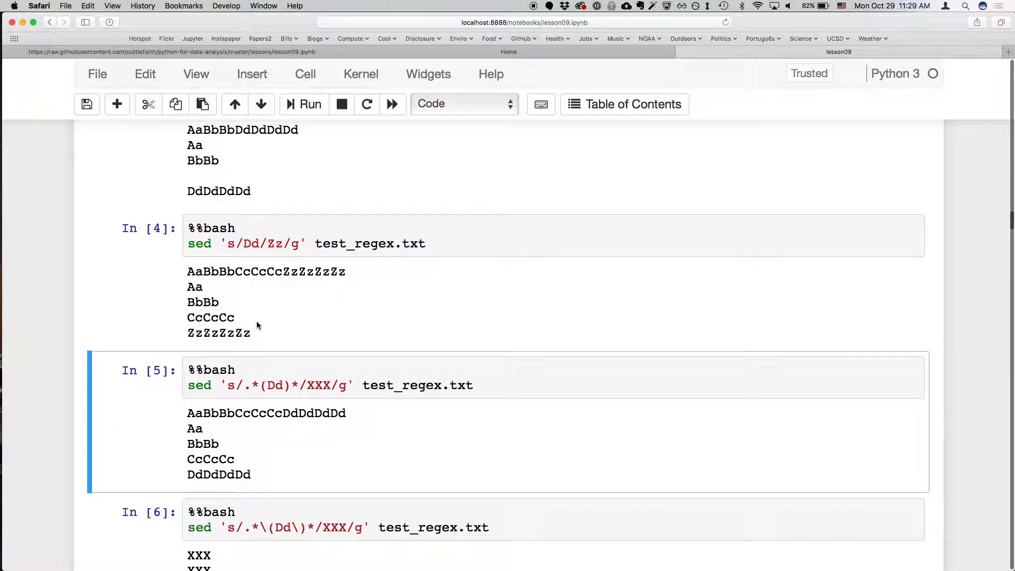
scroll(down, 3)
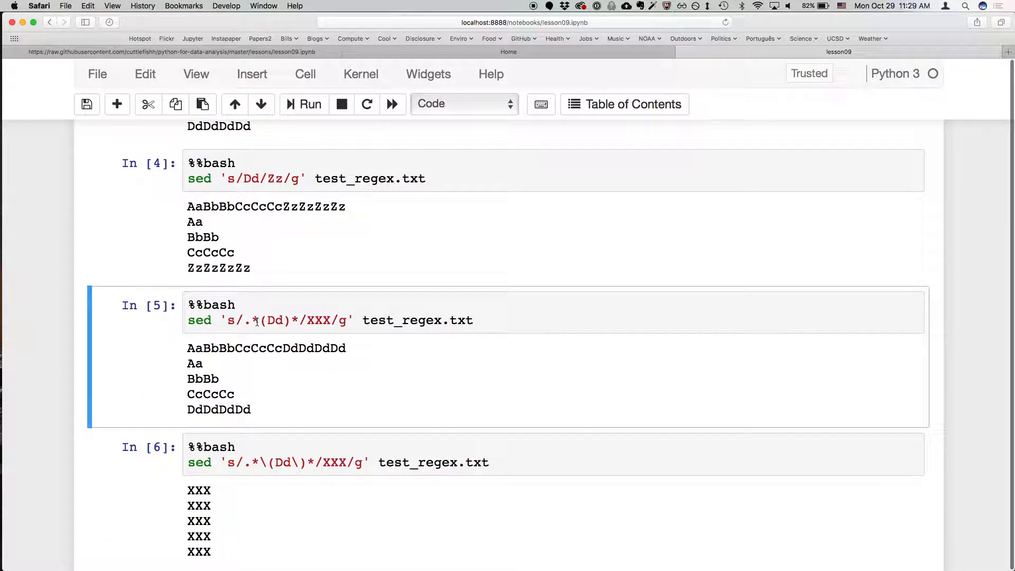
click(264, 320)
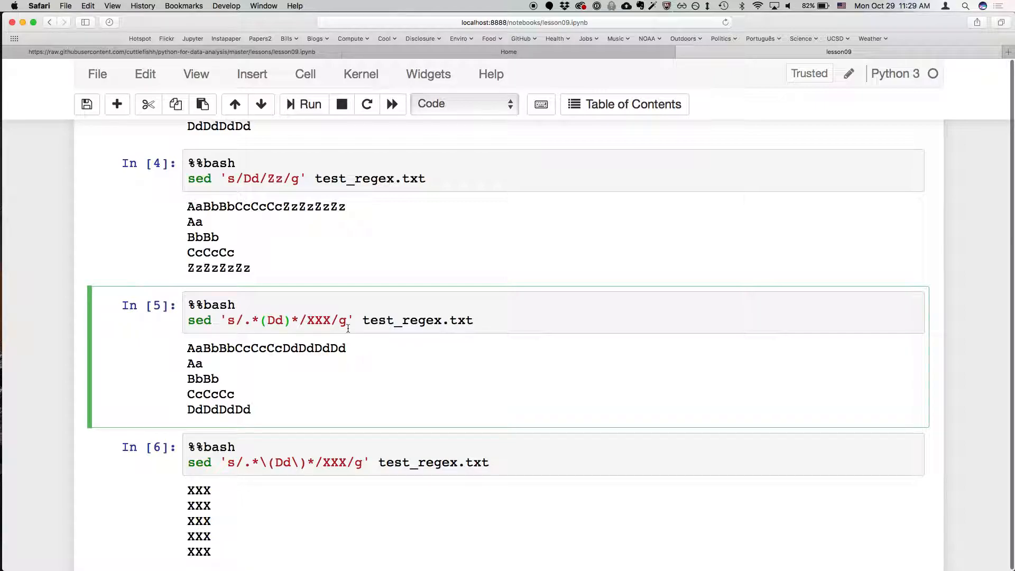
click(453, 462)
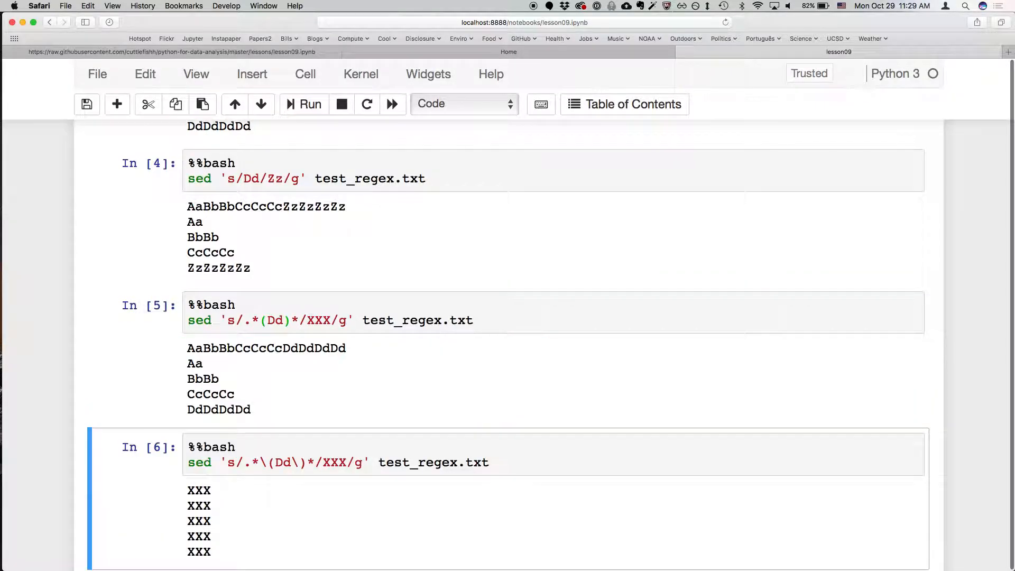
mouse_move(350, 298)
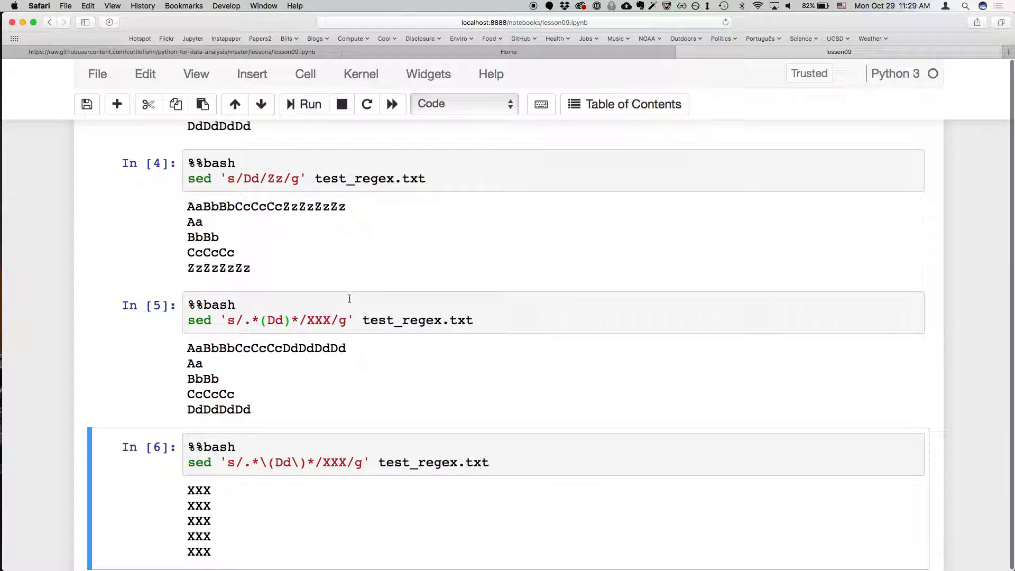
mouse_move(426, 419)
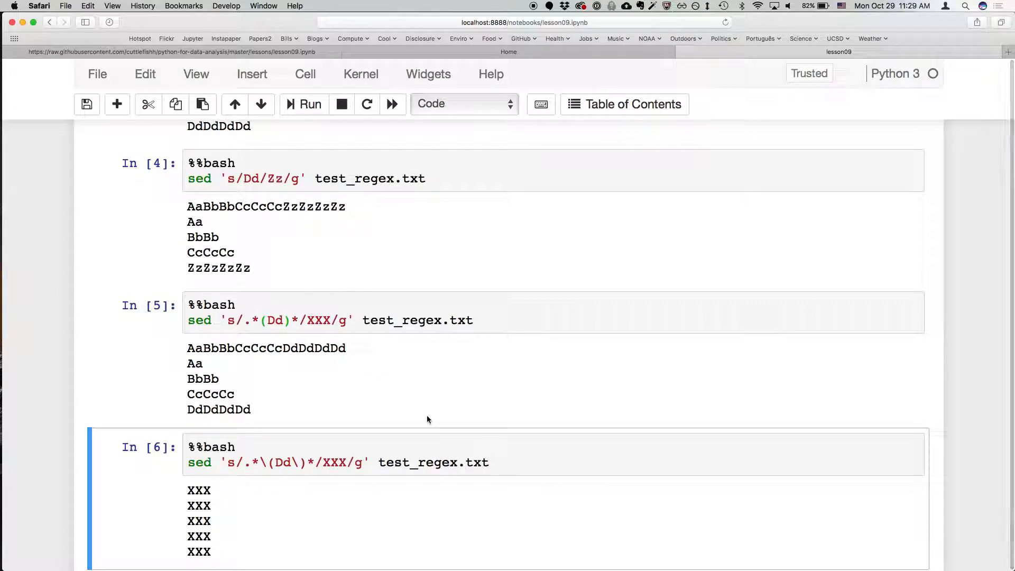
Step: Read the sed -E note, inspect the (Dd)* command and select the (Dd)+ cell to rerun
scroll(down, 3)
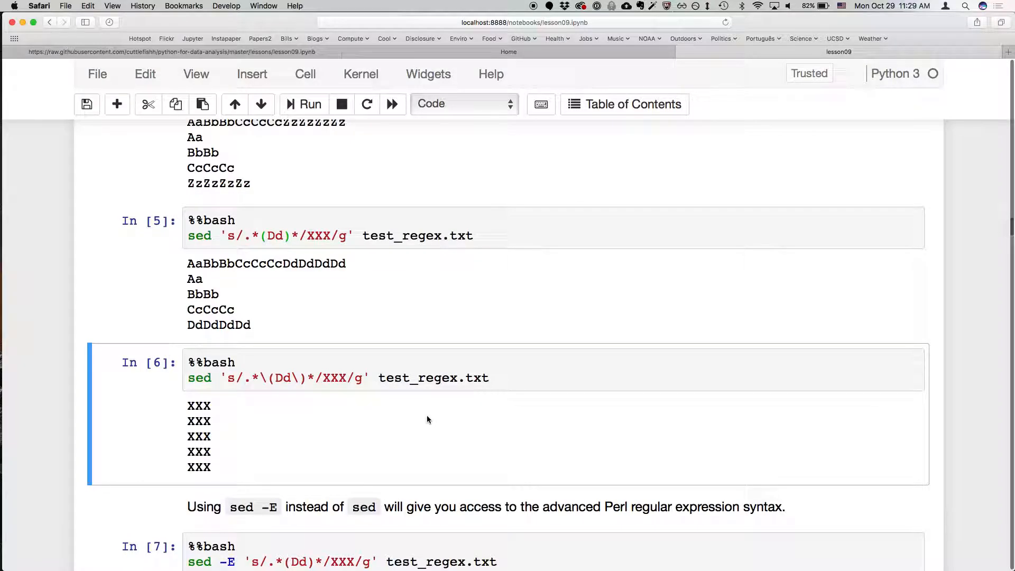
mouse_move(364, 322)
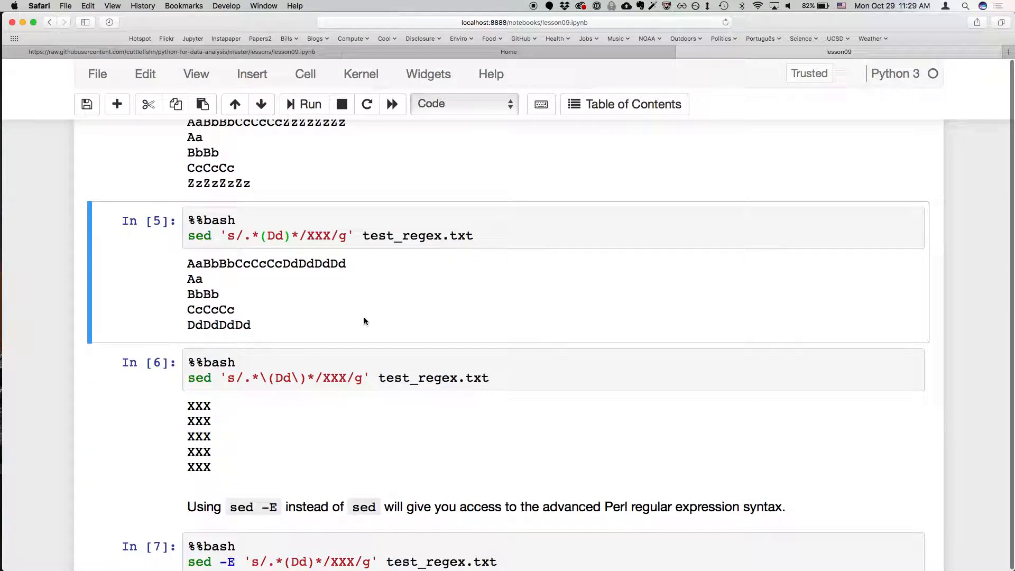
click(336, 378)
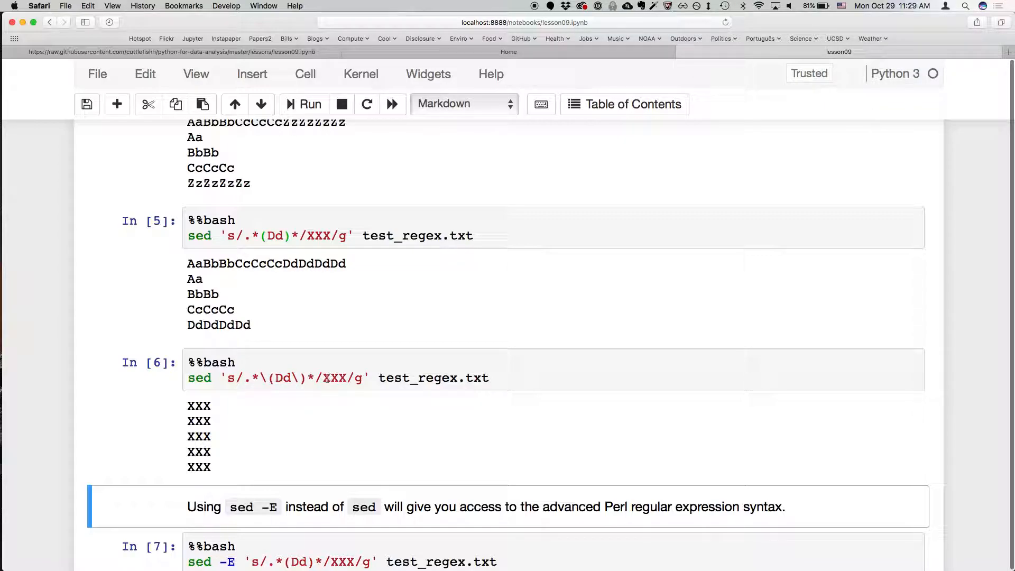
scroll(down, 3)
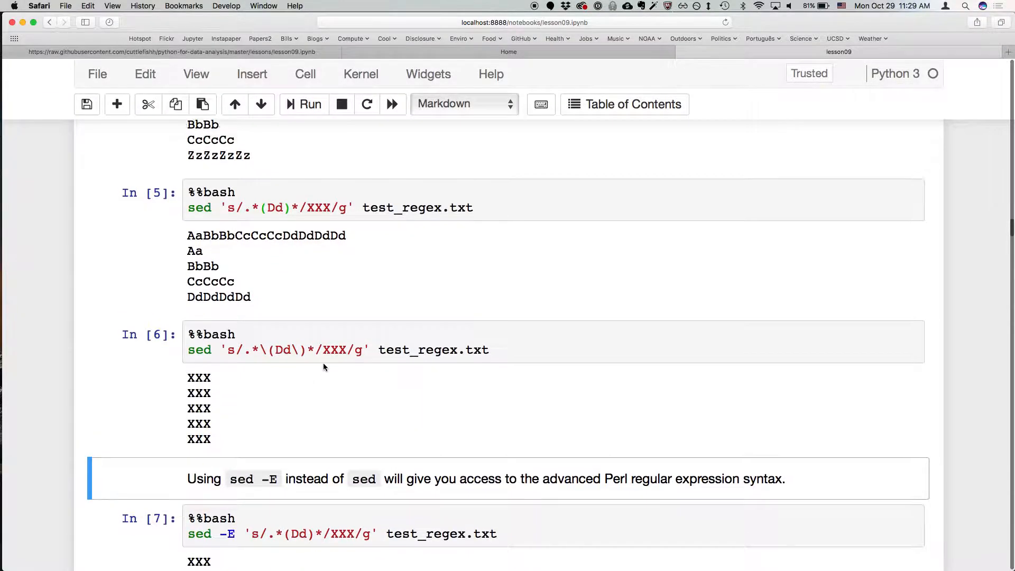
scroll(down, 3)
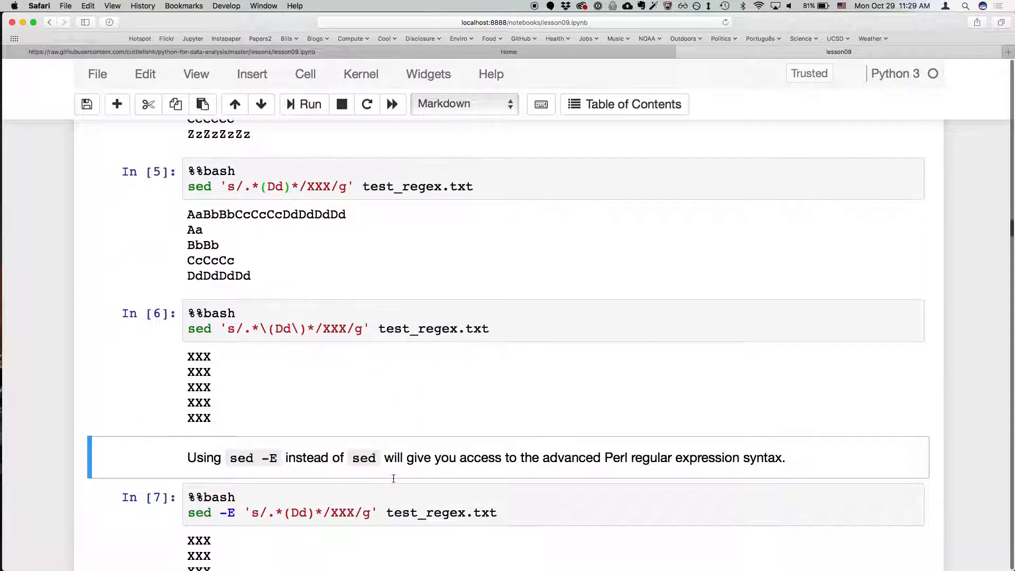
scroll(down, 3)
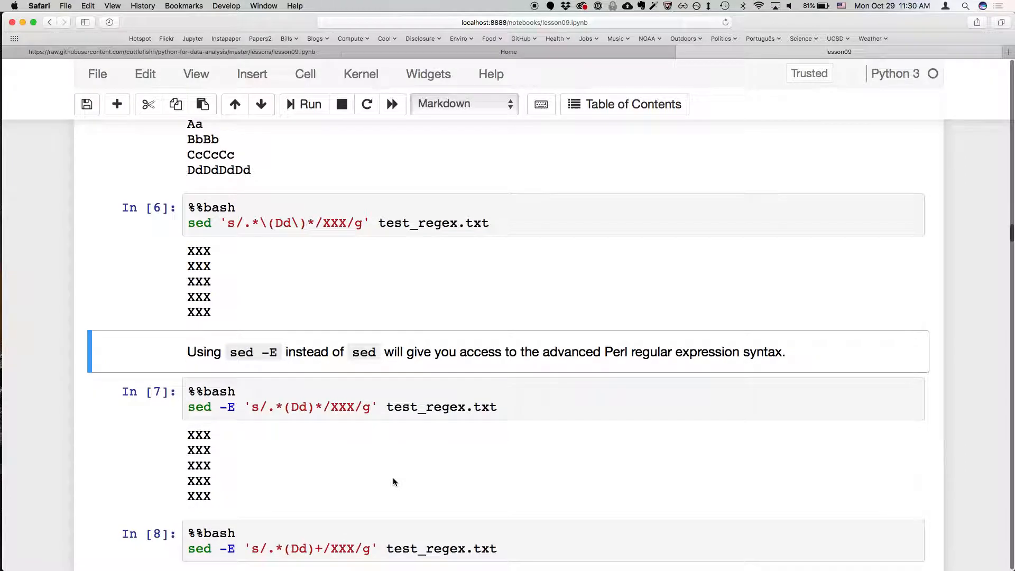
scroll(down, 3)
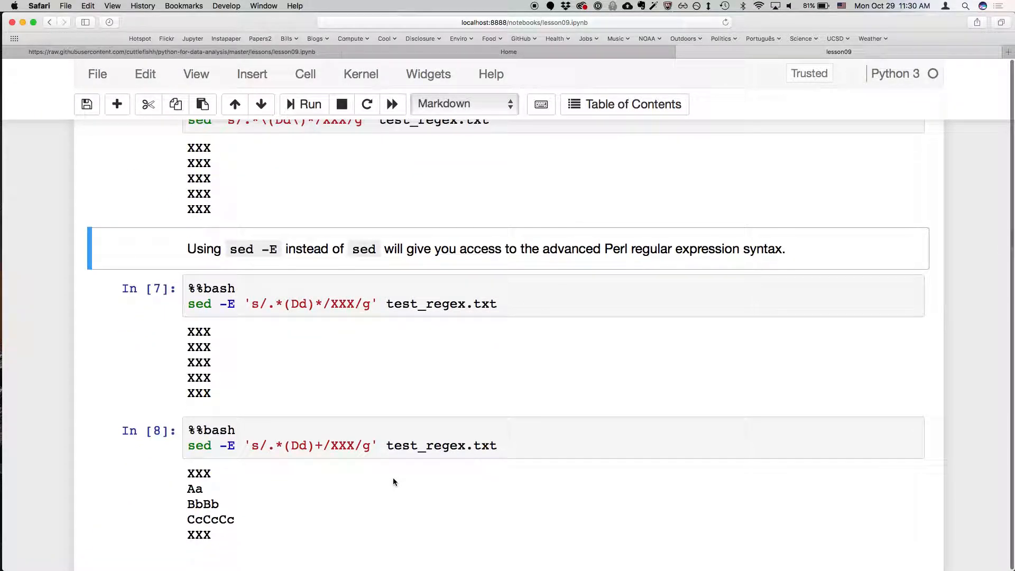
scroll(down, 3)
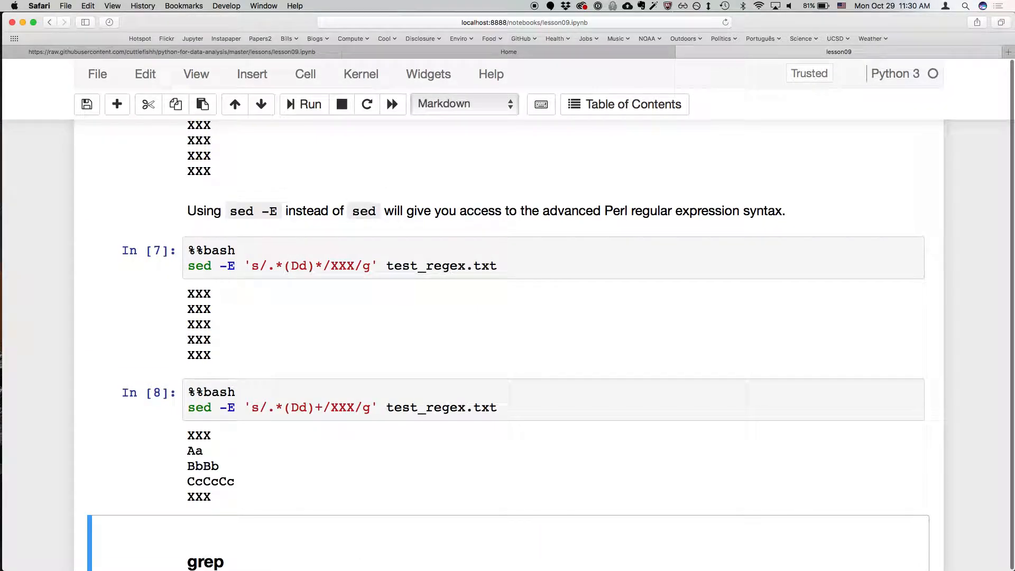
scroll(down, 3)
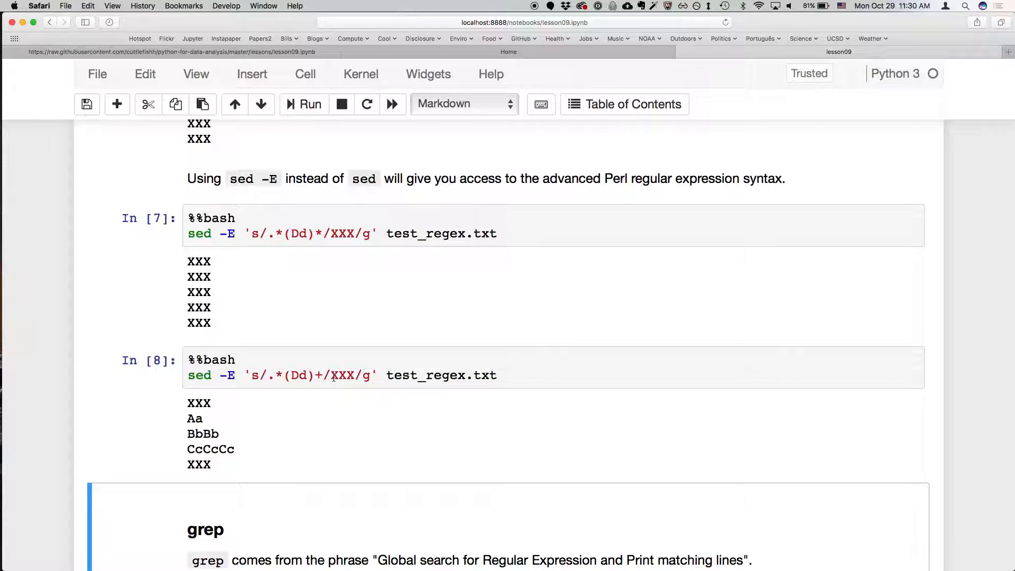
mouse_move(299, 279)
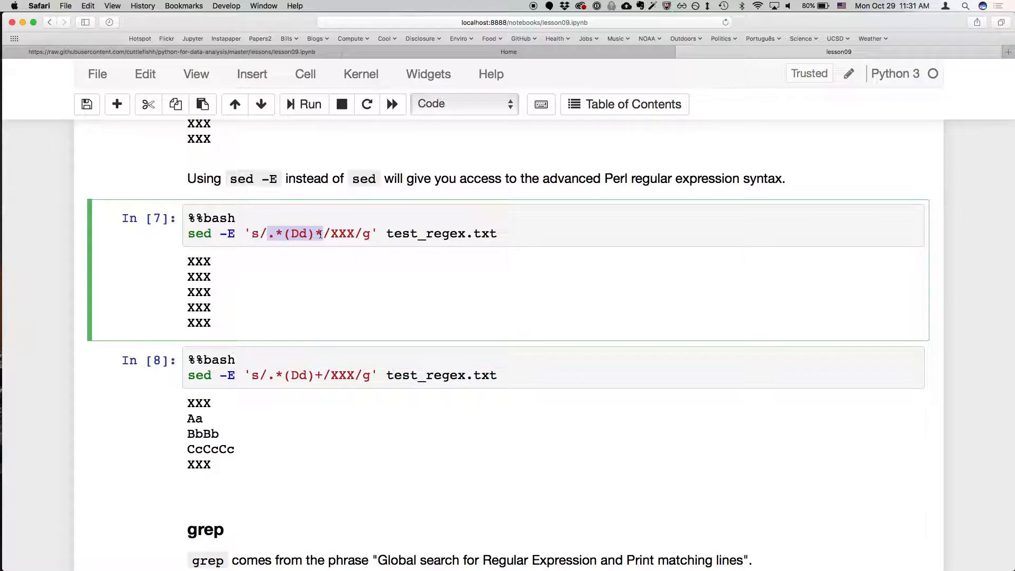
click(298, 374)
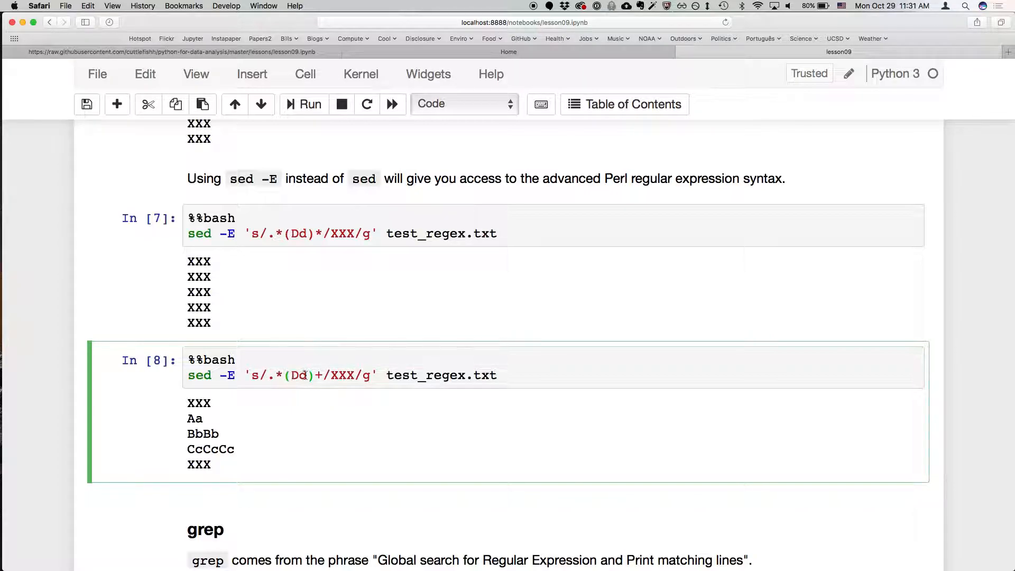
click(292, 375)
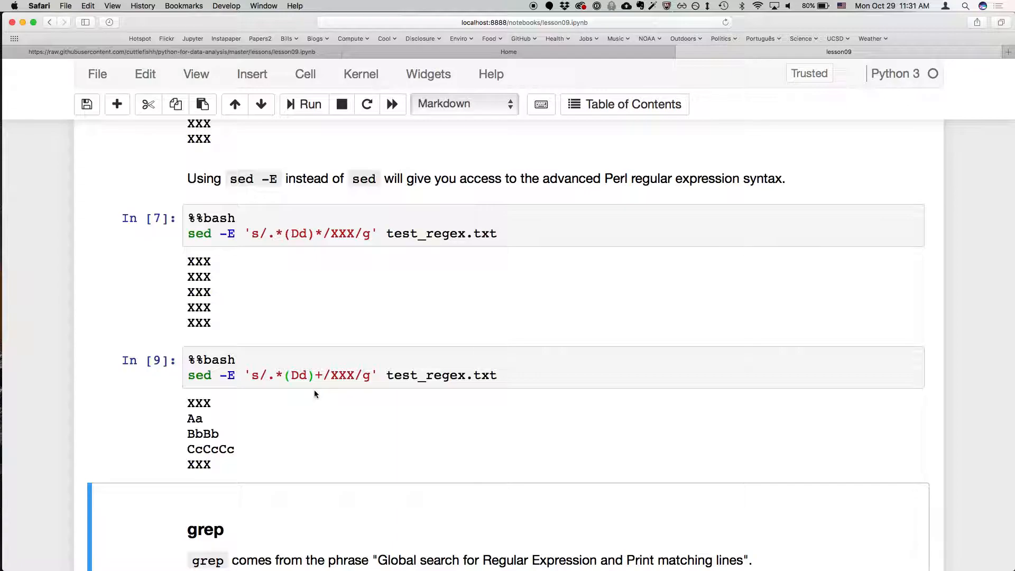
scroll(up, 3)
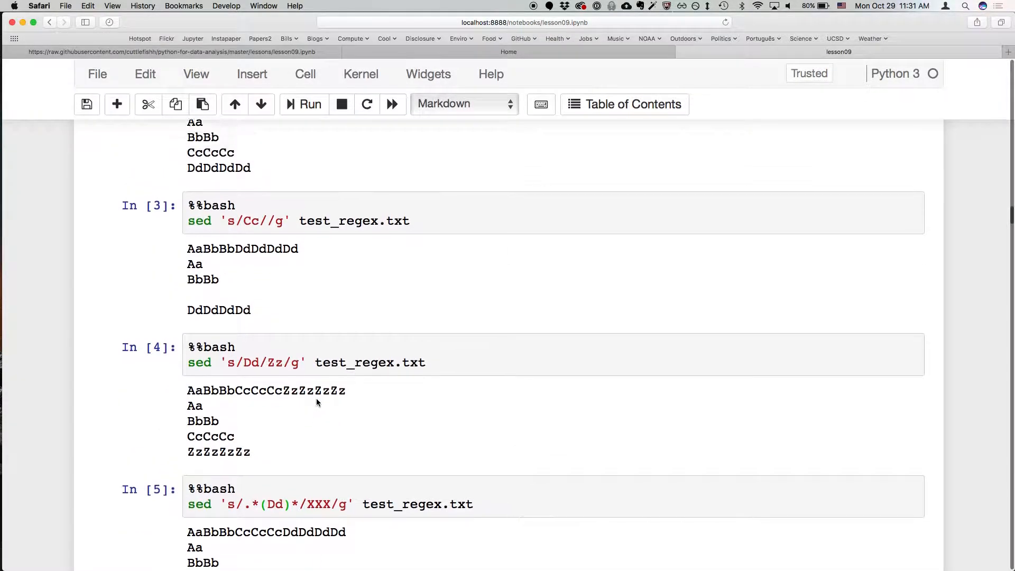
scroll(up, 3)
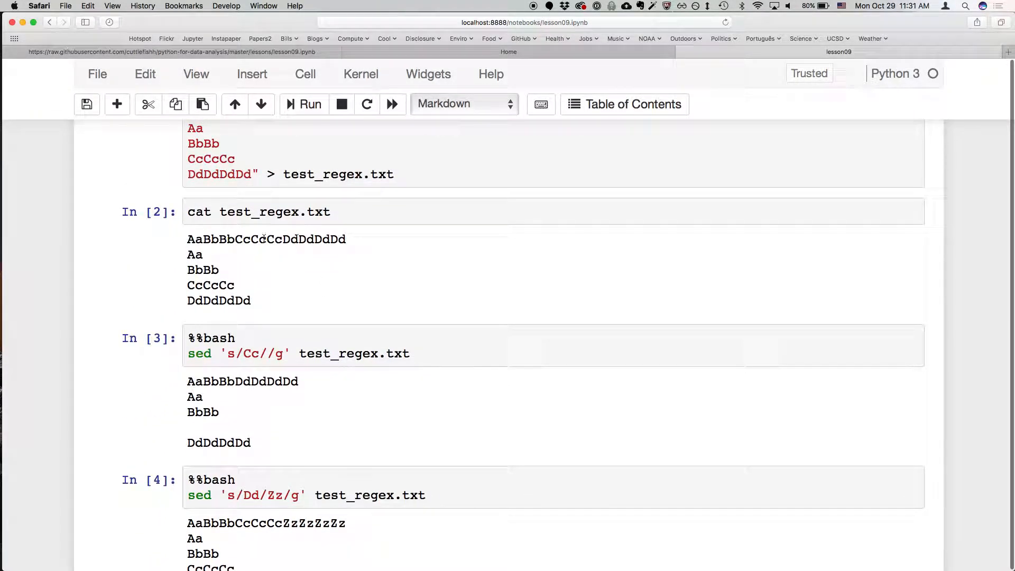
scroll(down, 3)
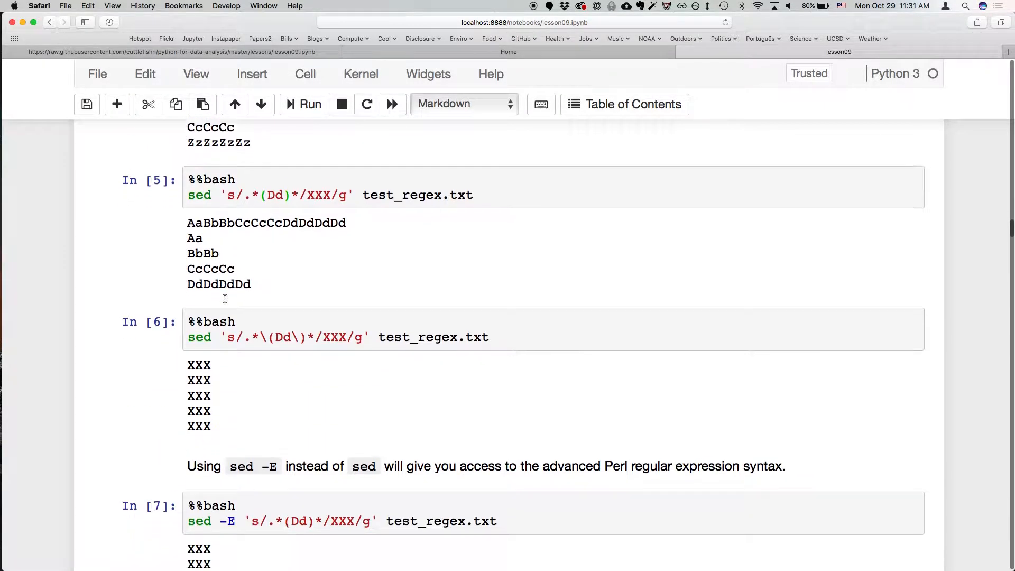
scroll(down, 3)
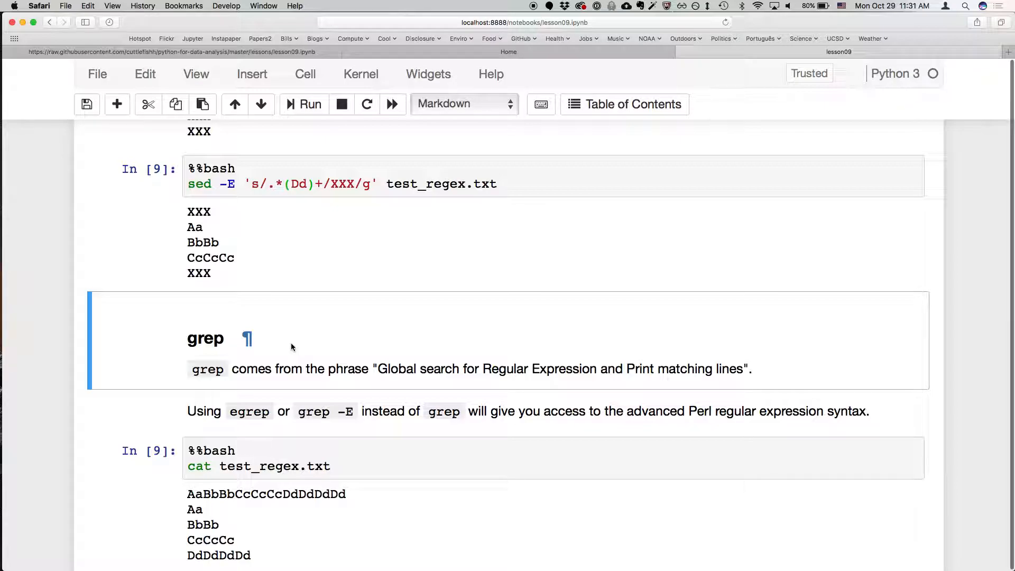
Step: Scroll to the grep heading and select its cat test_regex.txt cell
scroll(down, 3)
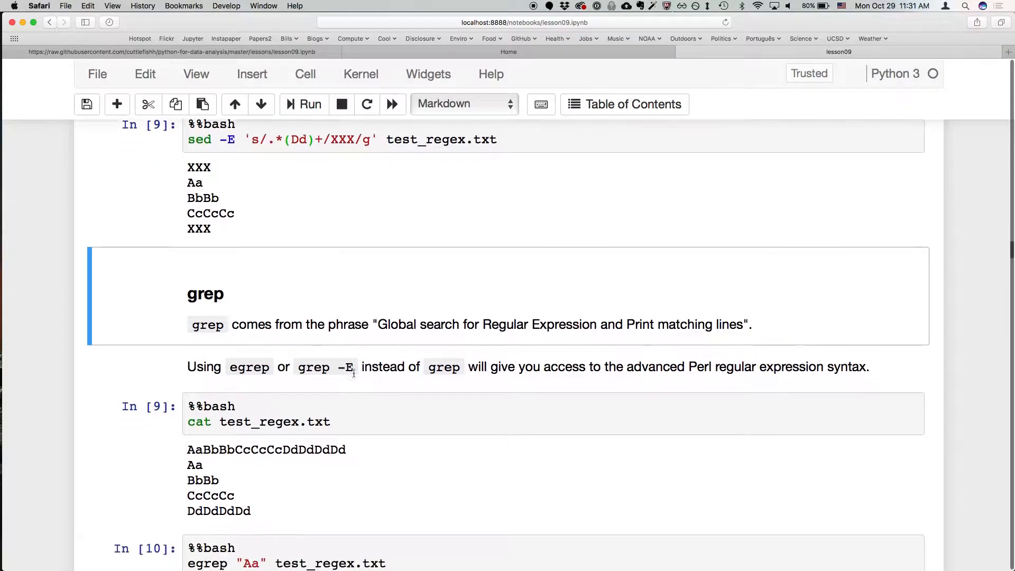
scroll(down, 3)
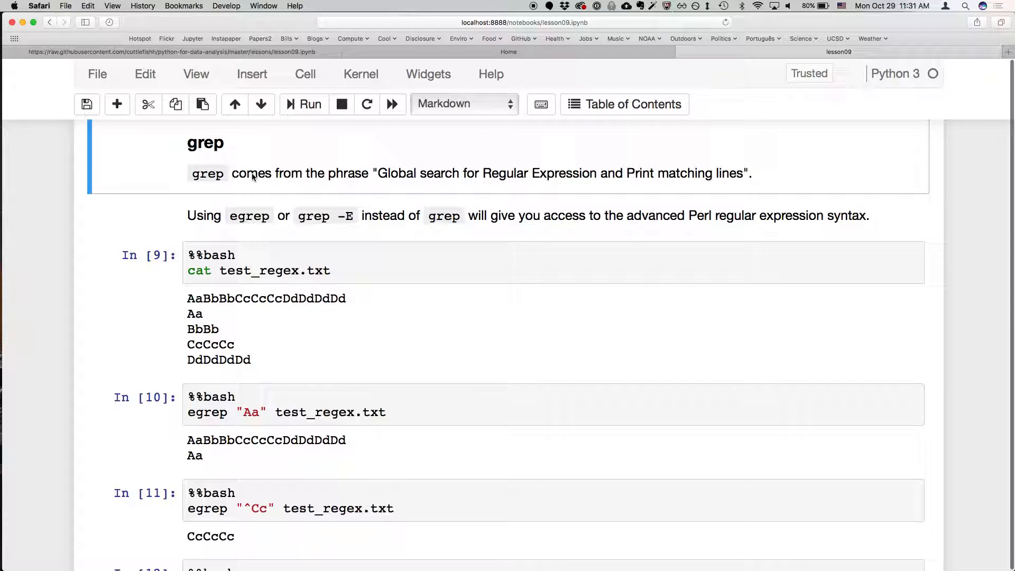
mouse_move(717, 158)
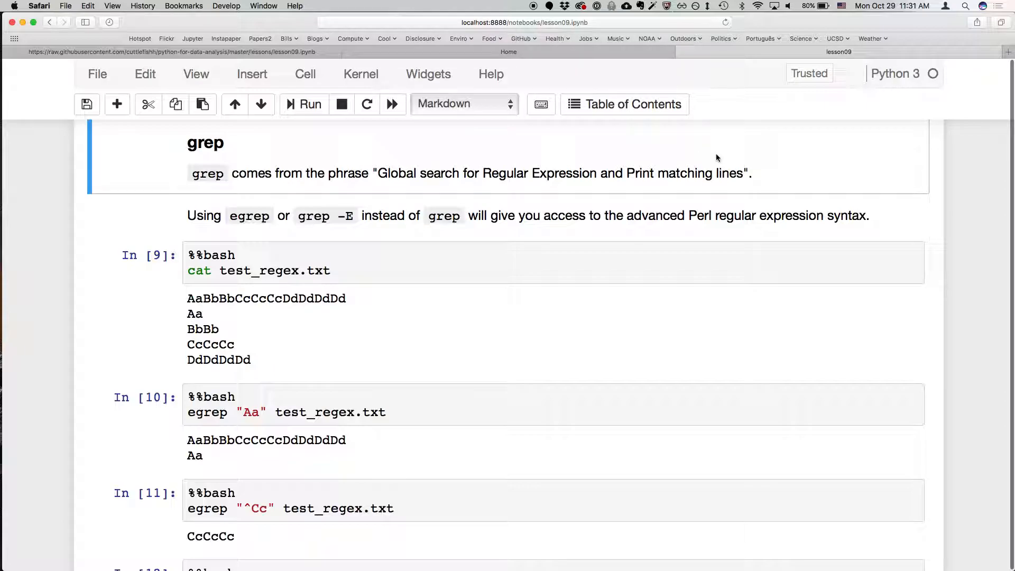
mouse_move(425, 191)
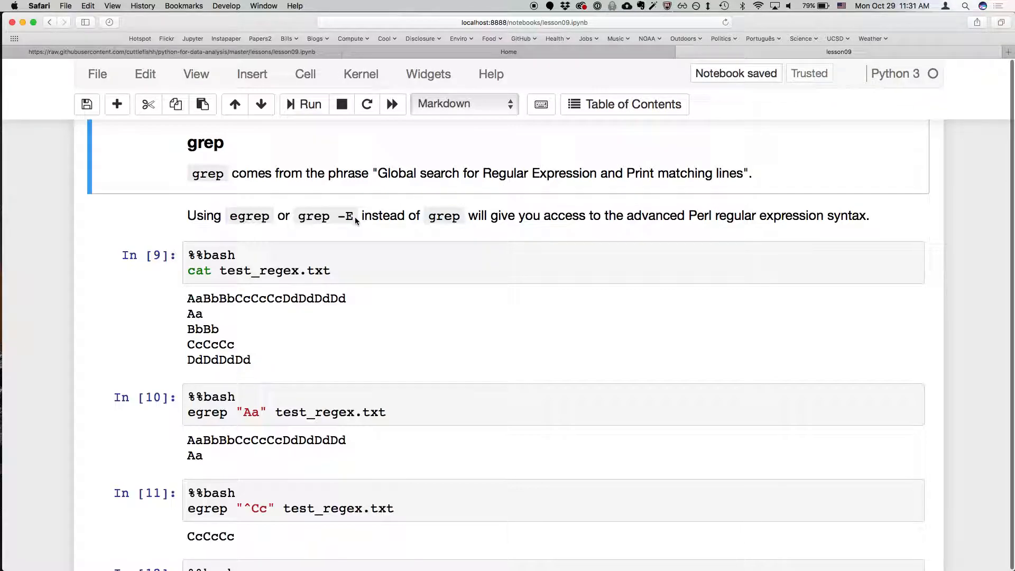
click(275, 270)
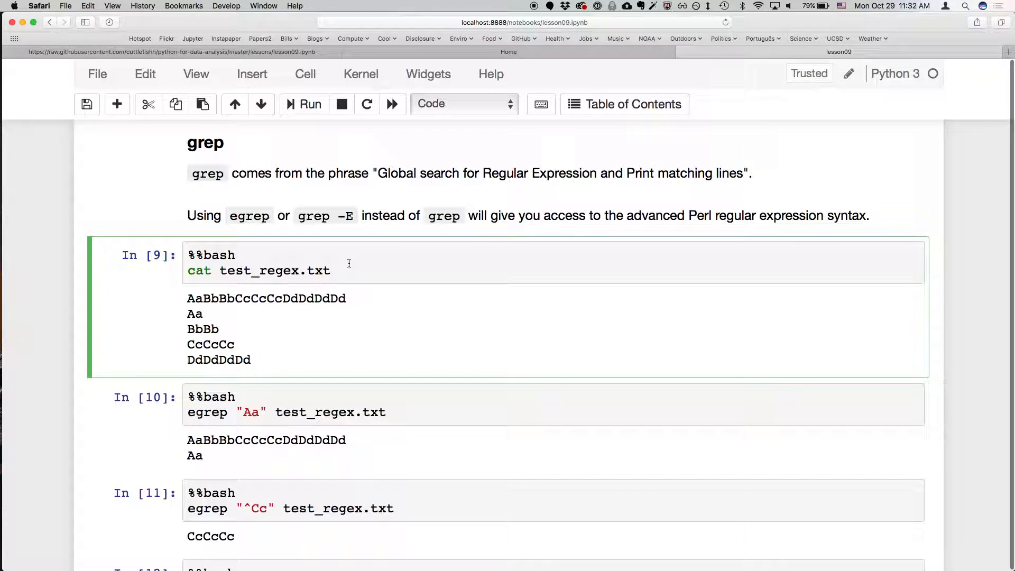
Step: Rerun the cat cell and the egrep "Aa" cell, bringing the (Cc){3} example into view
scroll(down, 3)
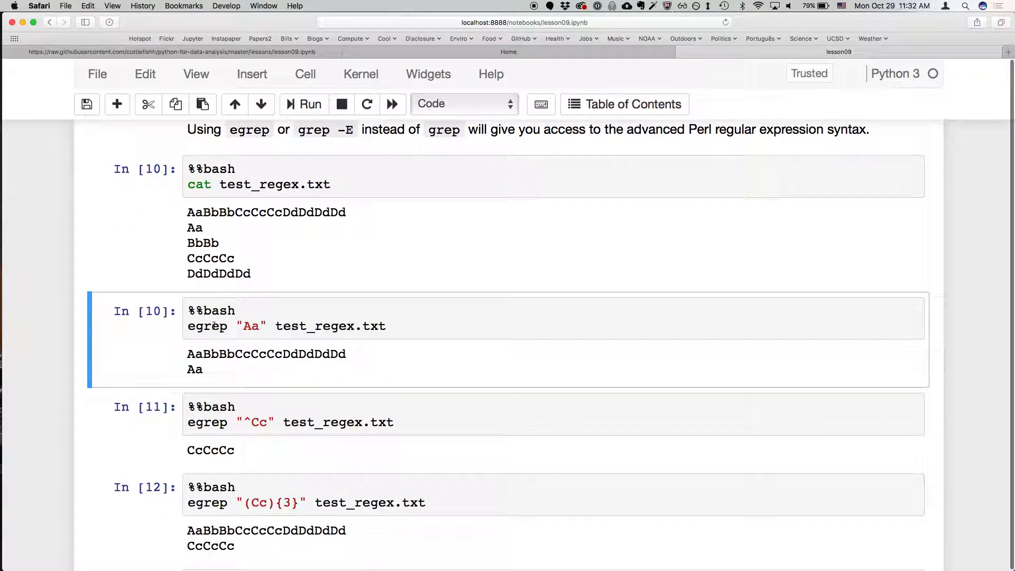
double_click(252, 325)
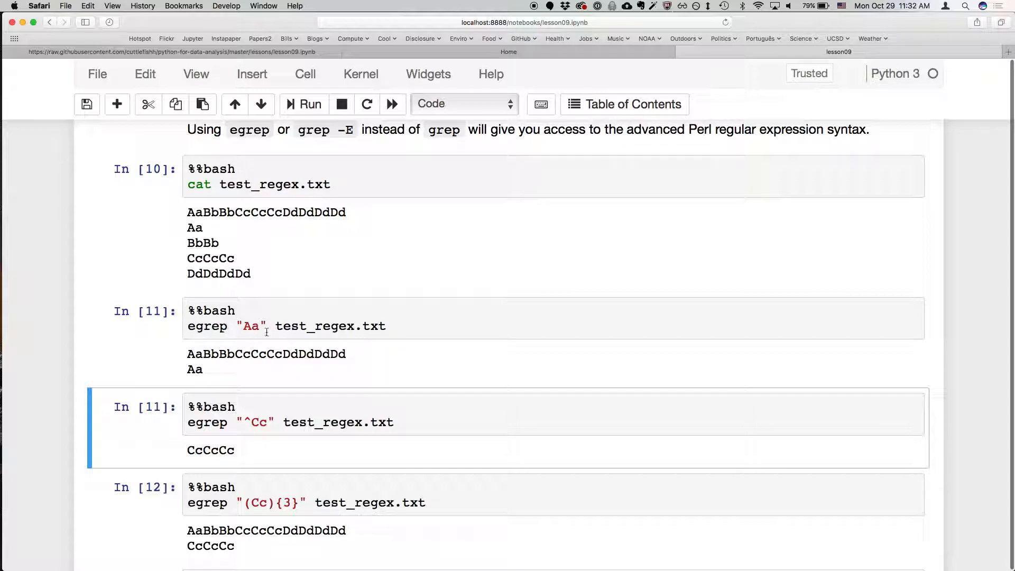
scroll(down, 3)
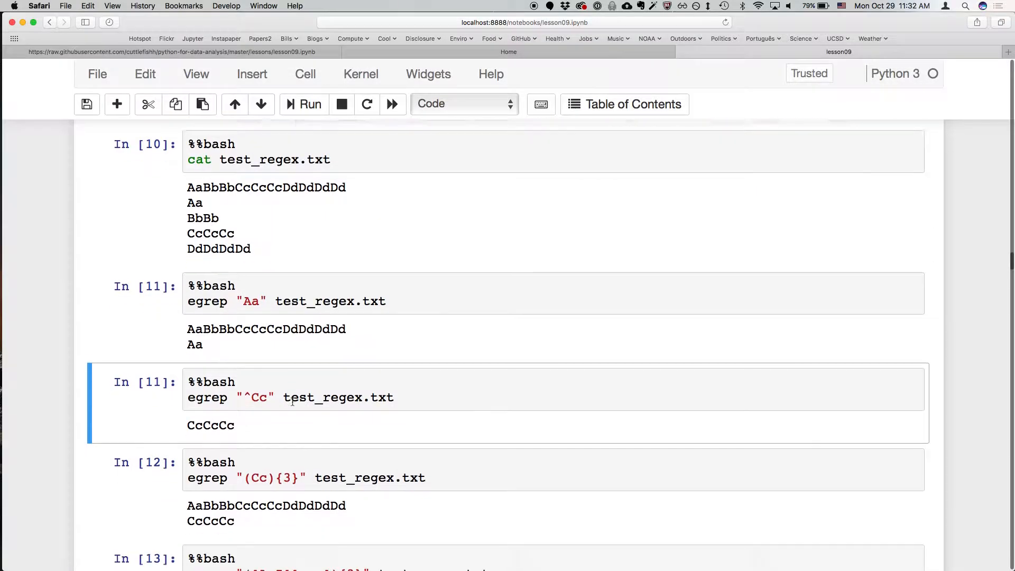
scroll(down, 3)
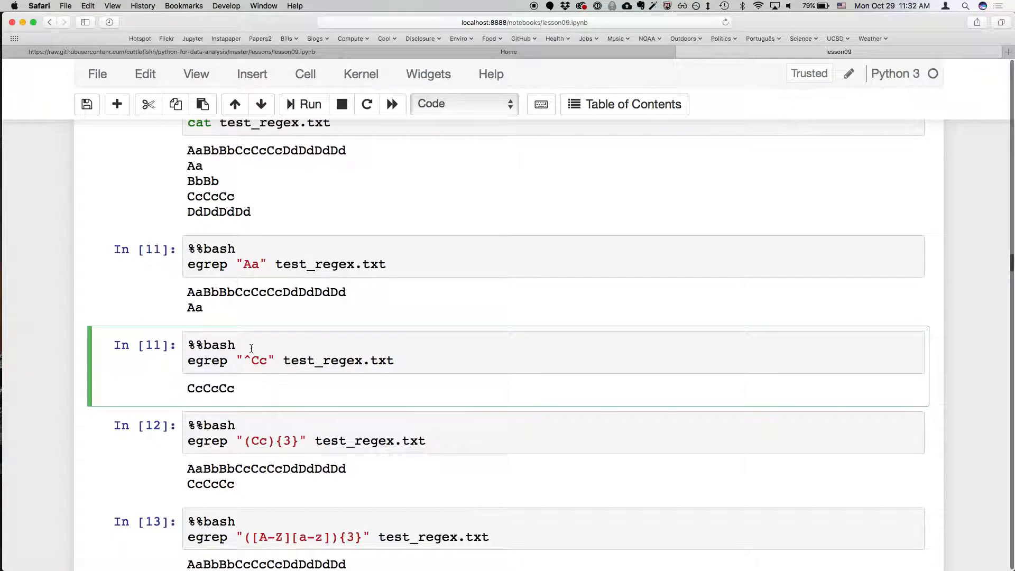
Step: Rerun the egrep "^Cc" and "(Cc){3}" cells as In [12] and In [13]
scroll(down, 3)
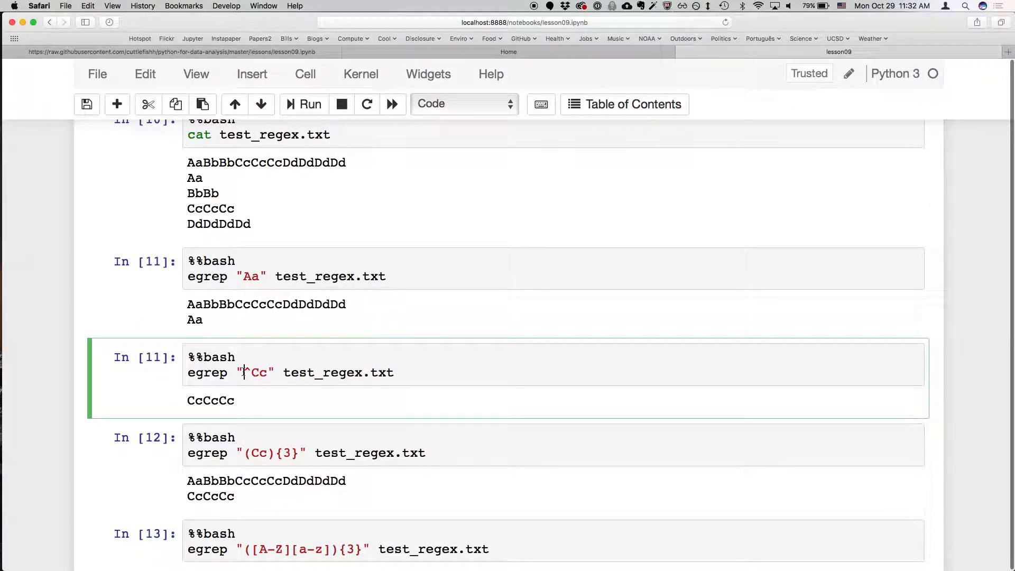
text(^)
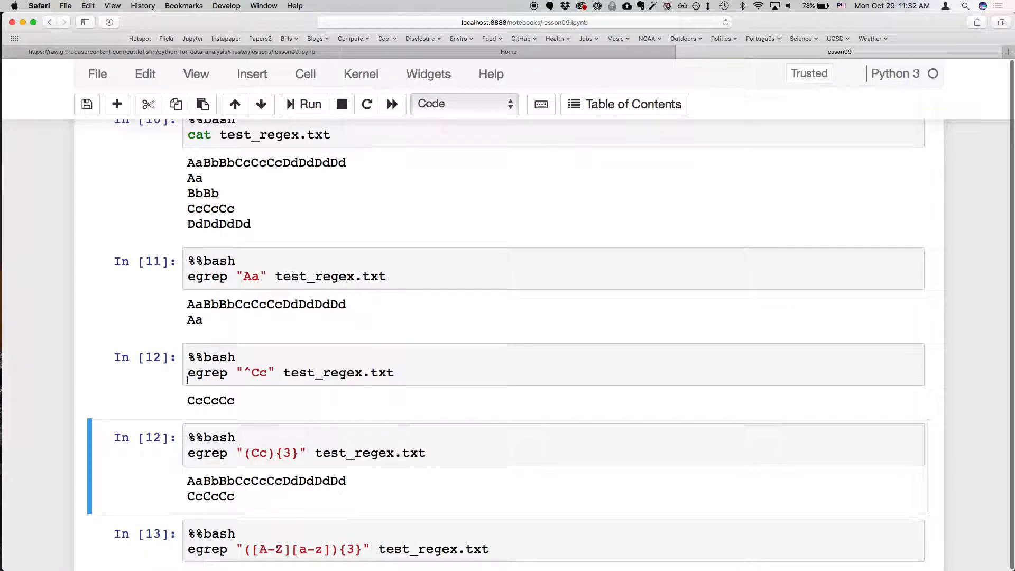
scroll(down, 3)
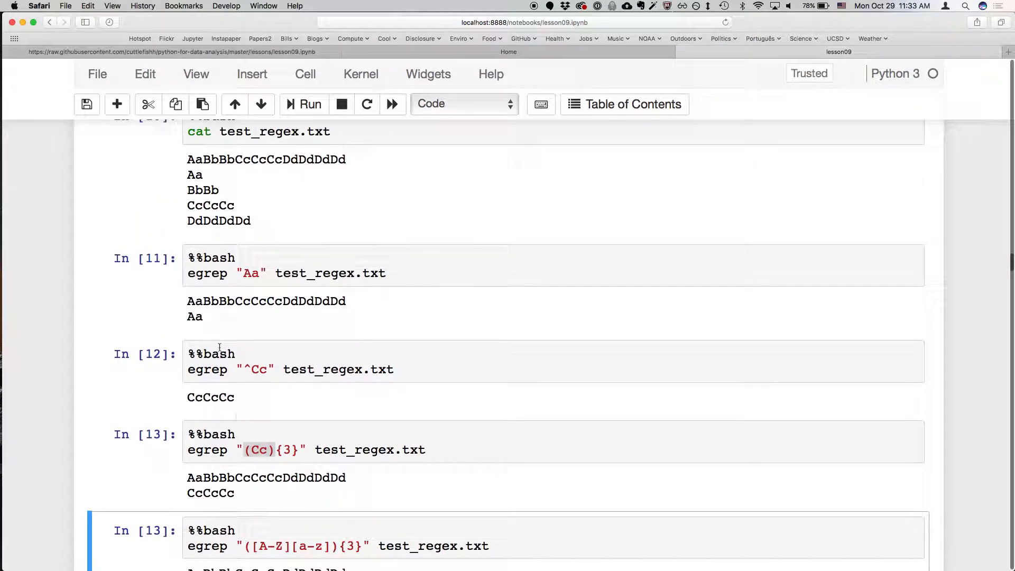
Step: Rerun the egrep ([A-Z][a-z]){3} cell as In [14] and reach the Atom/Sublime section
scroll(down, 3)
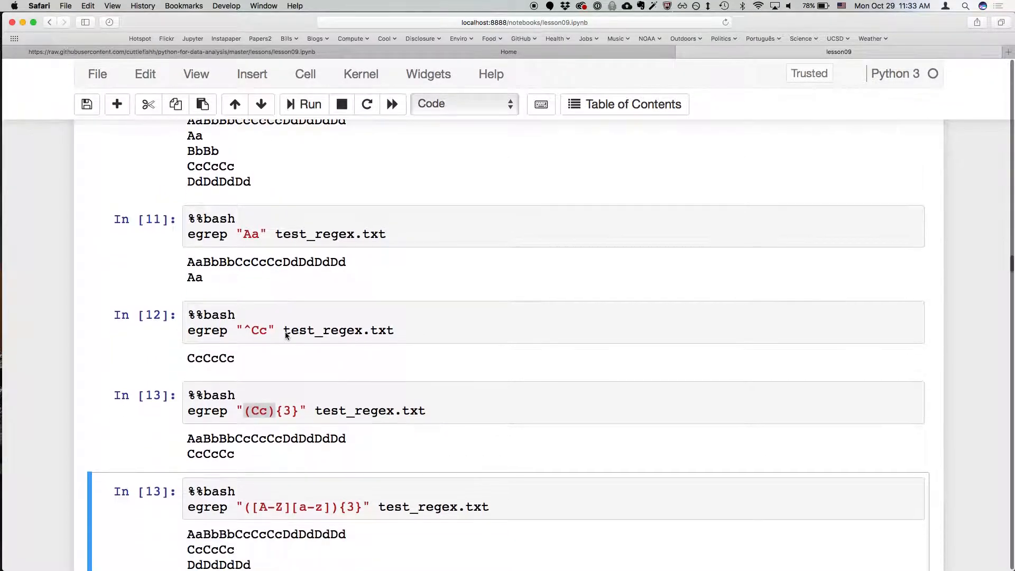
scroll(down, 3)
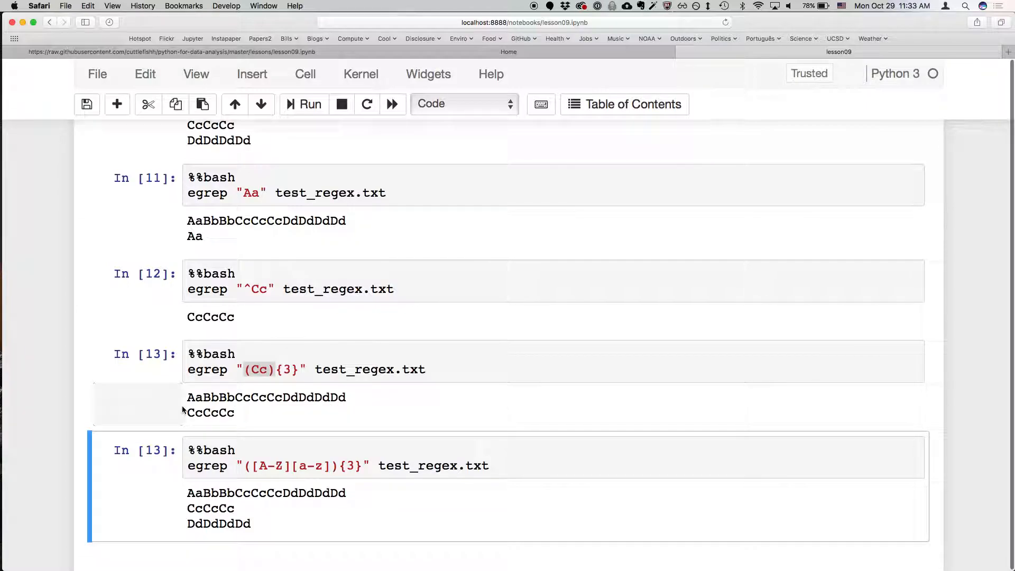
scroll(down, 3)
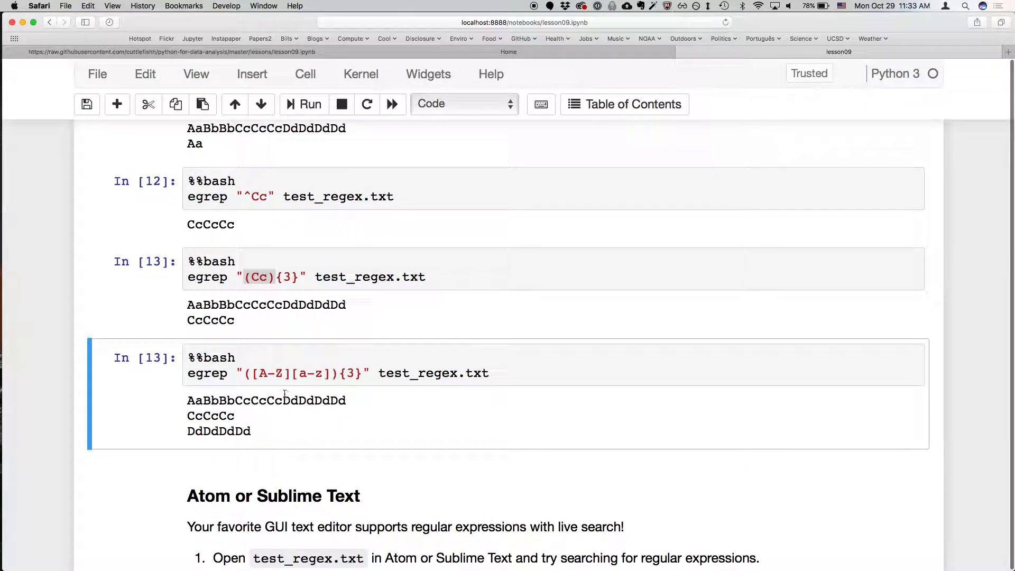
scroll(down, 3)
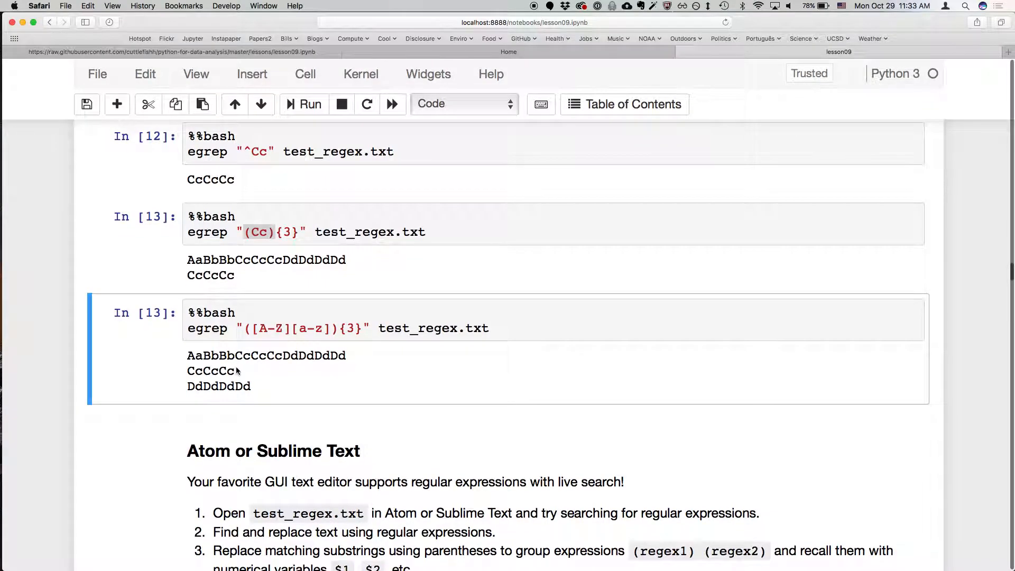
mouse_move(278, 348)
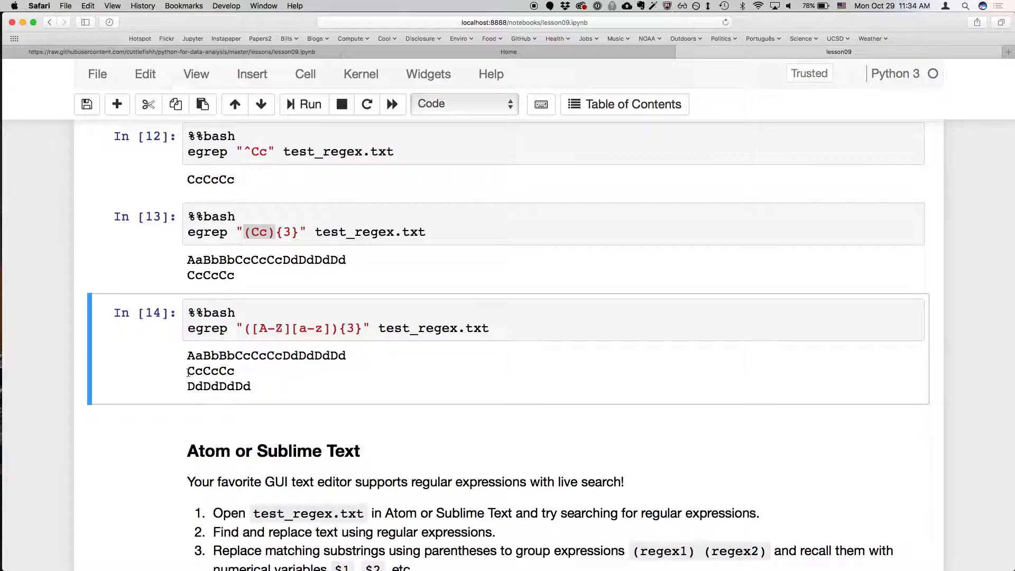
double_click(210, 370)
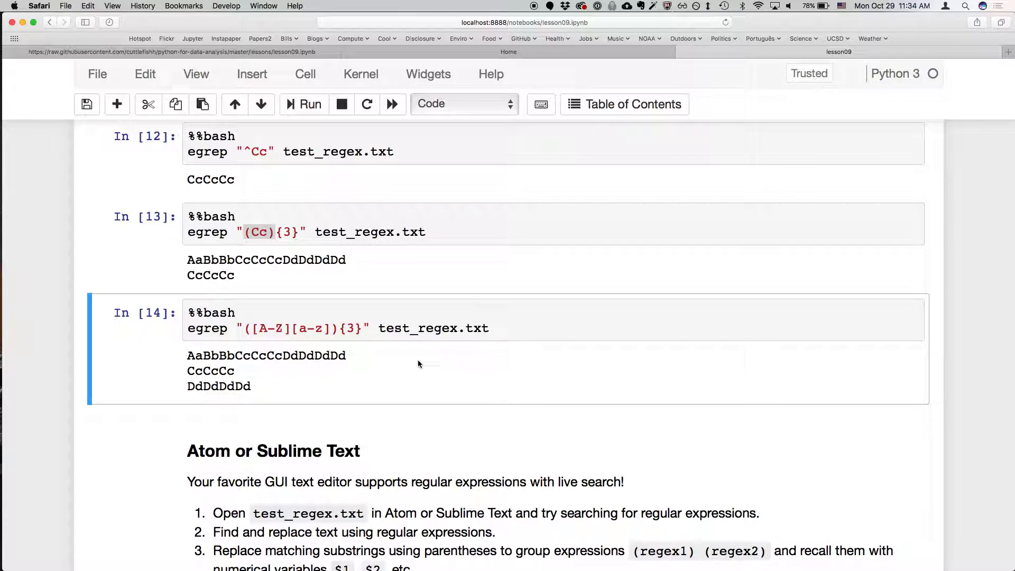
scroll(down, 3)
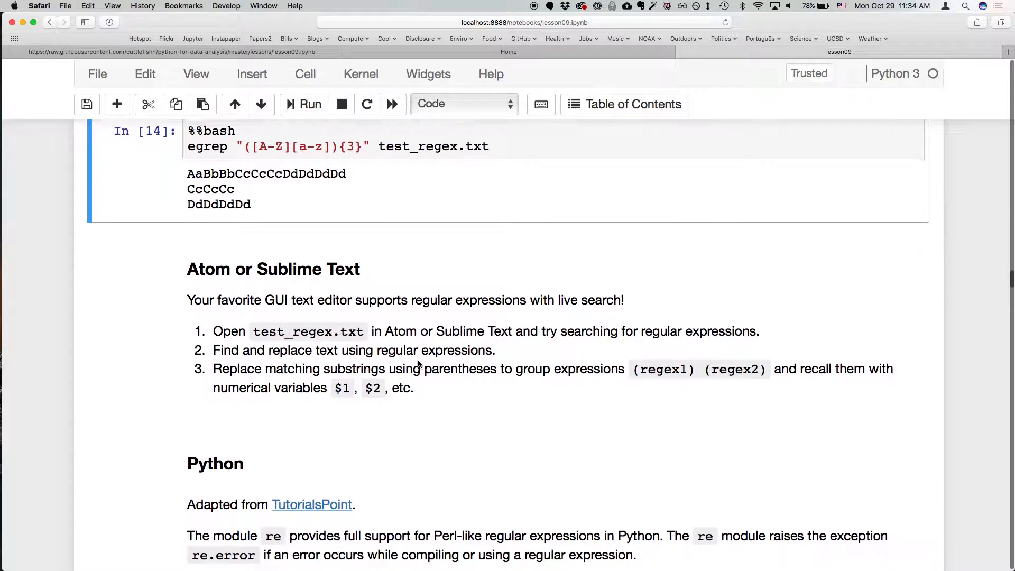
Step: Switch to Atom and close its Welcome tab, leaving the Welcome Guide and untitled file
scroll(down, 3)
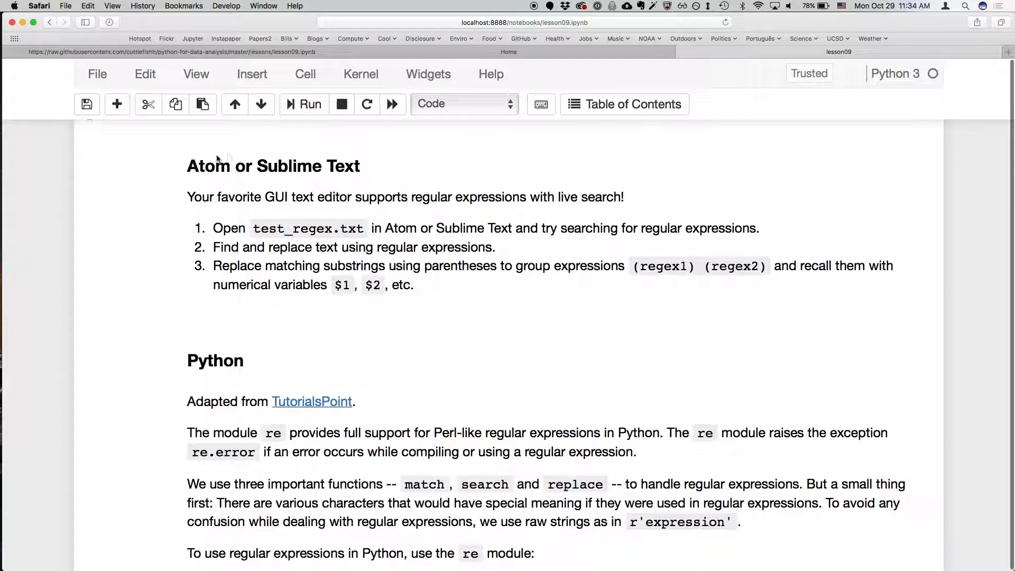
mouse_move(155, 381)
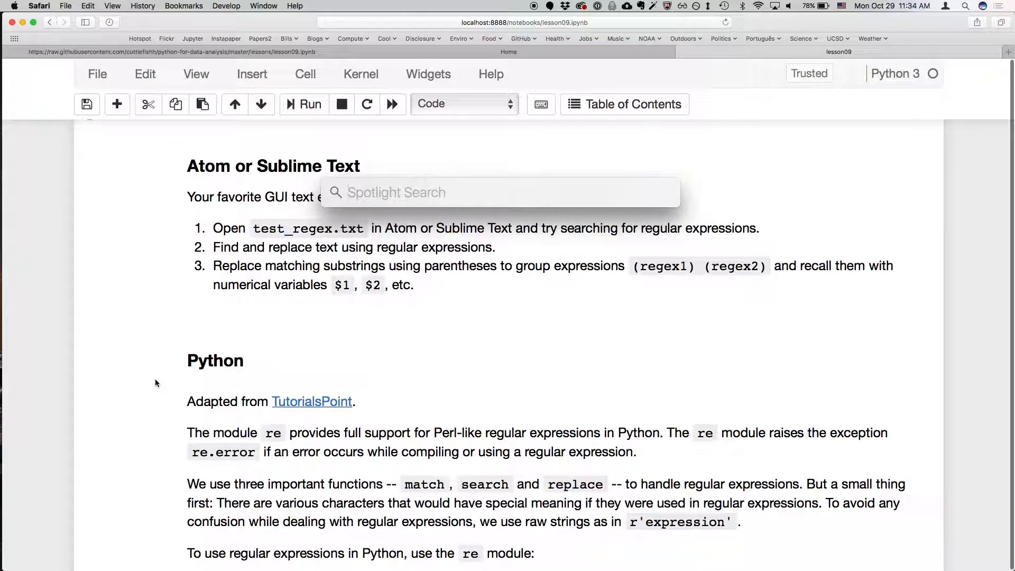
key(escape)
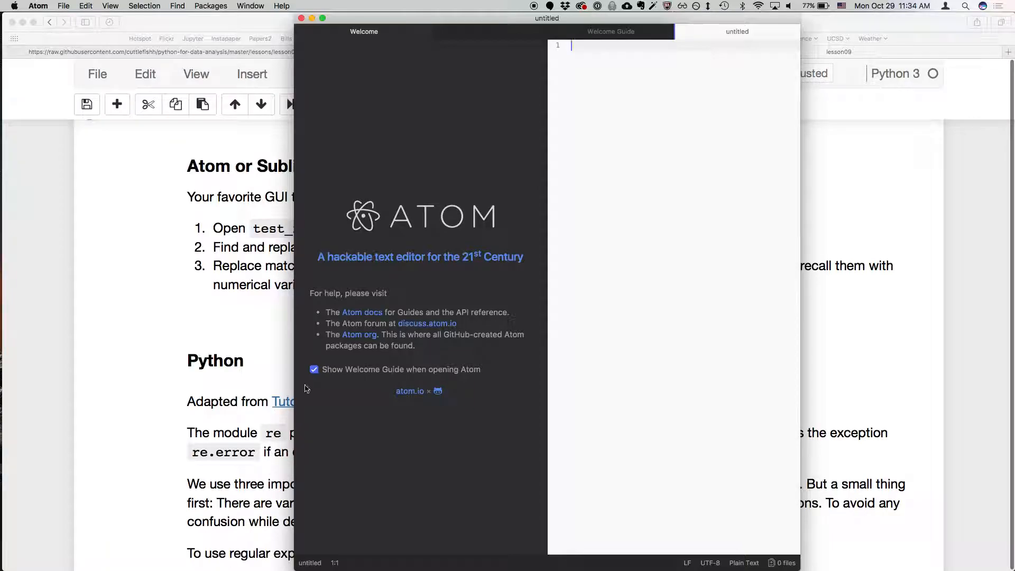
mouse_move(475, 256)
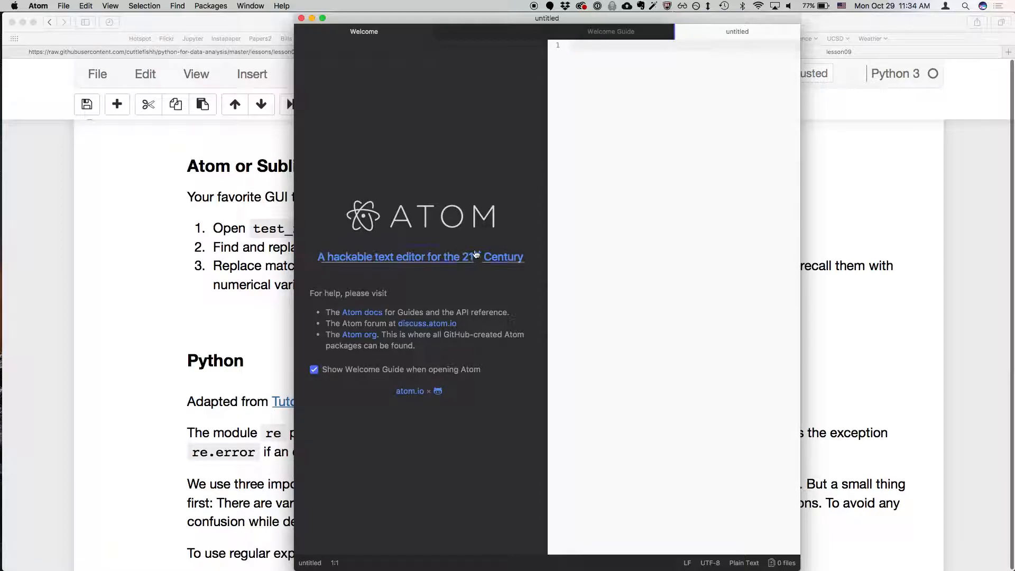
mouse_move(315, 36)
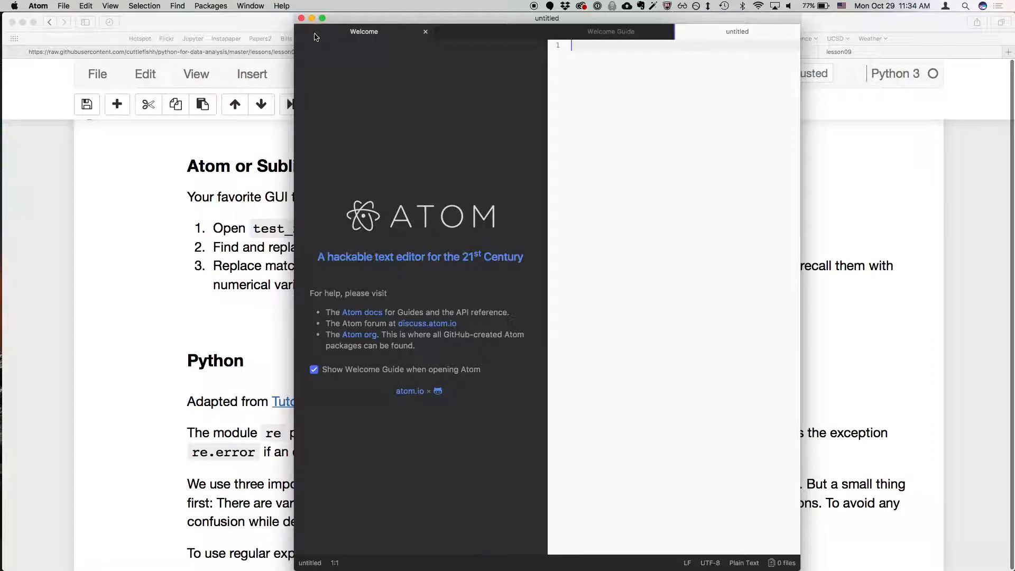
click(425, 31)
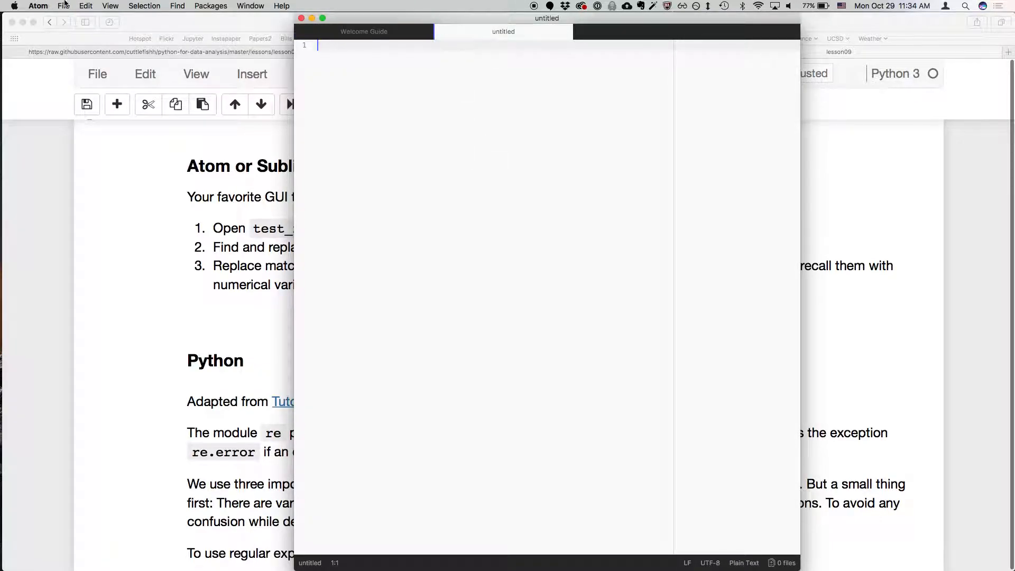
Step: Open test_regex.txt from home > sio209 > lessons, sorted by Date Modified
click(62, 6)
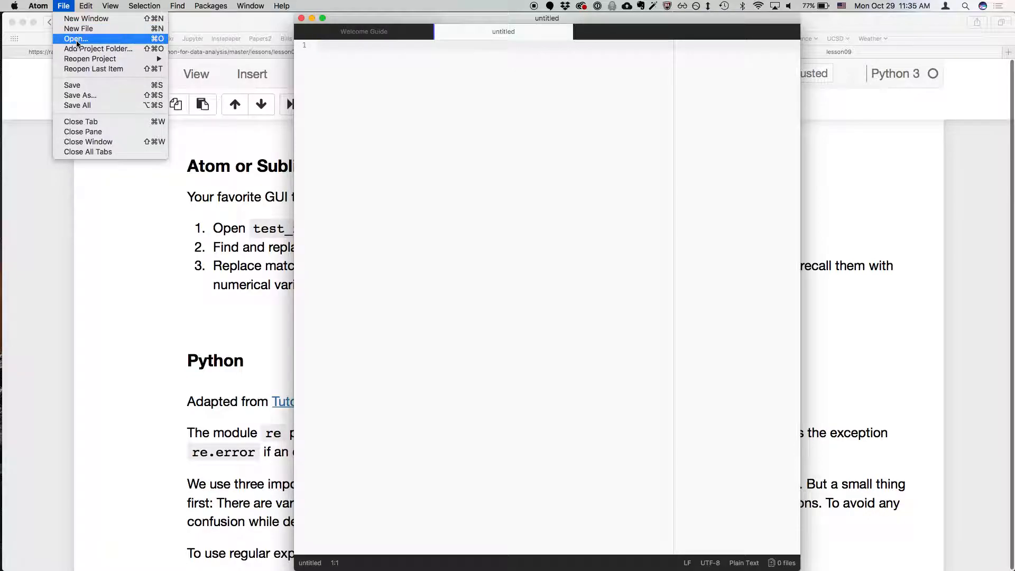
click(75, 39)
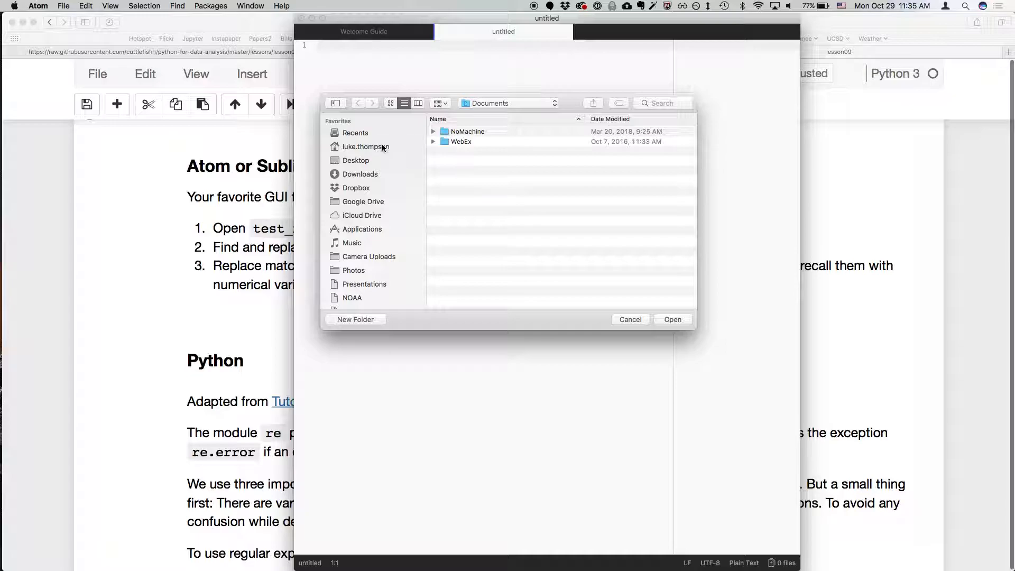
click(365, 146)
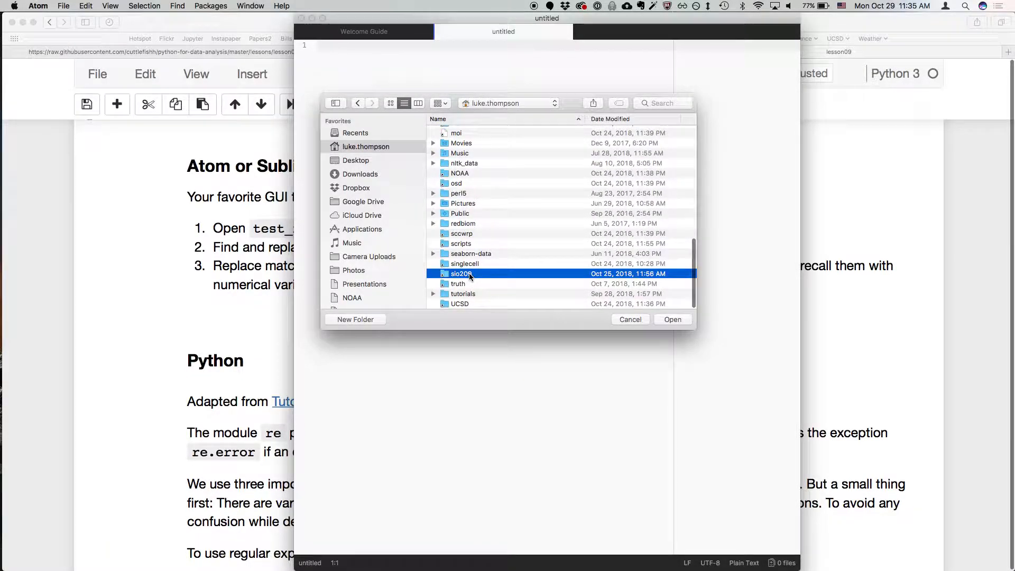
double_click(460, 272)
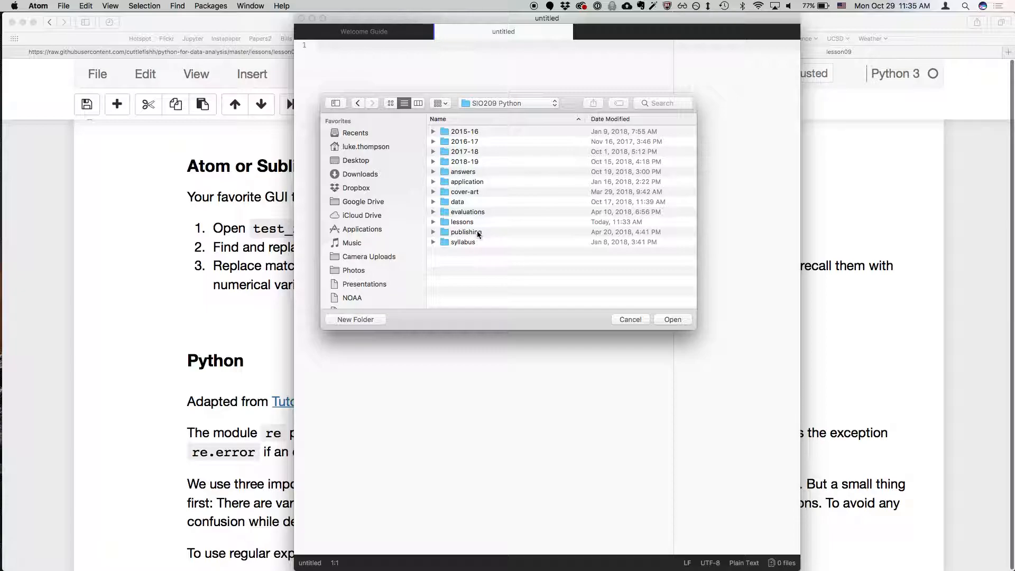
double_click(462, 221)
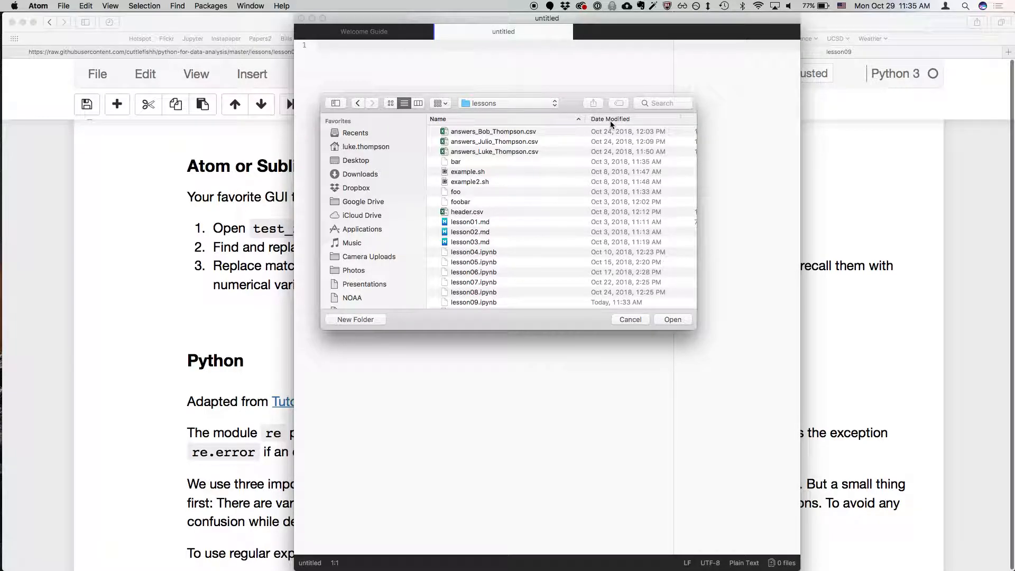
click(609, 119)
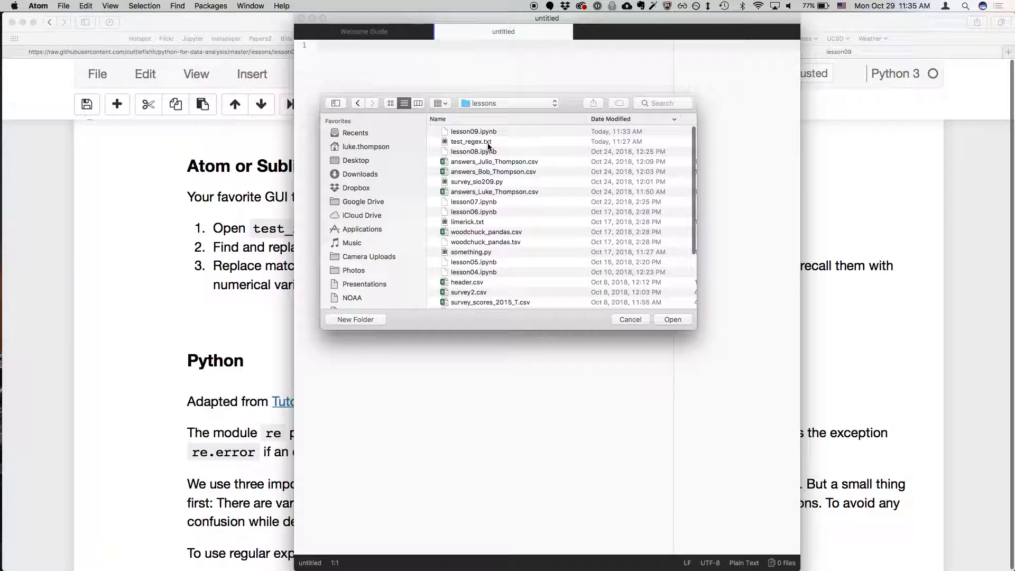
click(471, 141)
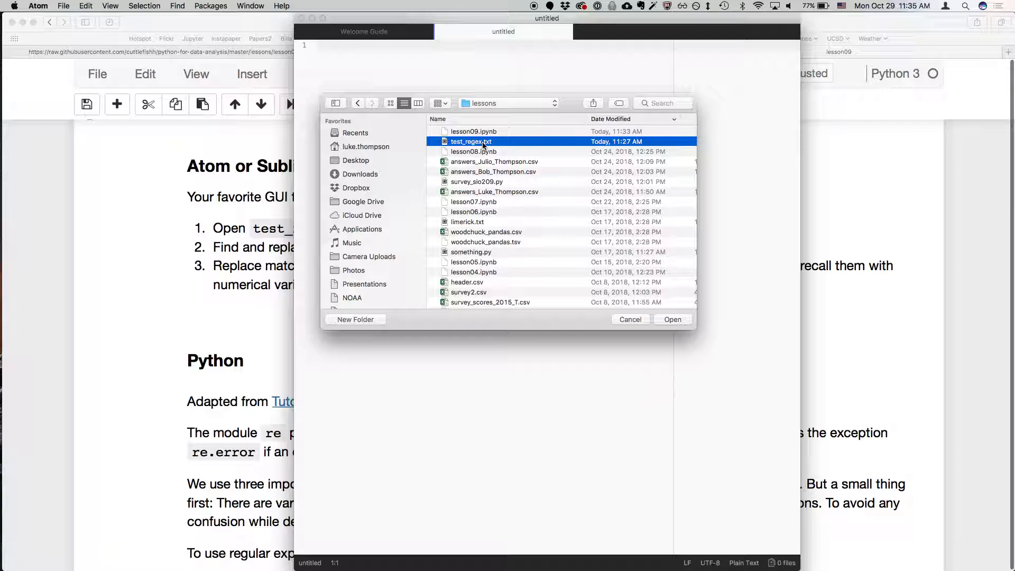
click(672, 319)
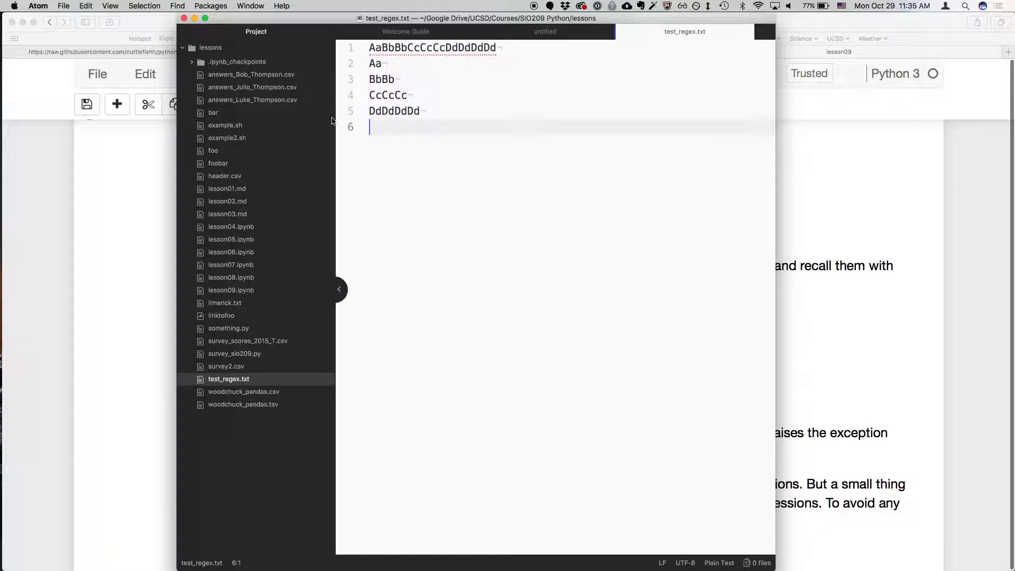
mouse_move(322, 296)
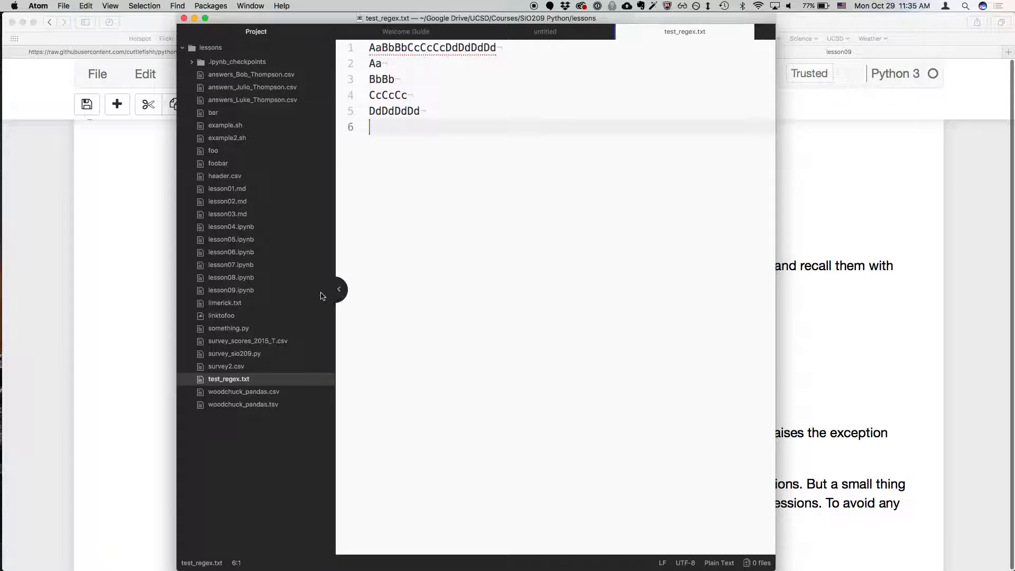
Step: Hide the project tree and search the buffer for [A-Z] as plain text, finding no results
click(338, 289)
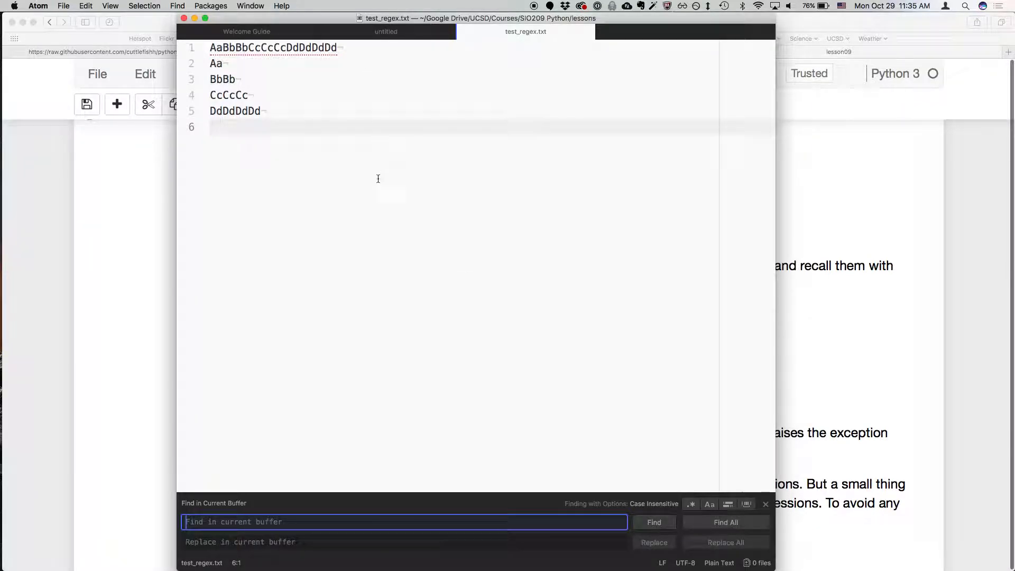
click(177, 7)
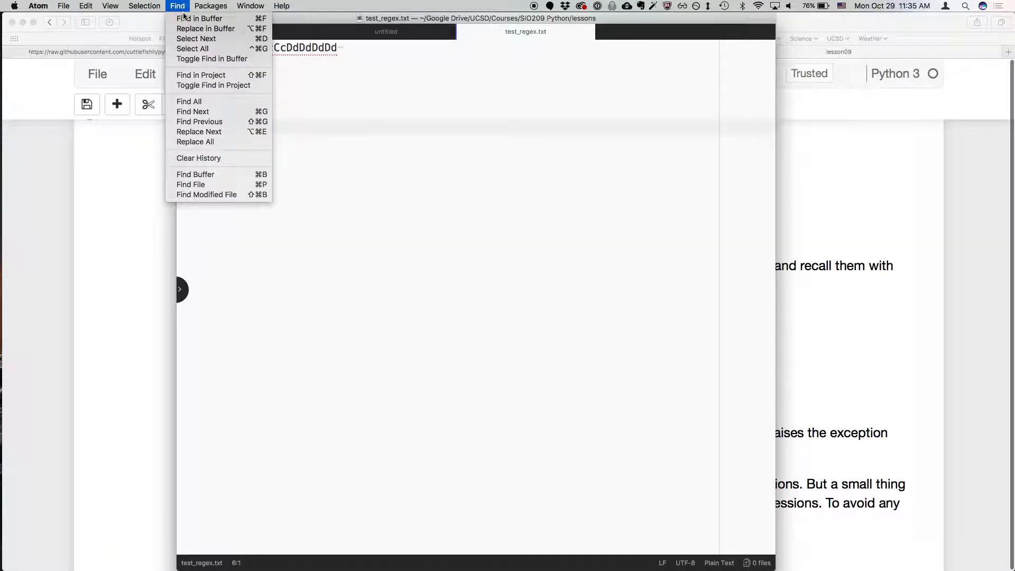
click(200, 18)
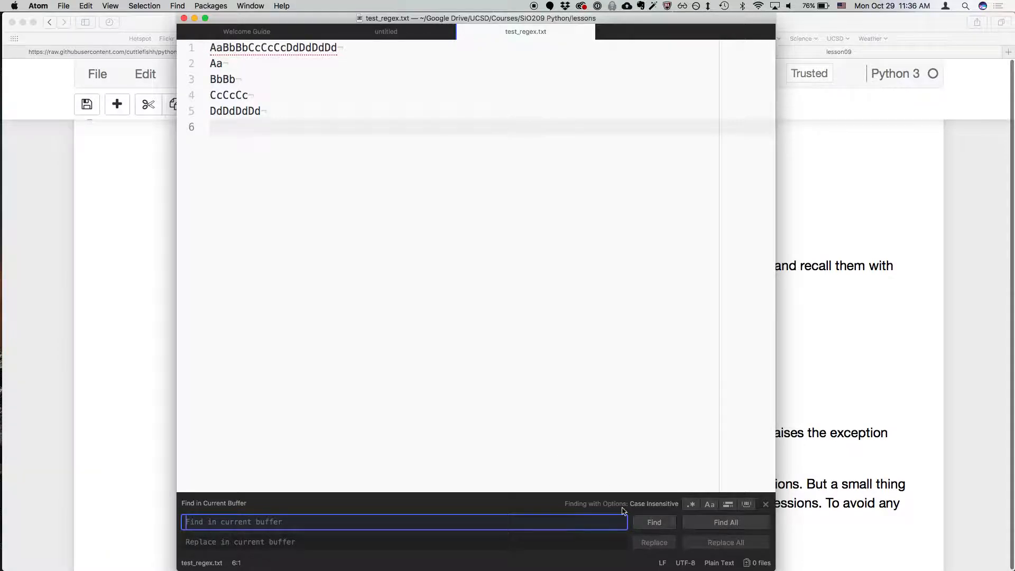
click(690, 504)
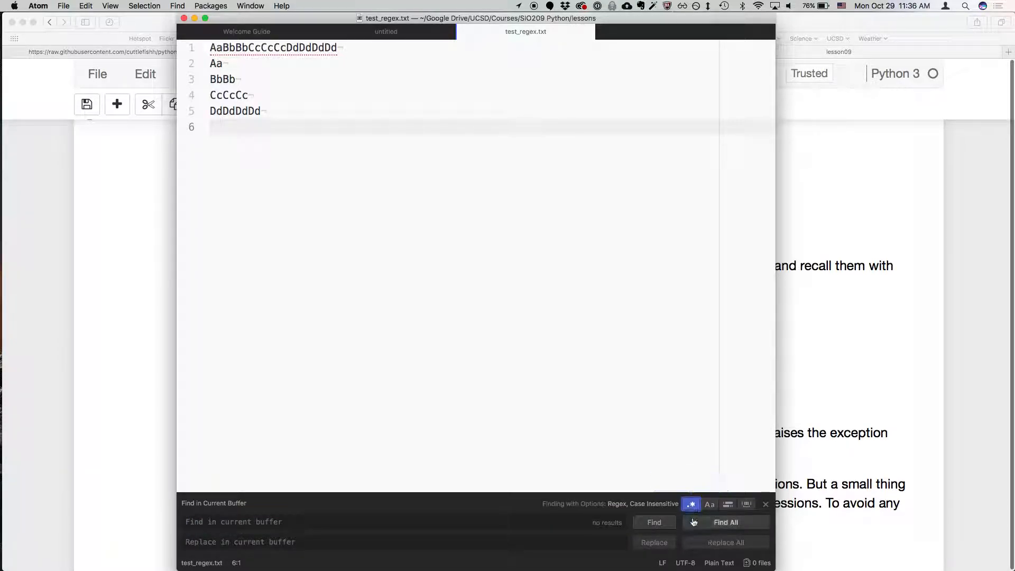
click(690, 503)
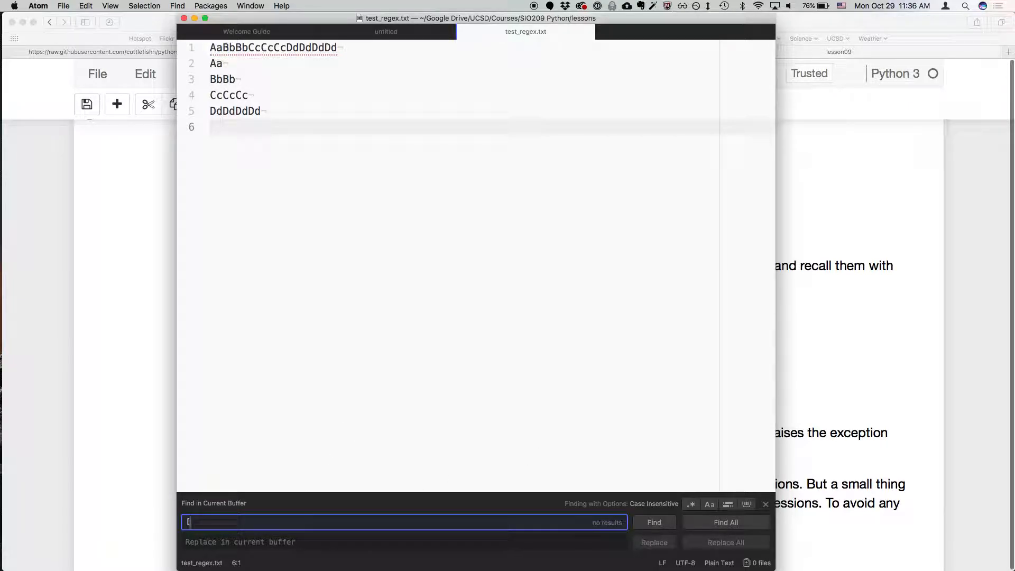
text([A-)
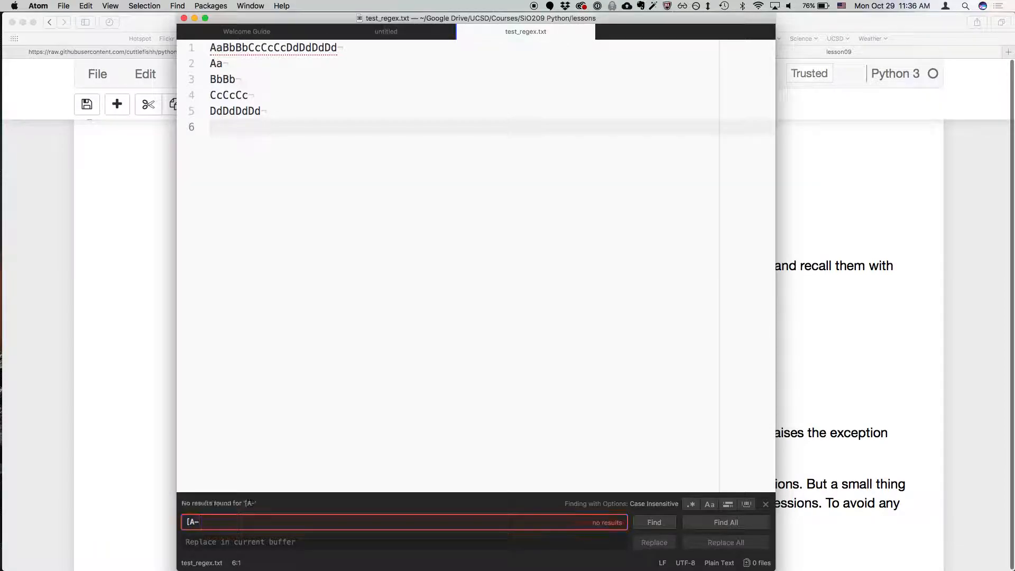
text(Z])
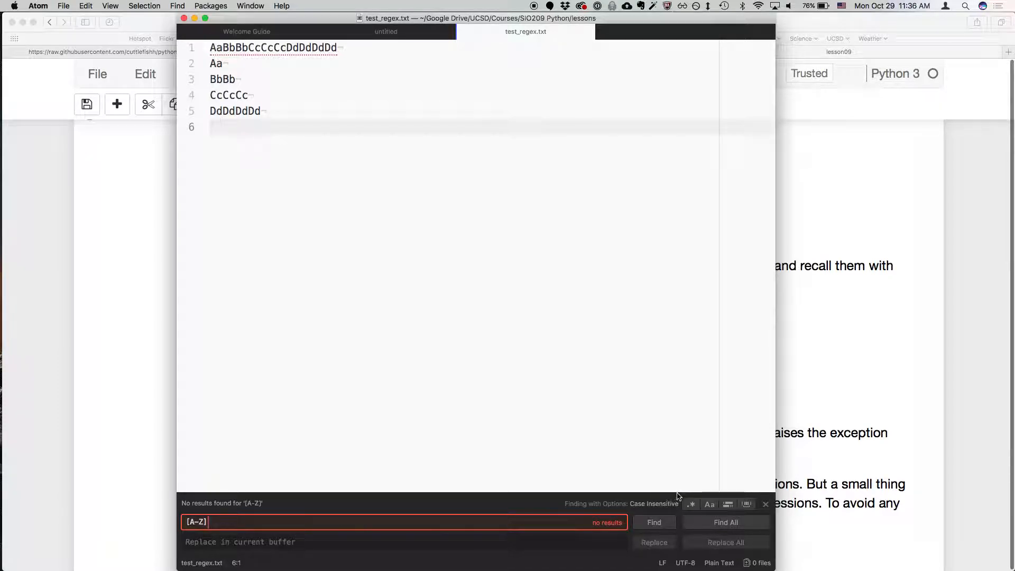
mouse_move(691, 503)
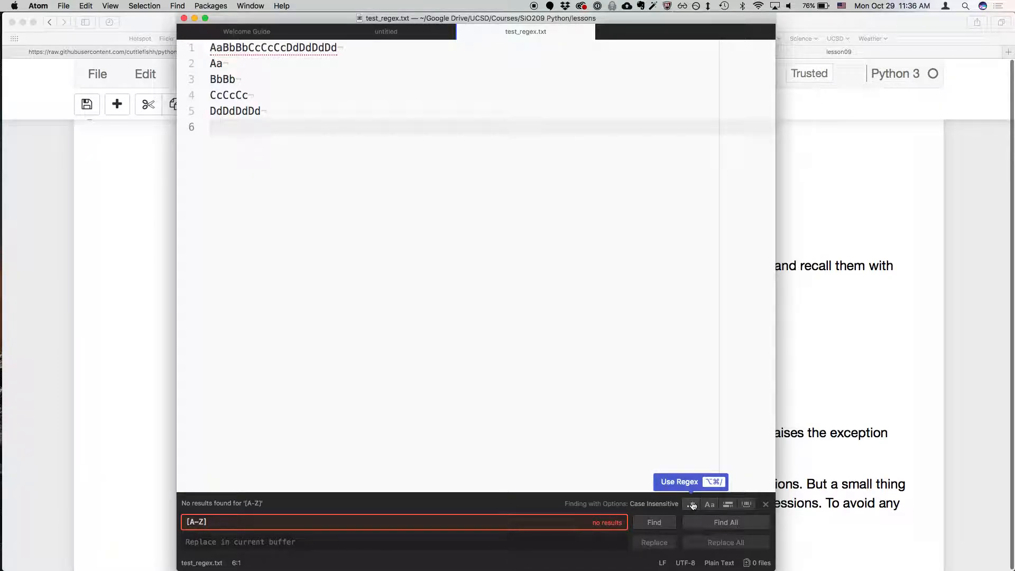
Step: Enable regex and case-sensitive matching so [A-Z] finds the 20 capital letters
click(692, 504)
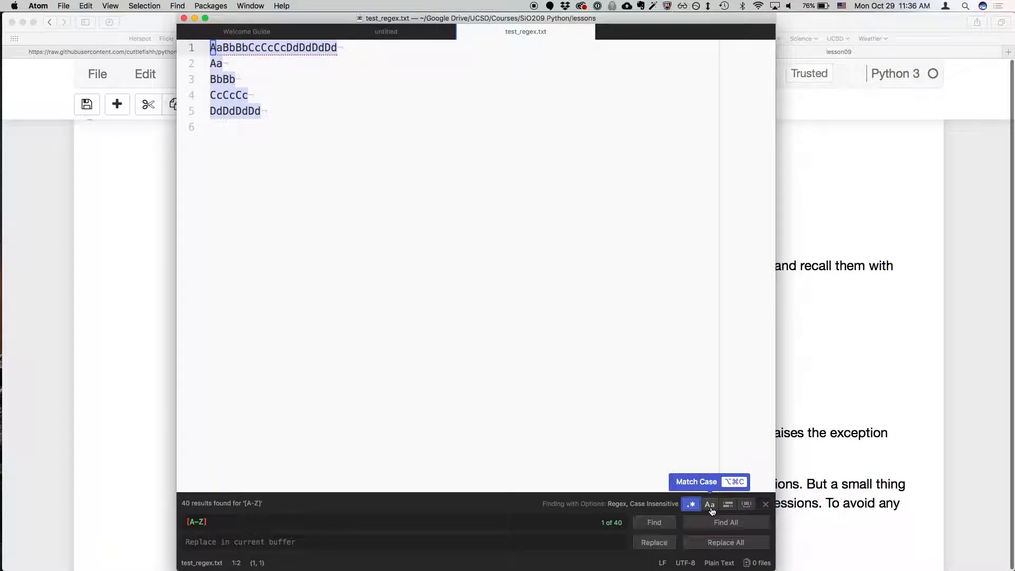
mouse_move(708, 504)
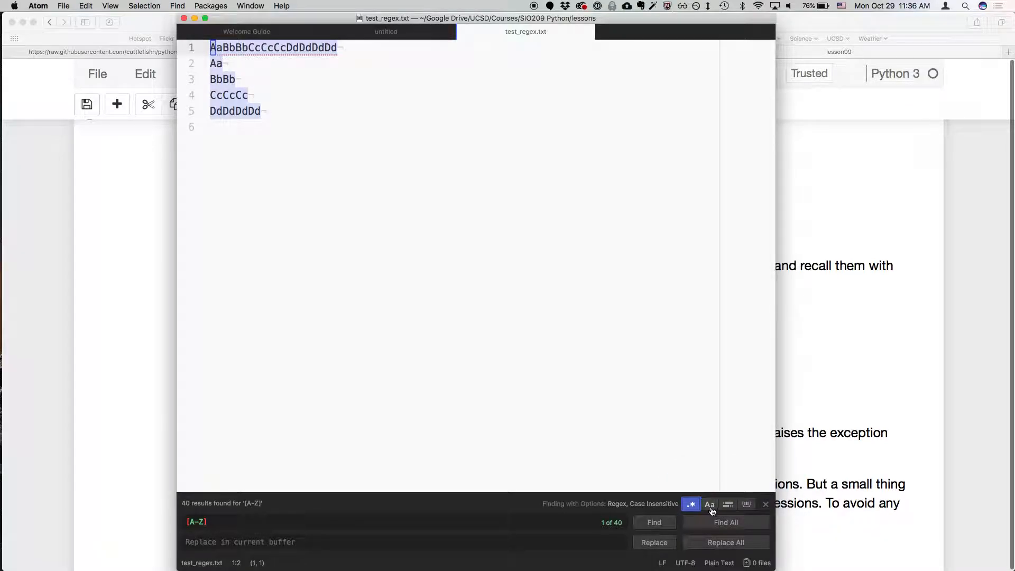
mouse_move(709, 504)
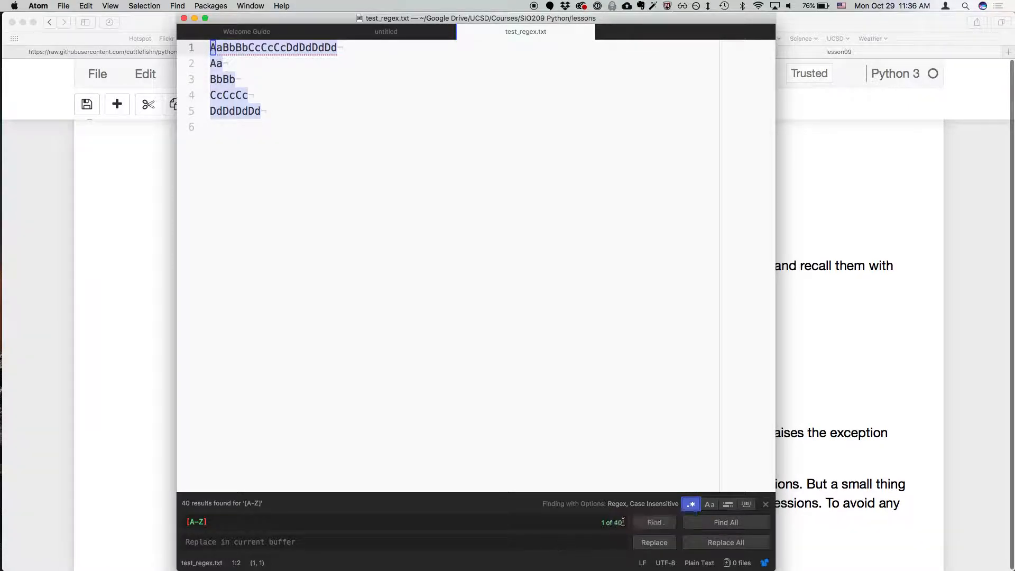
click(375, 522)
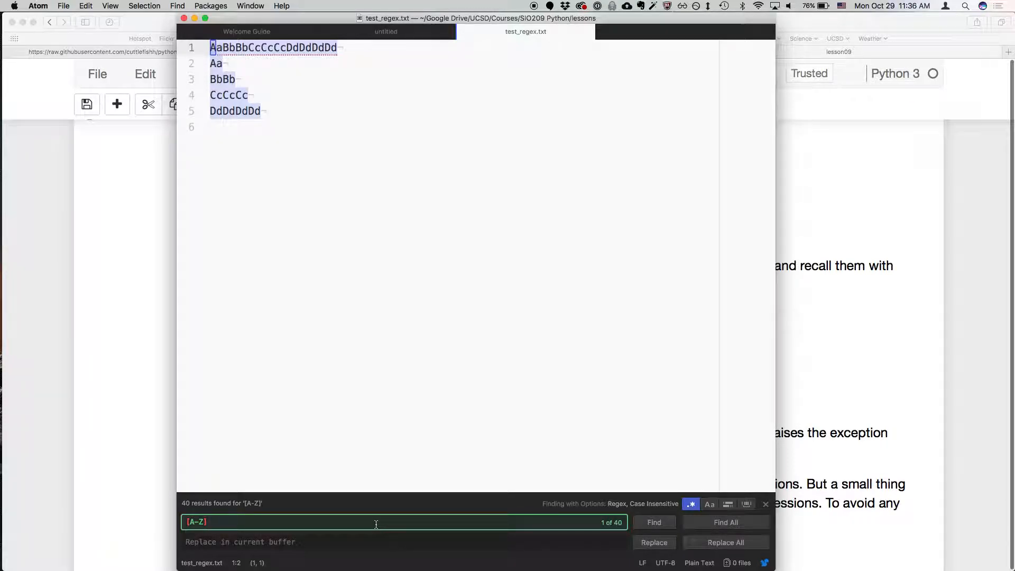
mouse_move(576, 514)
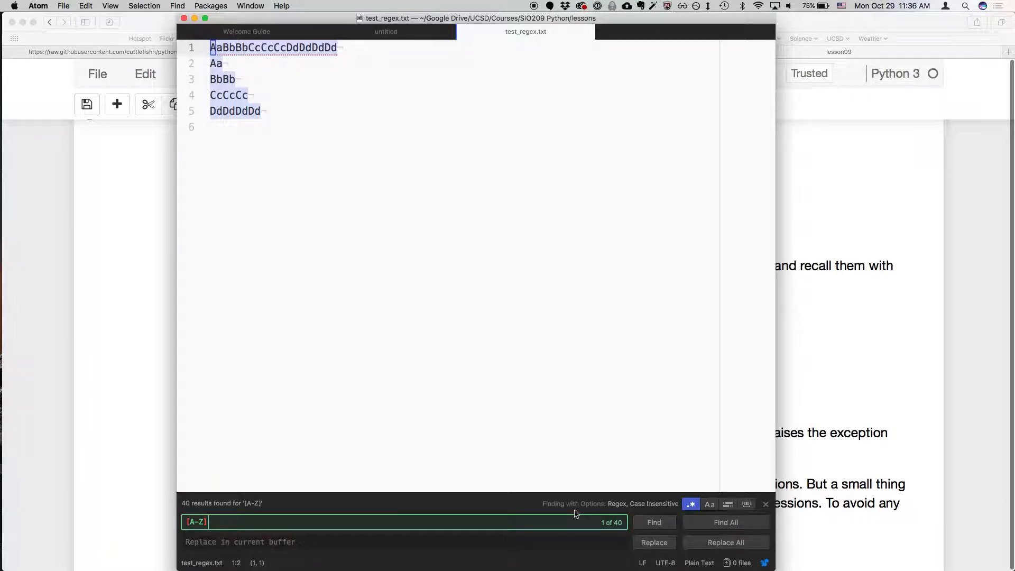
click(708, 504)
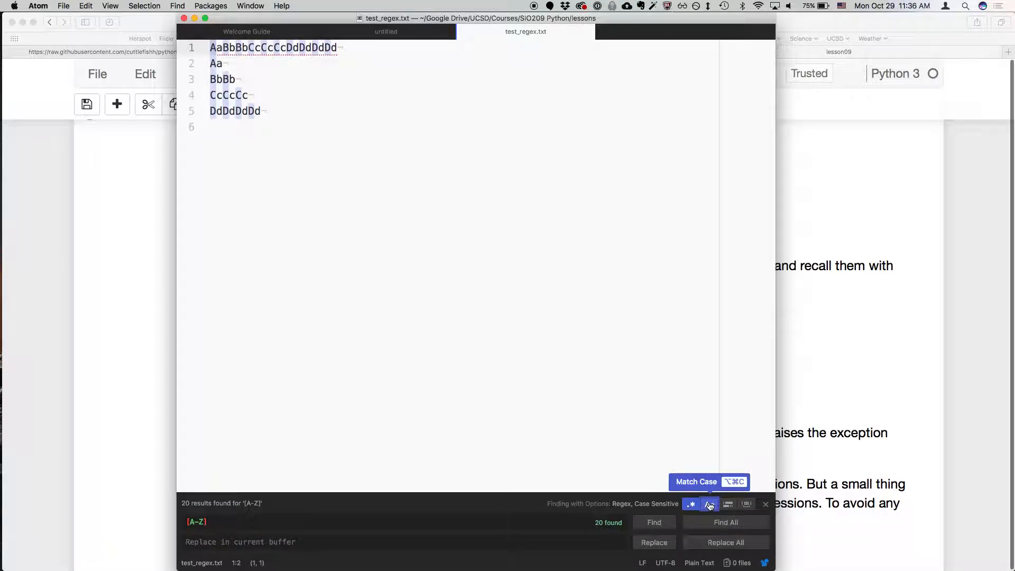
click(709, 504)
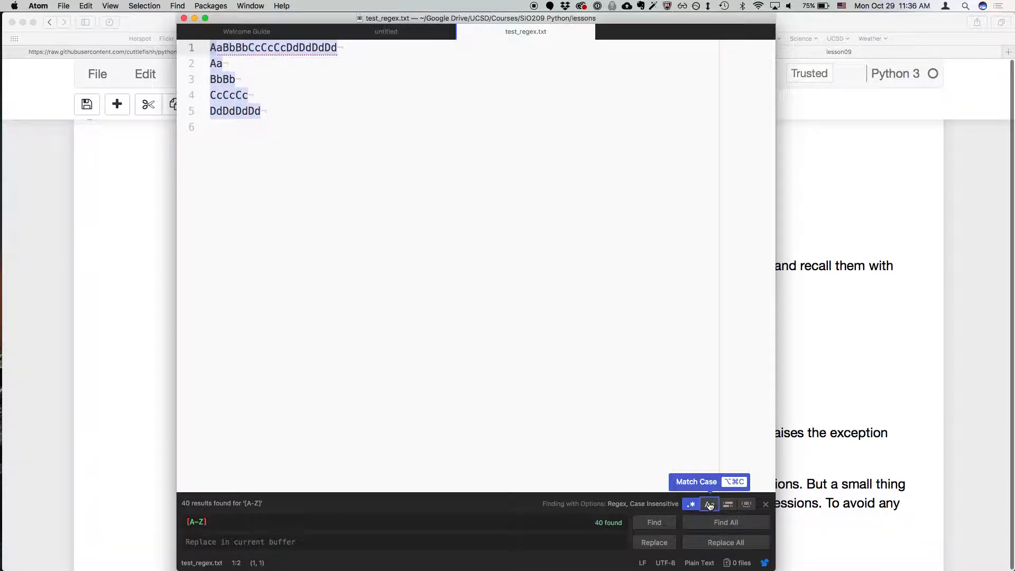
click(708, 504)
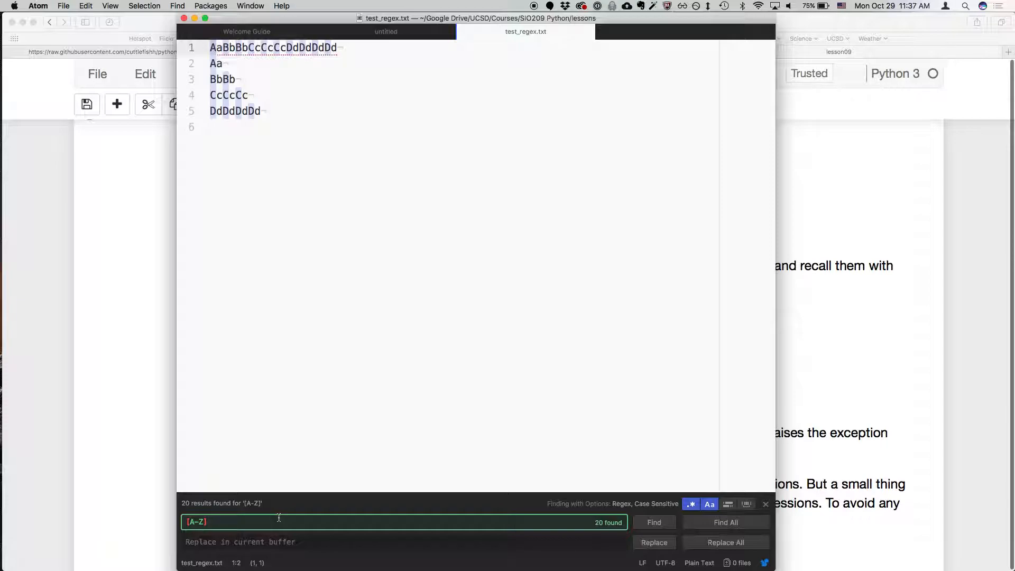
Step: Try the patterns [a-z] and Aa in the case-sensitive regex find field
text([a-z)
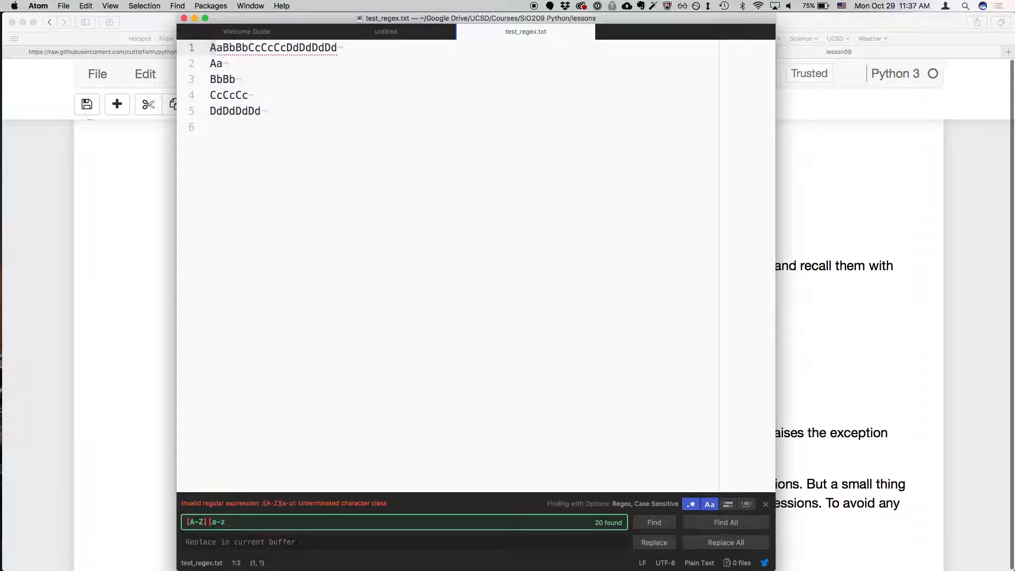
text(])
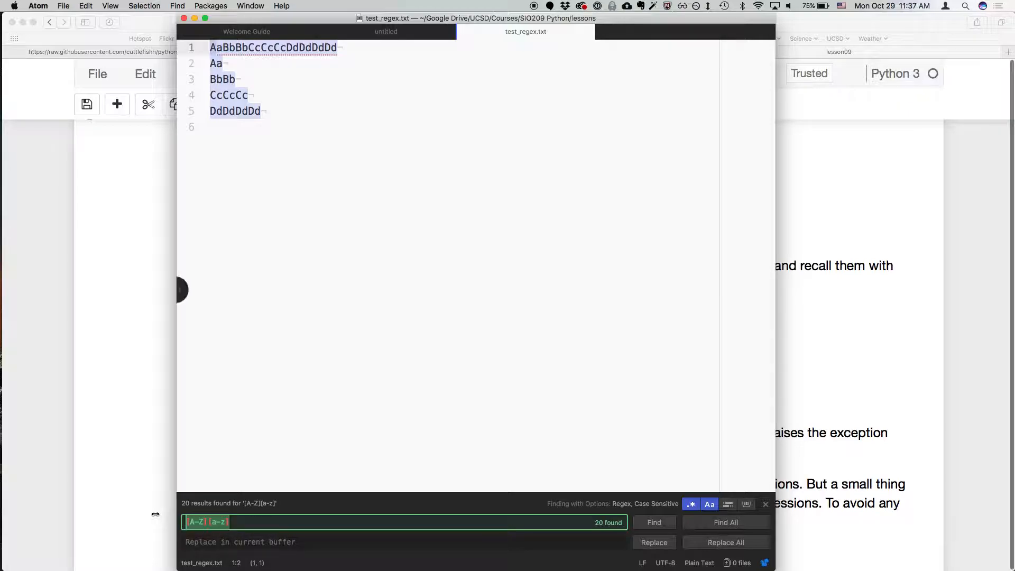
text(A)
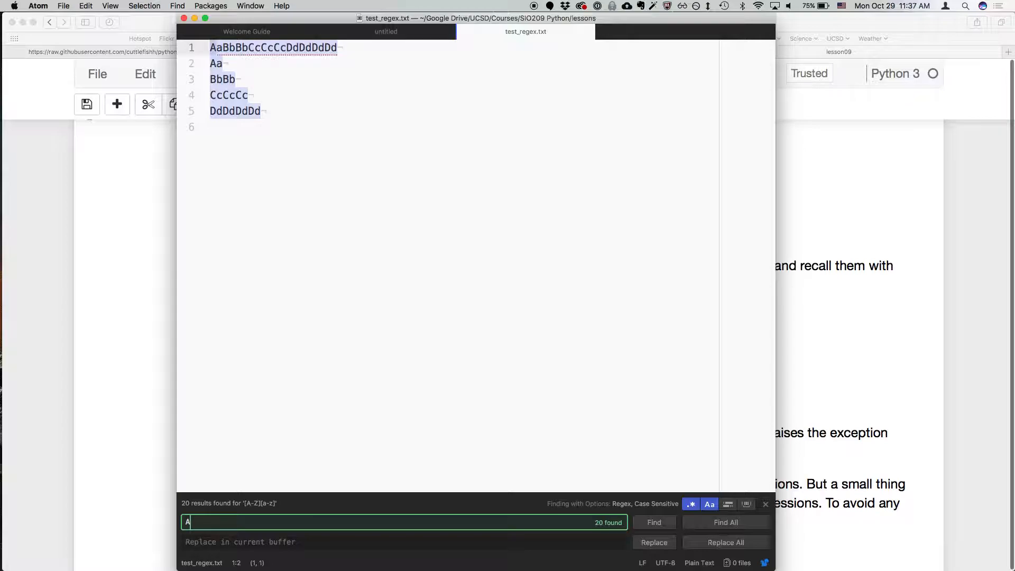
text(a)
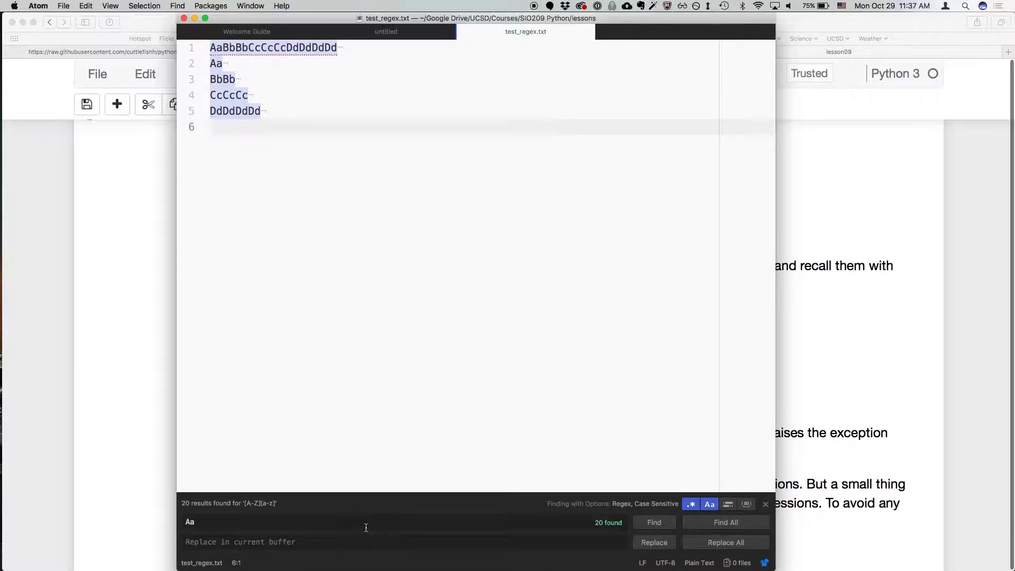
click(366, 521)
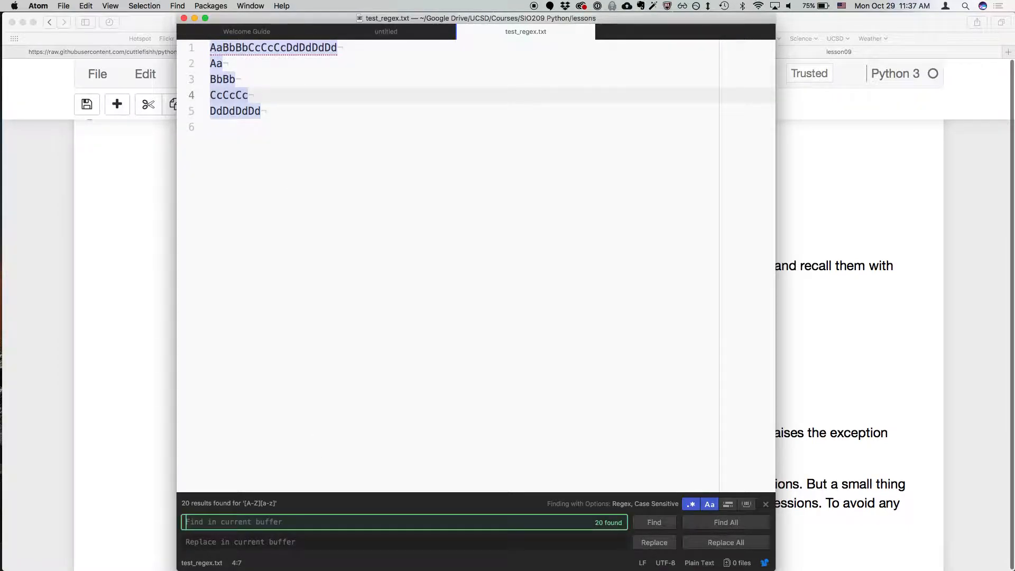
Step: Search for Bb, which finds 4 case-sensitive matches in test_regex.txt
text(B)
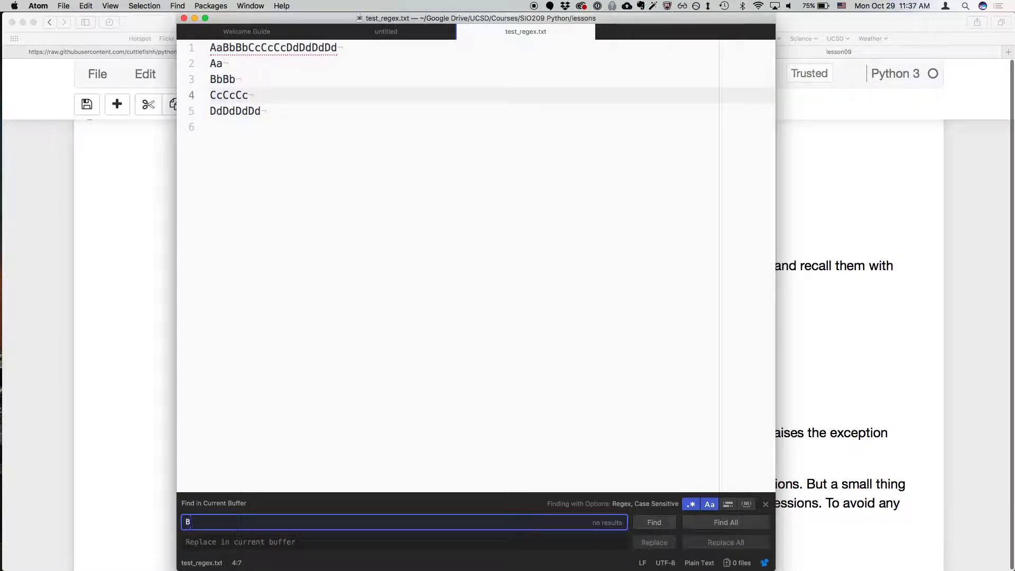
text(b)
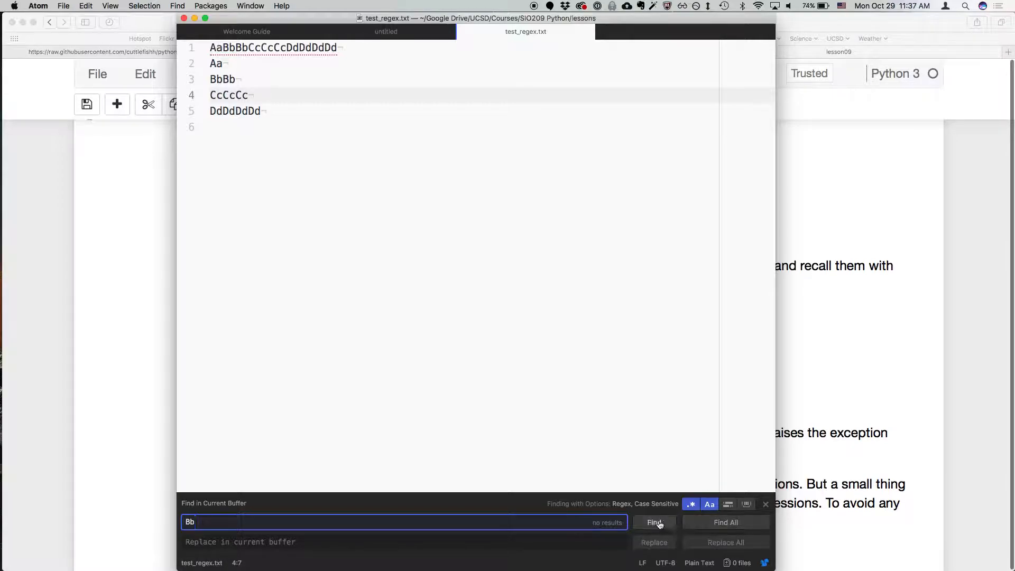
click(653, 522)
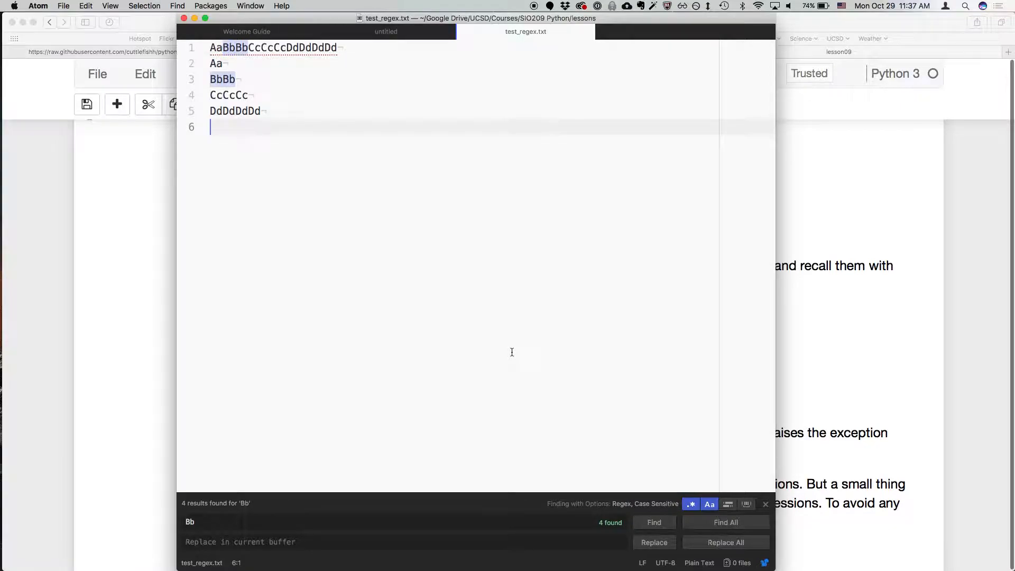
mouse_move(358, 247)
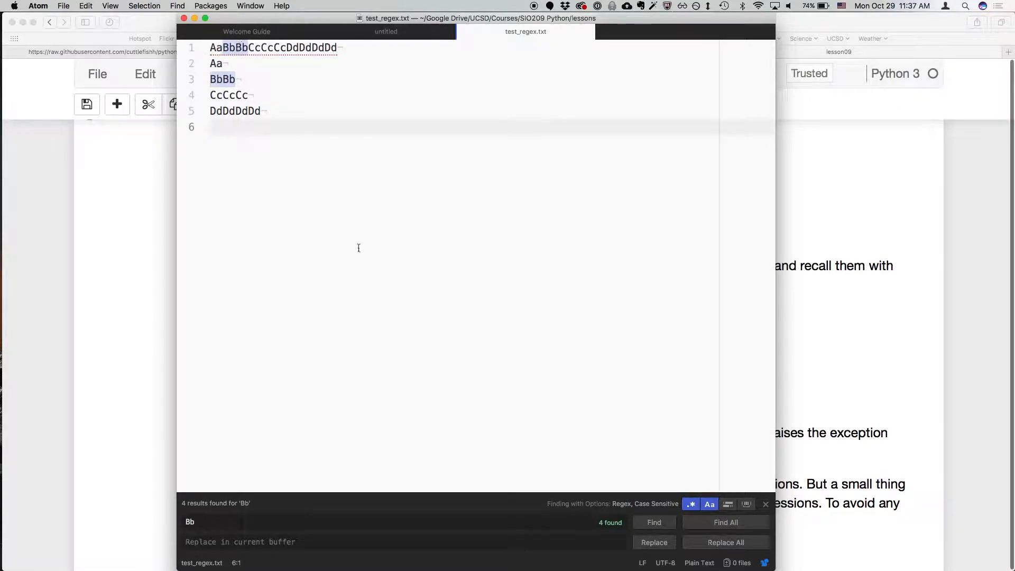
click(272, 522)
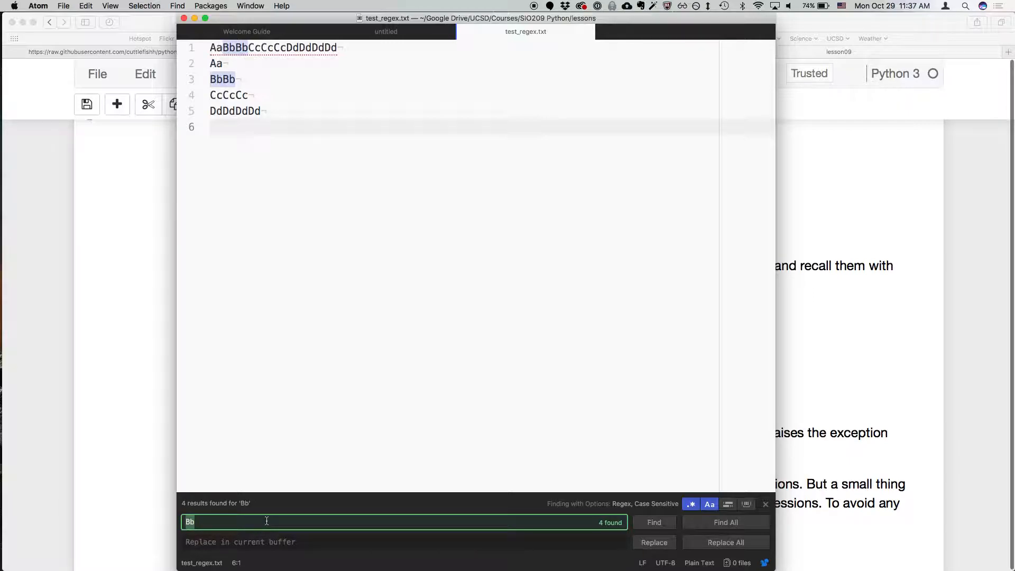
Step: Search anchored patterns ^Cc, ^Cc$, then ^CcCcCc$ to match line 4, then start a (Cc) group pattern
text(^C)
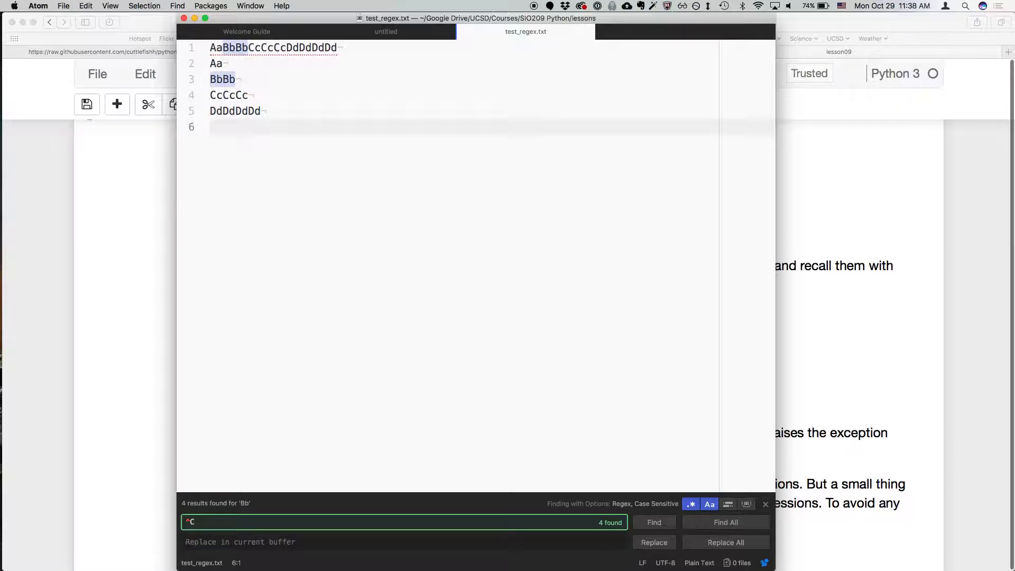
text(c)
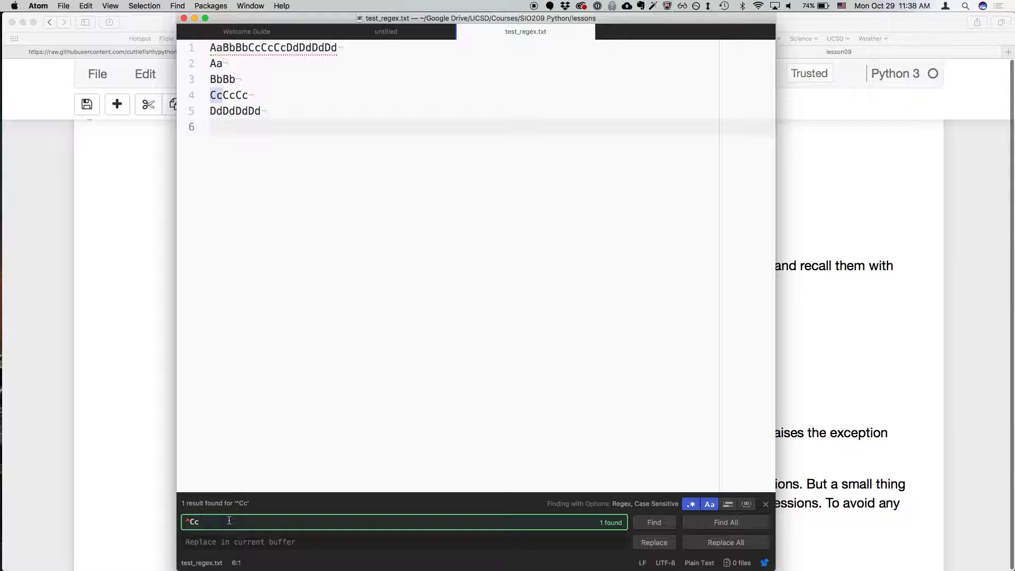
text($)
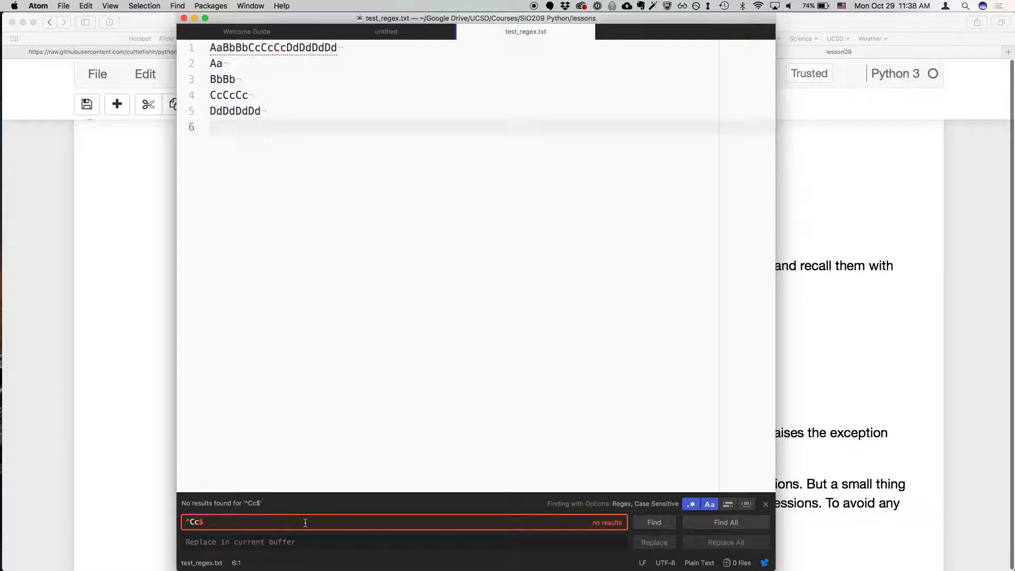
text(CcCc)
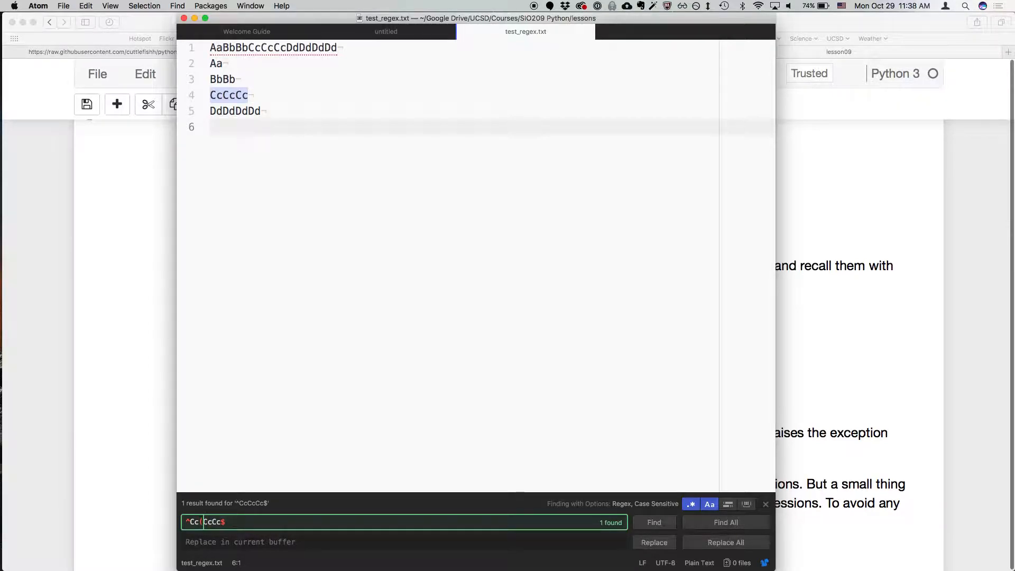
text((Cc))
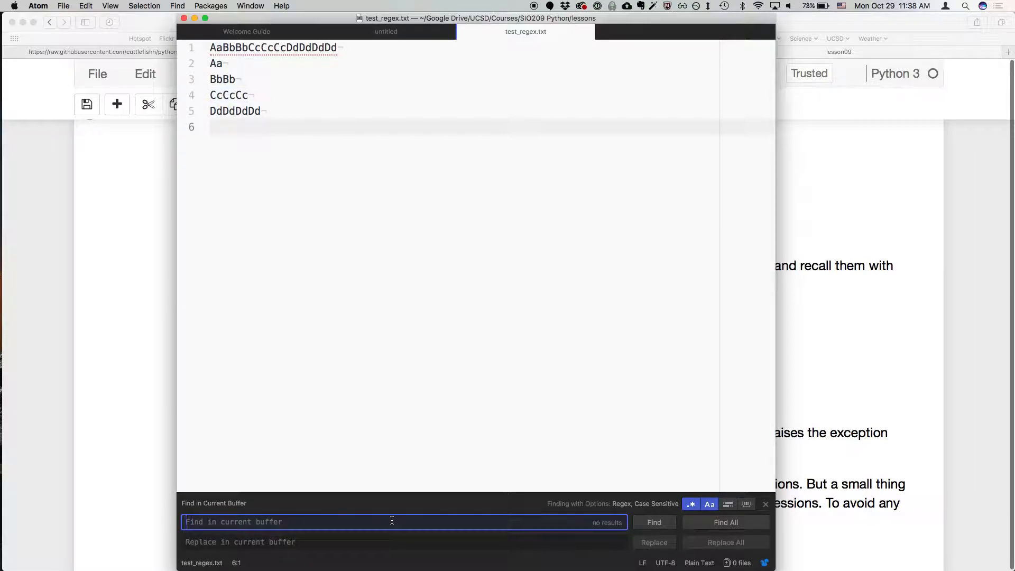
Step: Search the grouped pattern (Bb){2}, finding 2 matches, then clear it for the next pattern
text(()
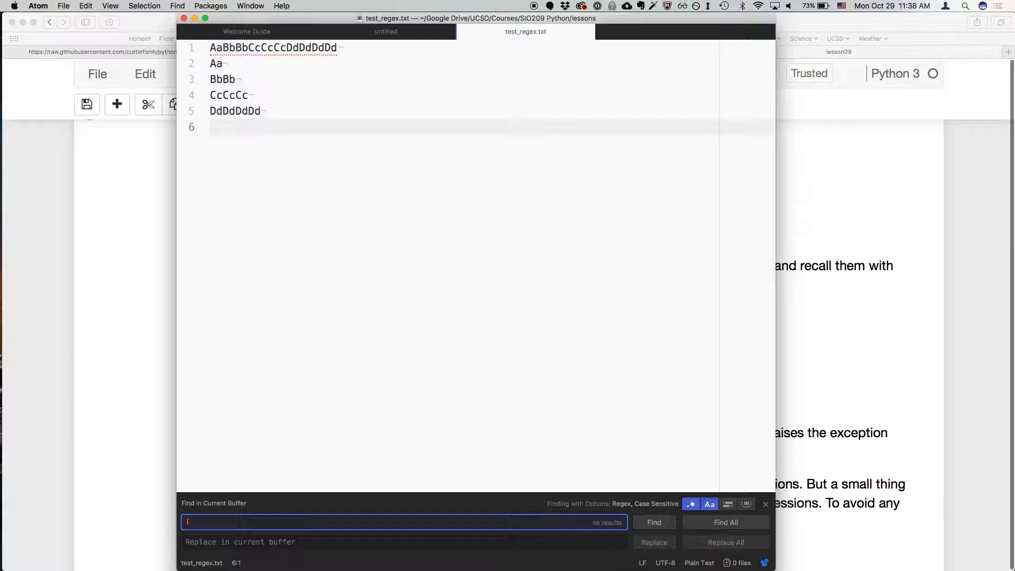
text(Bb))
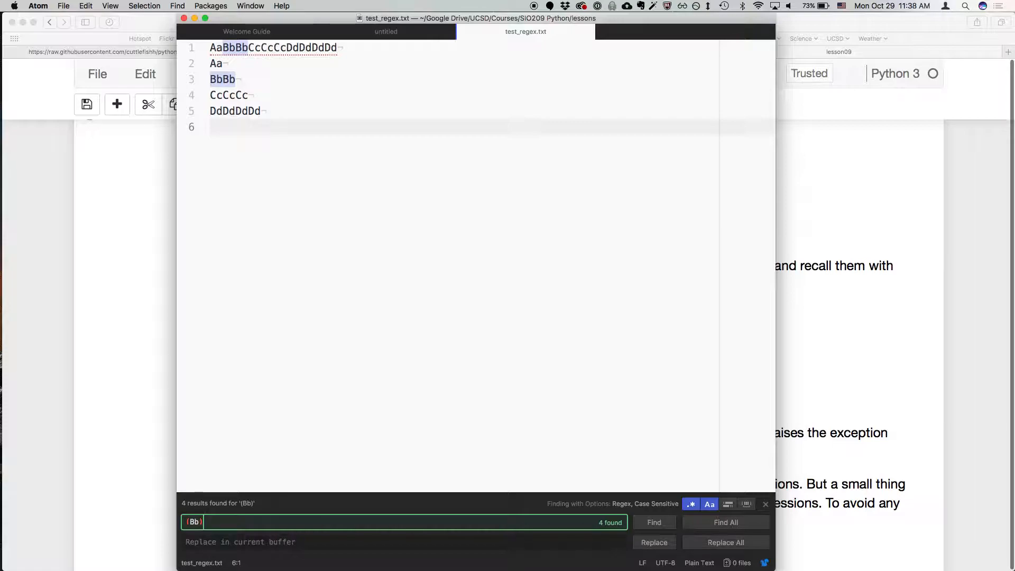
text({2)
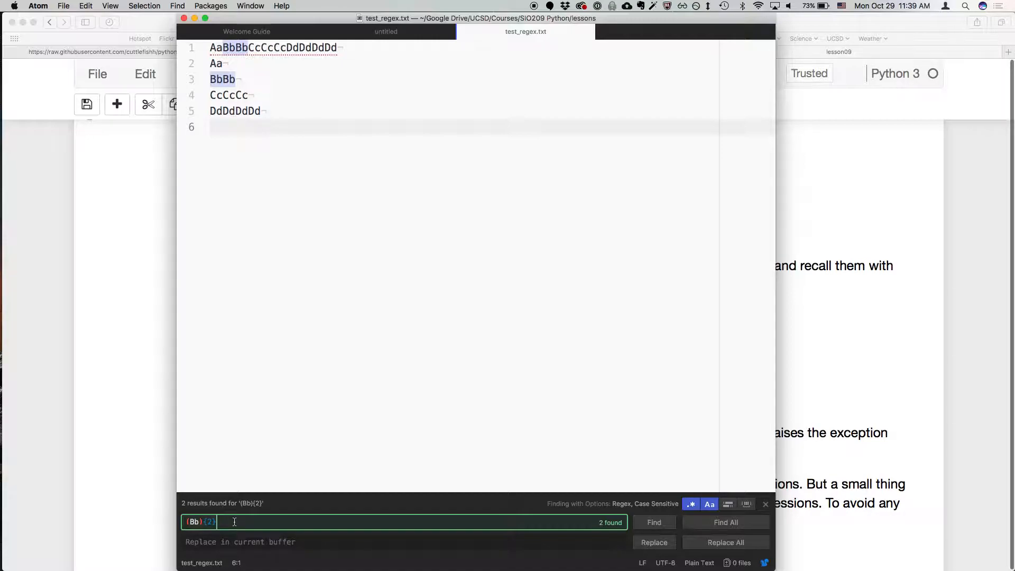
key(Backspace)
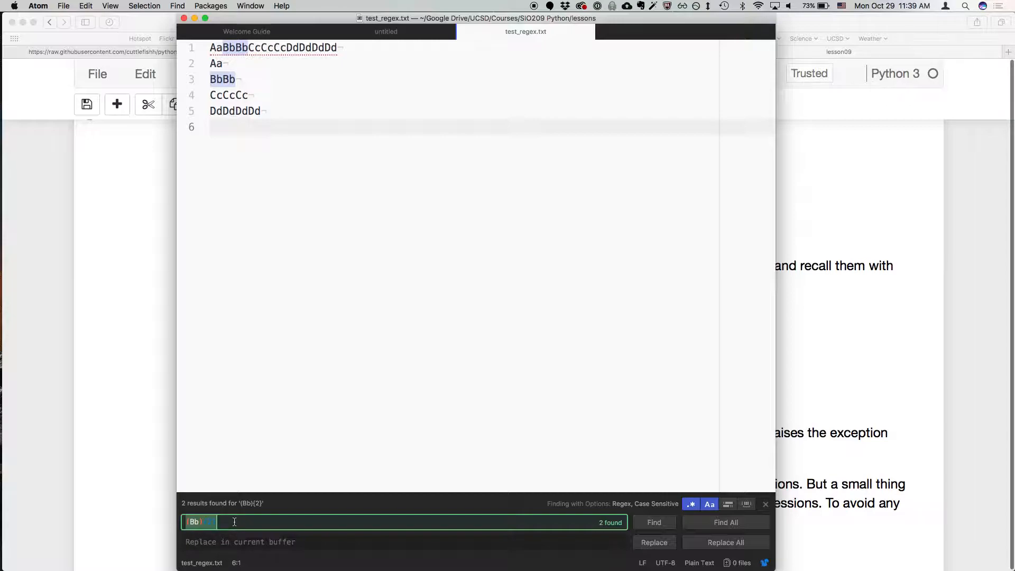
Step: Search for the grouped pattern Cc(Cc)Cc
text(Cc()
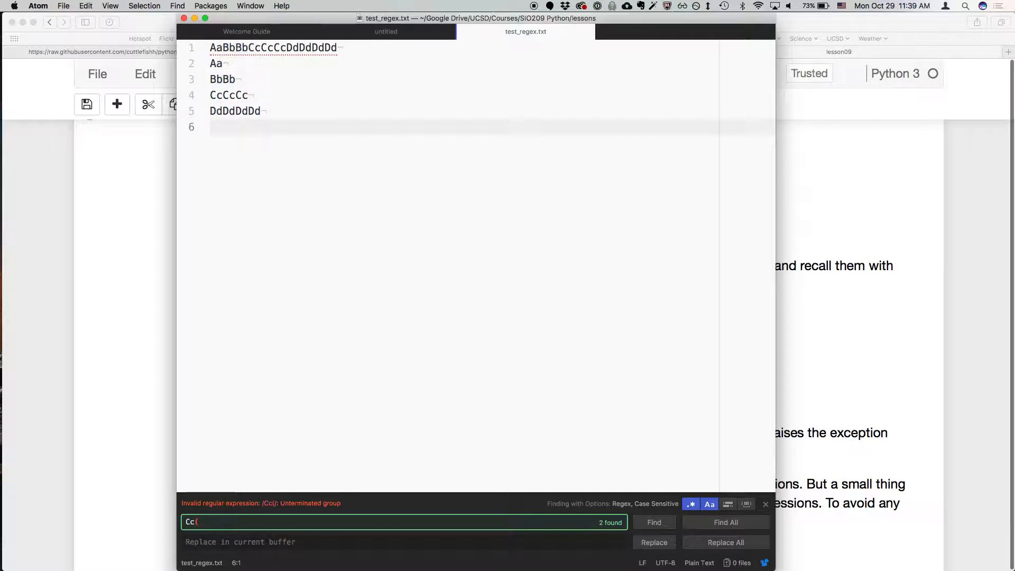
text(Cc))
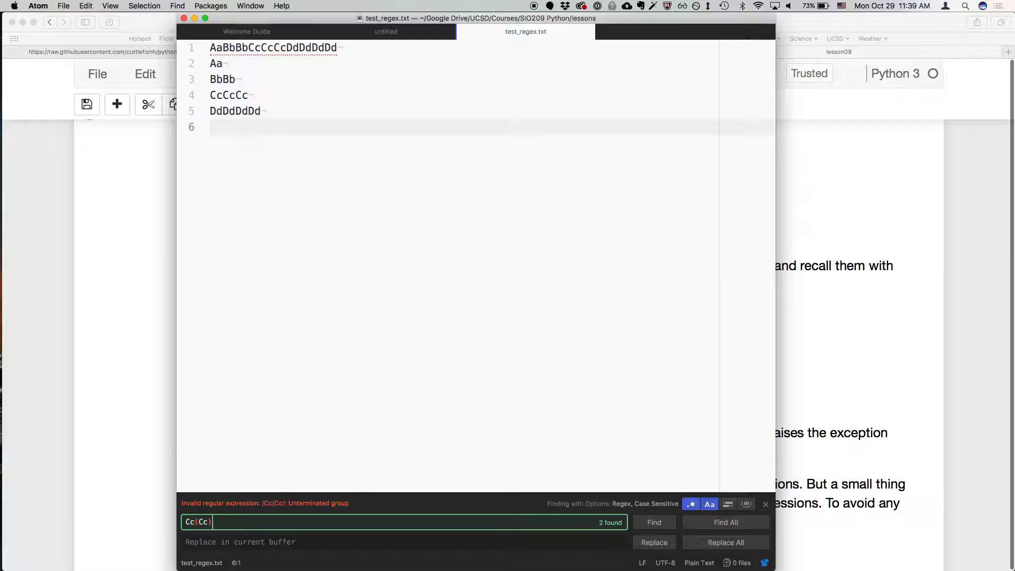
text()Cc)
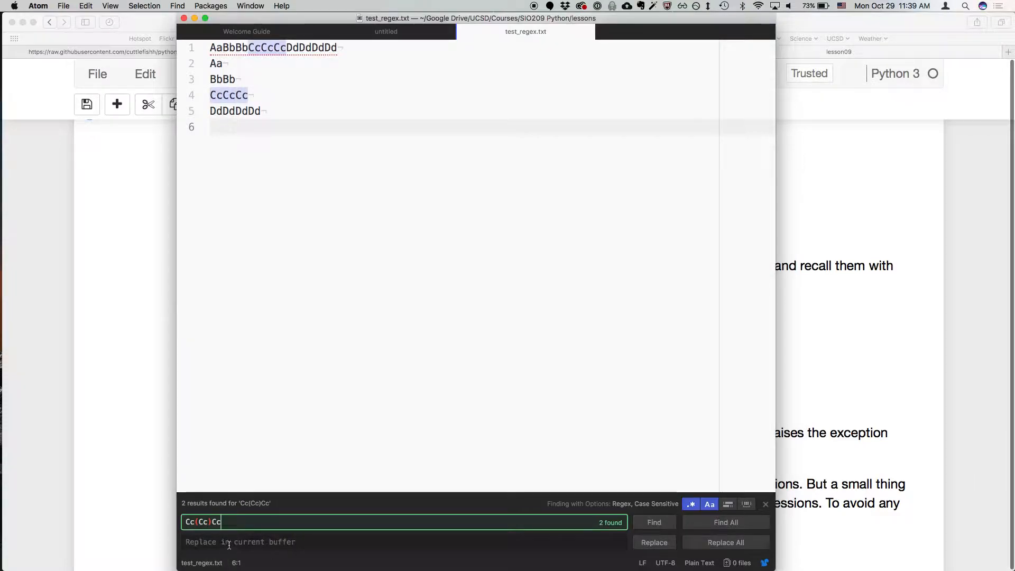
Step: Replace both Cc(Cc)Cc matches on lines 1 and 4 with REPLACED
click(403, 541)
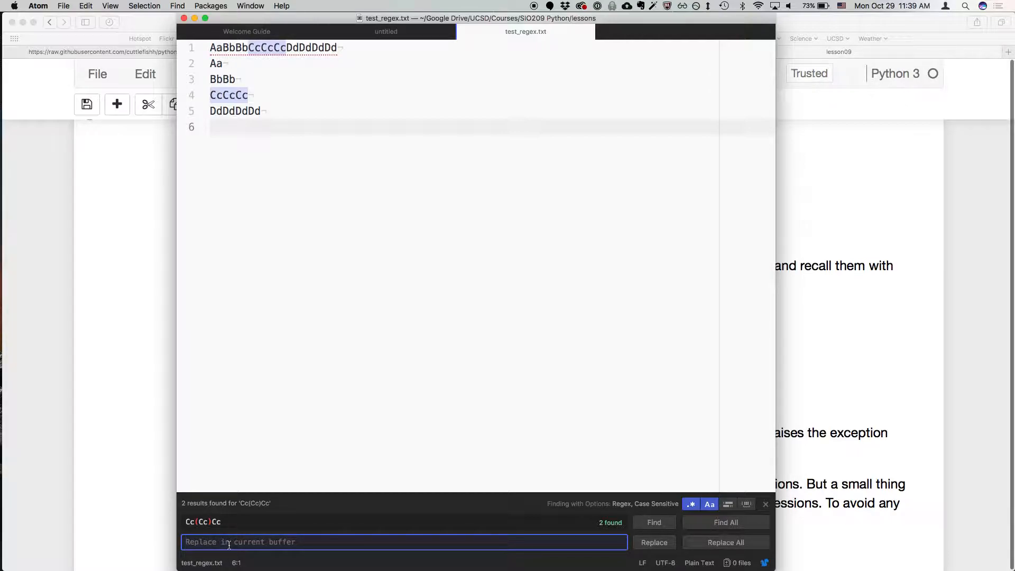
text(R)
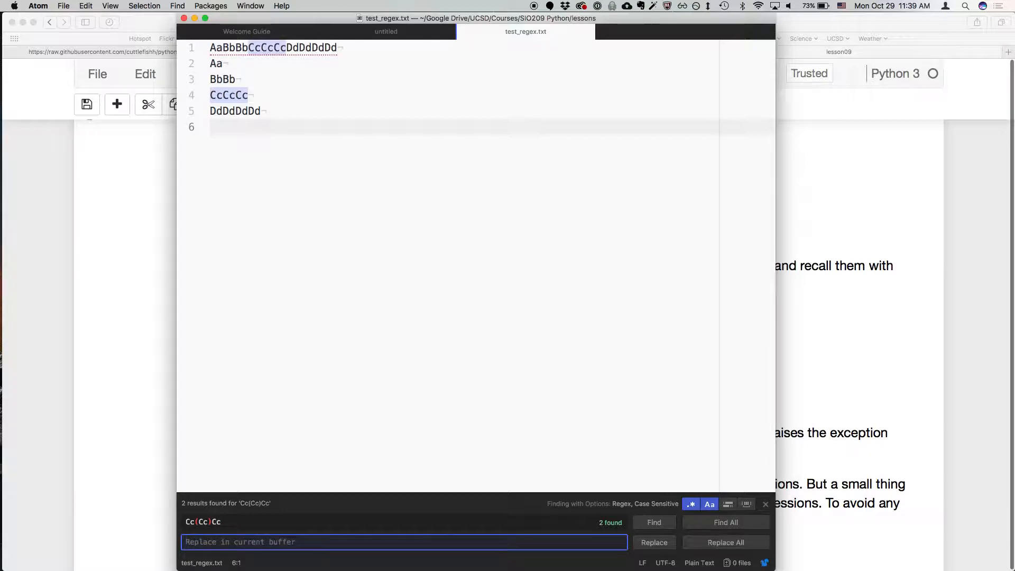
text(REPLAC)
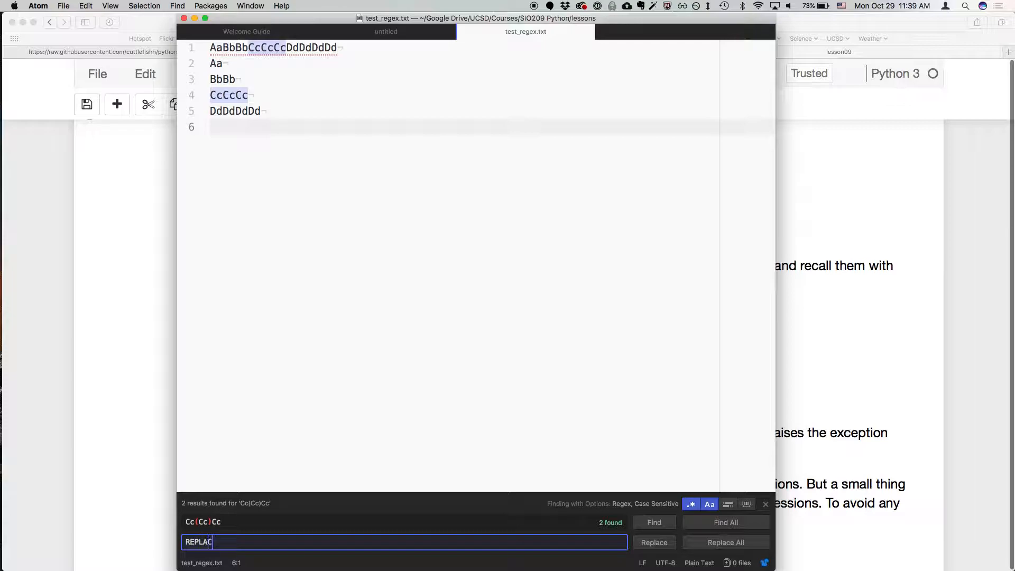
text(ED)
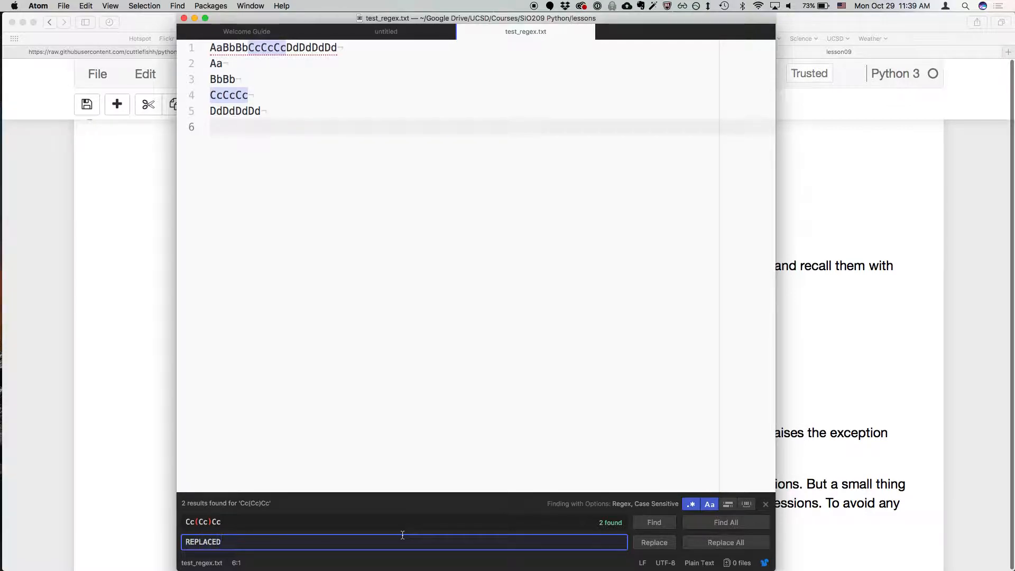
click(653, 541)
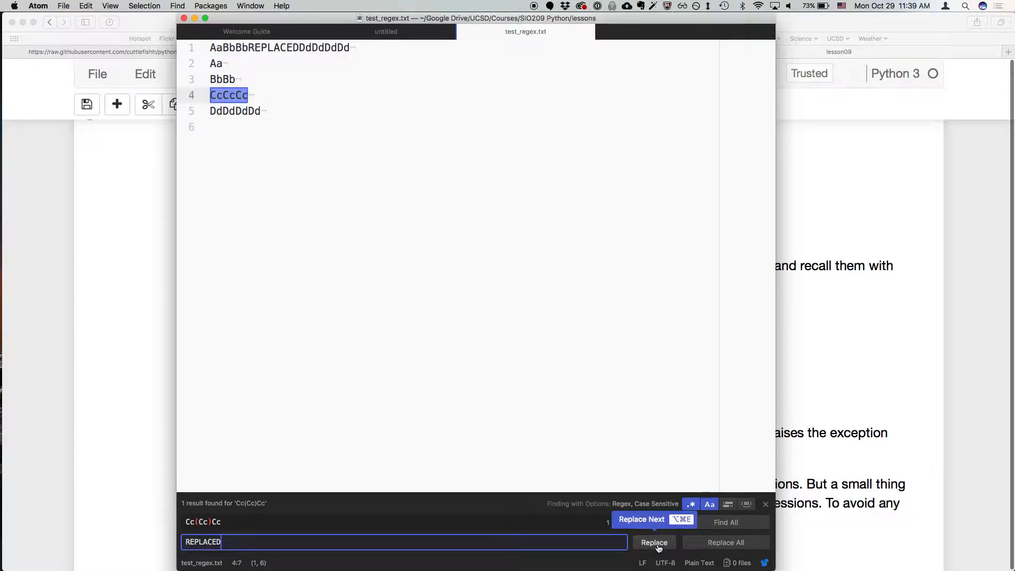
click(653, 541)
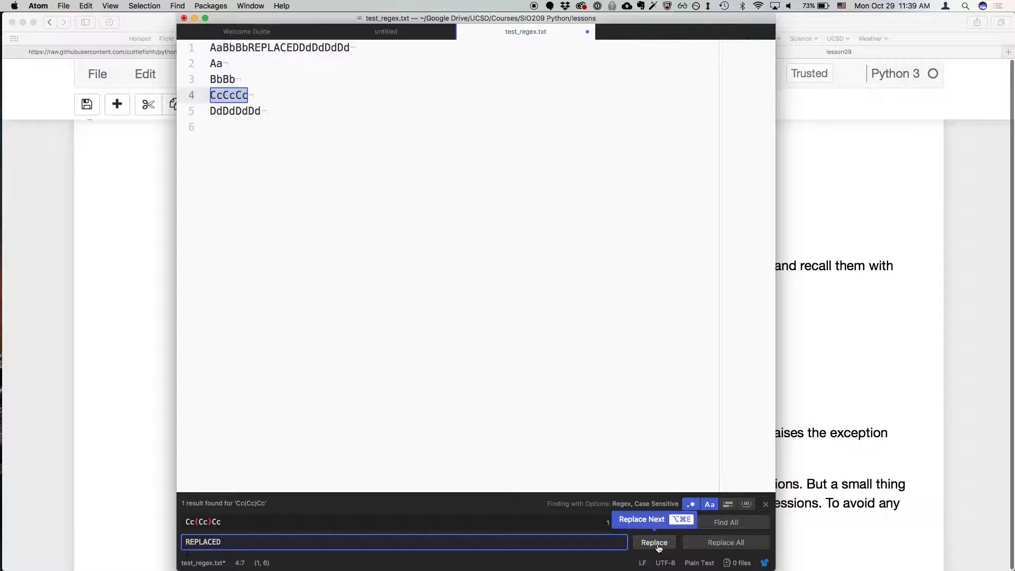
click(653, 541)
text(D)
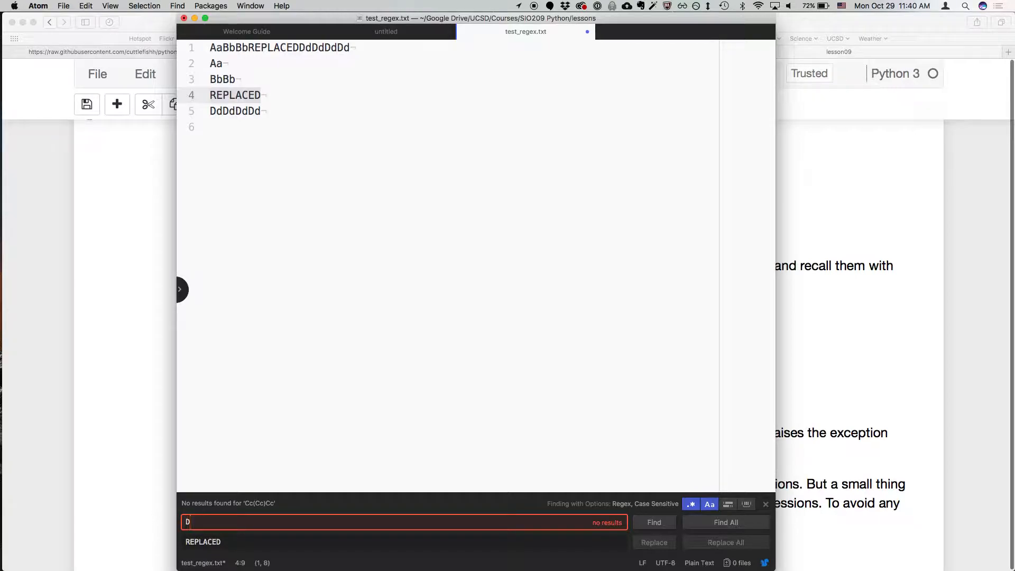
Step: Replace the DdDd(DdDd) match on line 5 with START$1, giving STARTDdDd
text(dDd(DdDd)
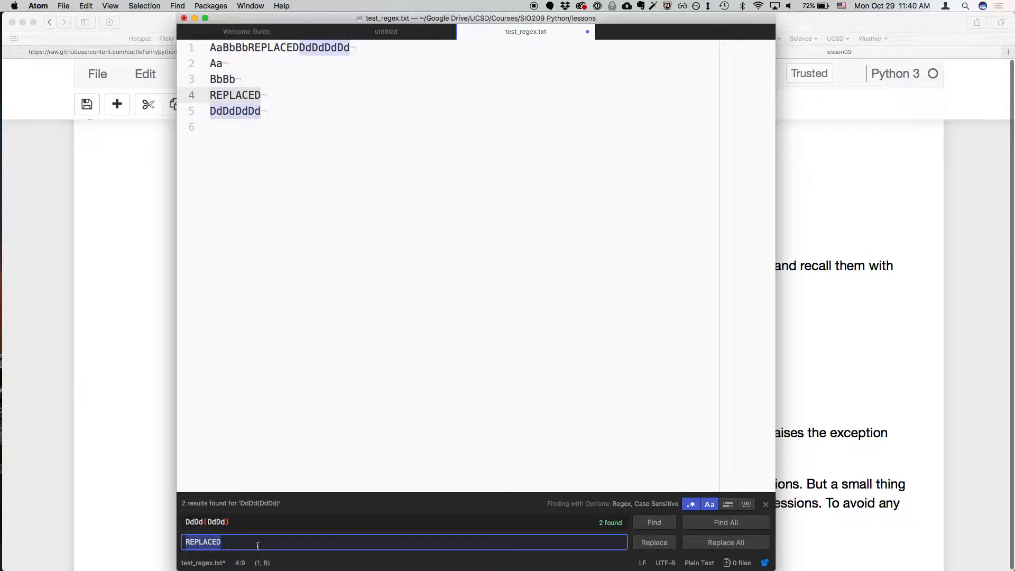
mouse_move(202, 512)
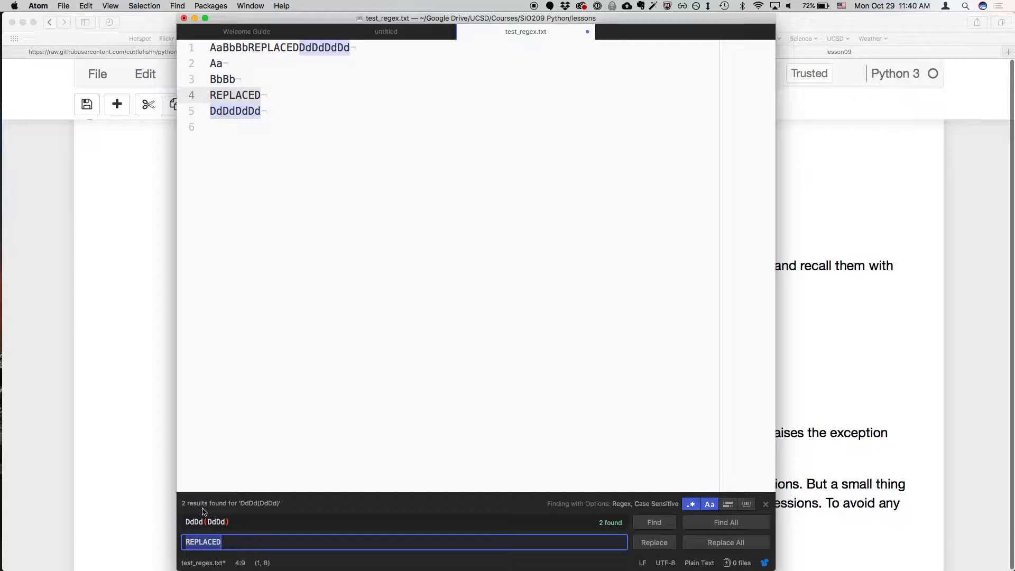
mouse_move(226, 536)
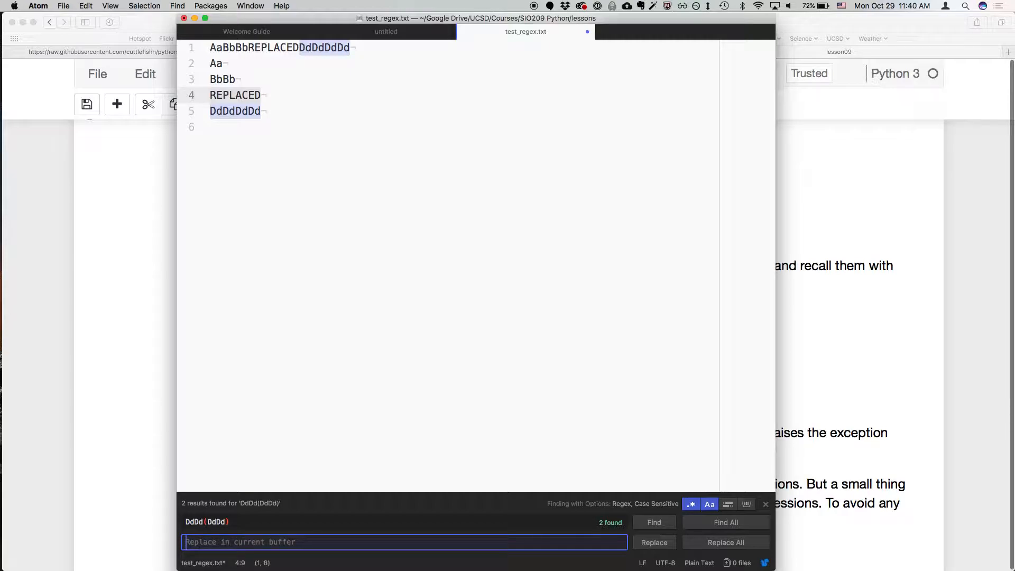
text(START)
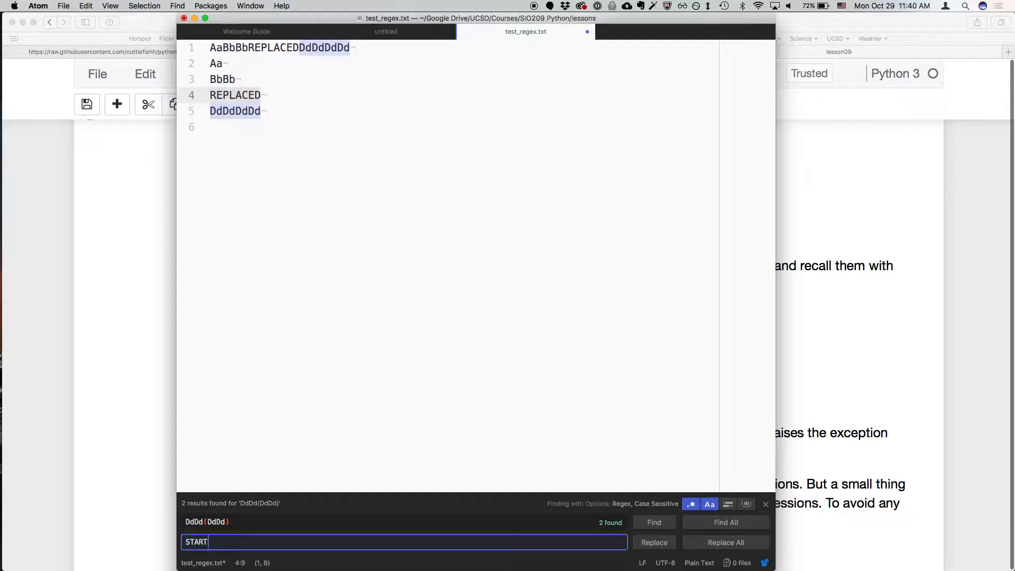
text($1)
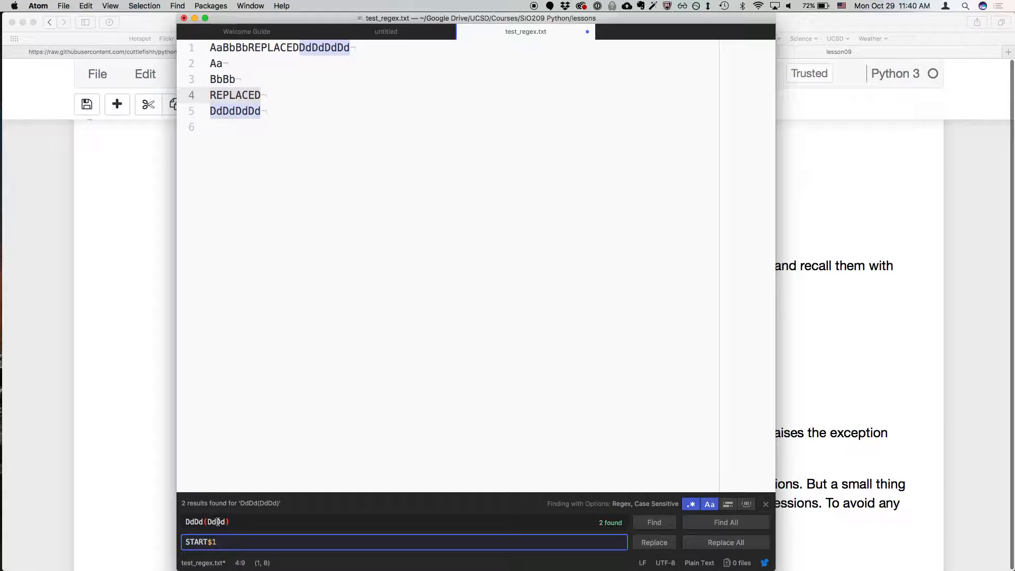
click(653, 542)
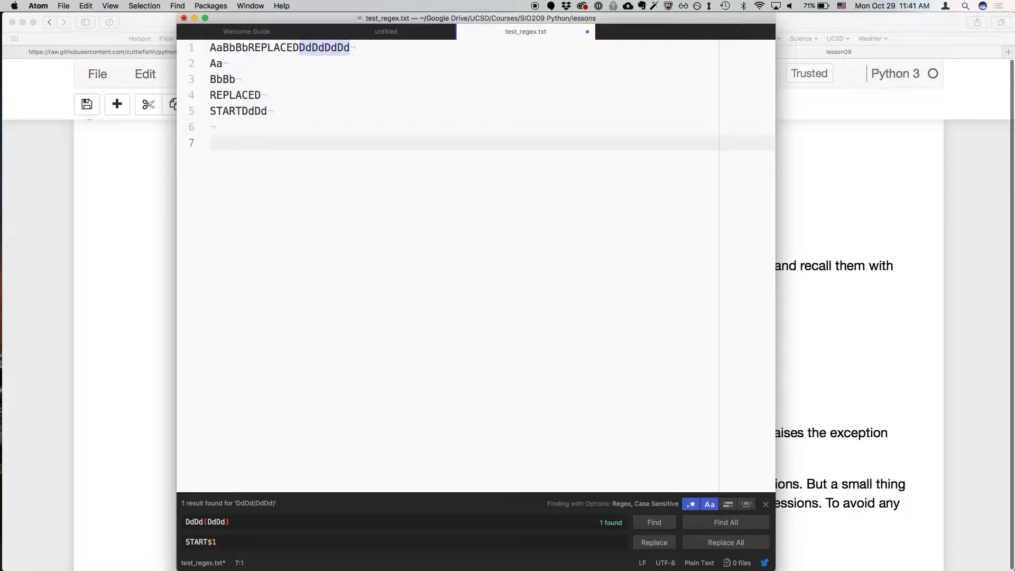
Step: Add a new line myfile.txt followed by an empty line in test_regex.txt
text(myfile)
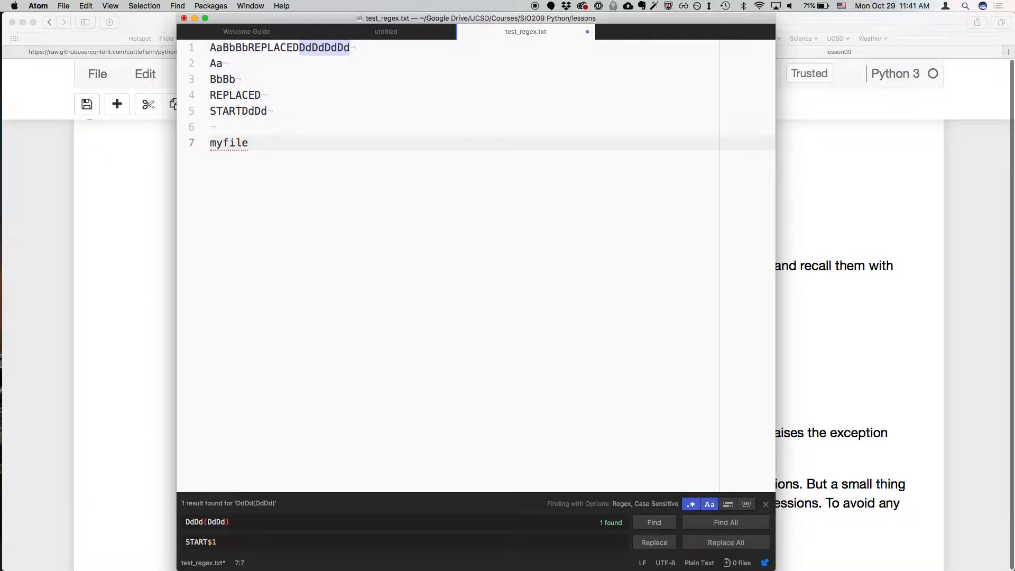
text(.txt)
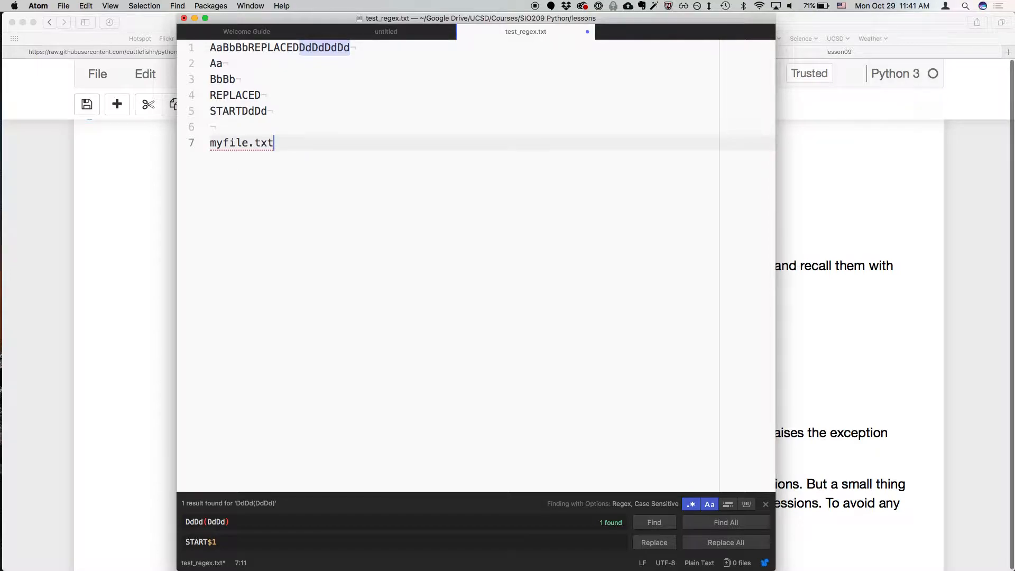
key(Return)
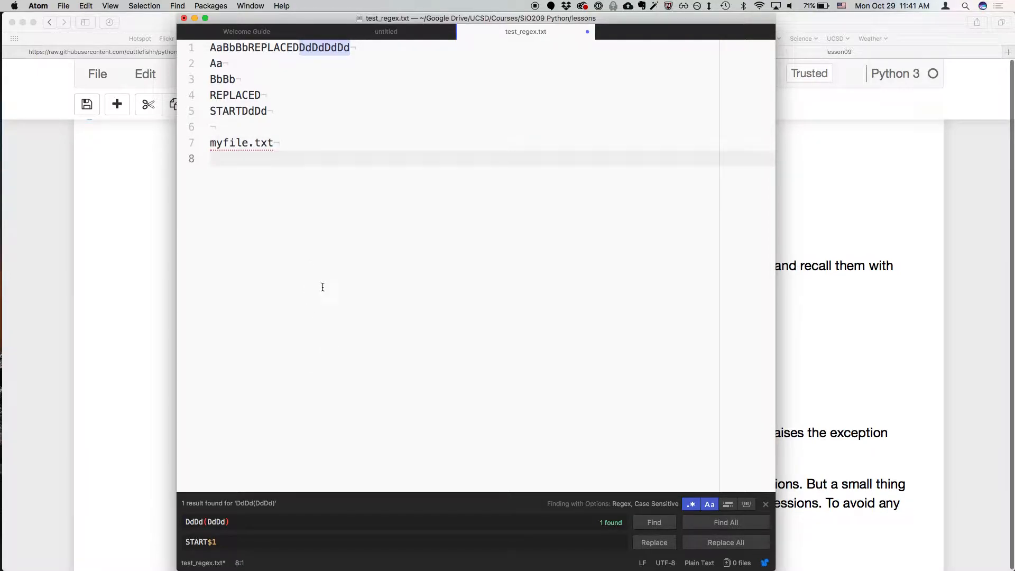
click(210, 158)
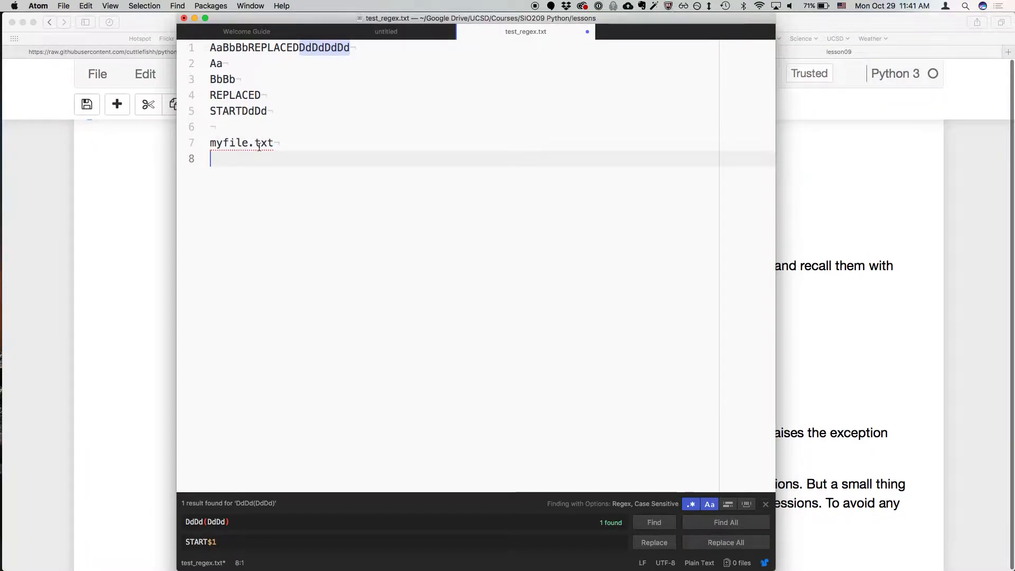
click(273, 143)
text((.)
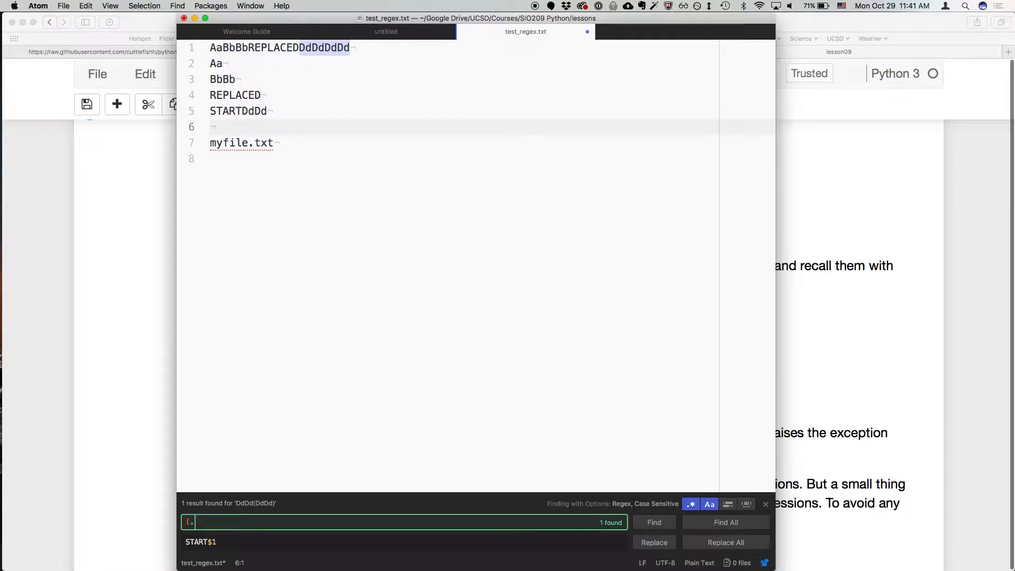
Step: Search for (.*)\.txt, matching the myfile.txt line once
text(*).t)
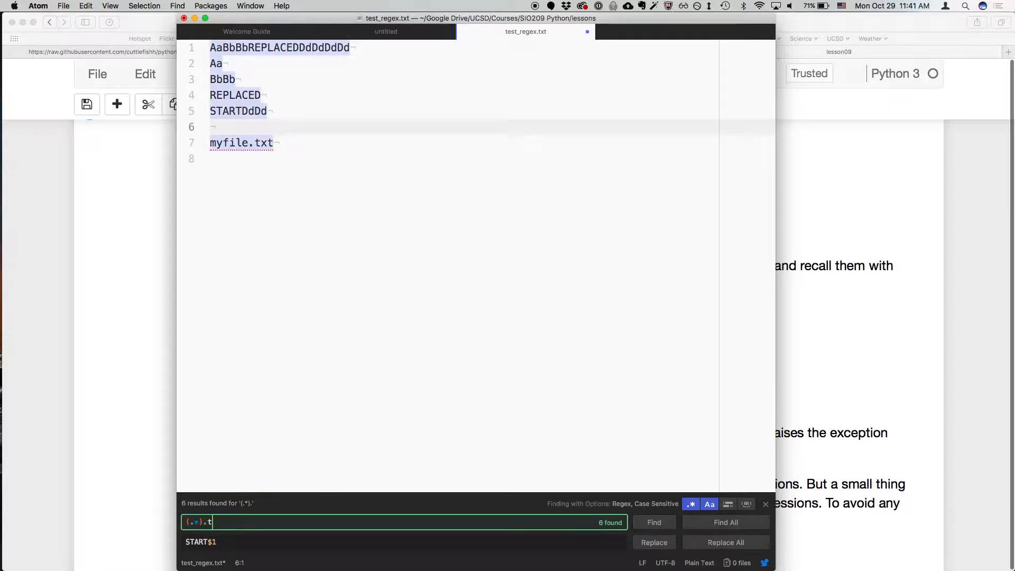
text(xt)
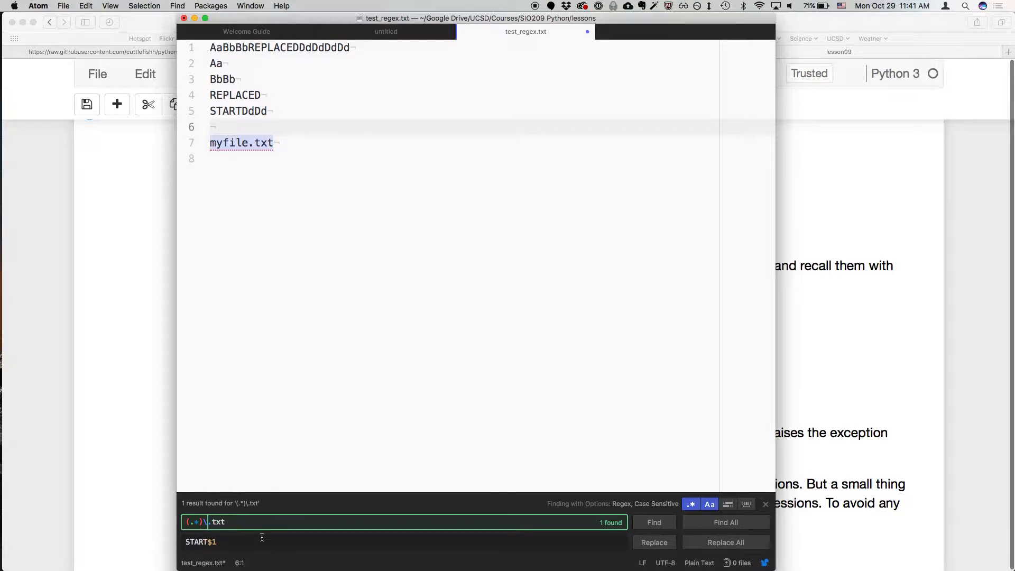
Step: Enter the replacement '$1 is the filename without .txt'
click(403, 541)
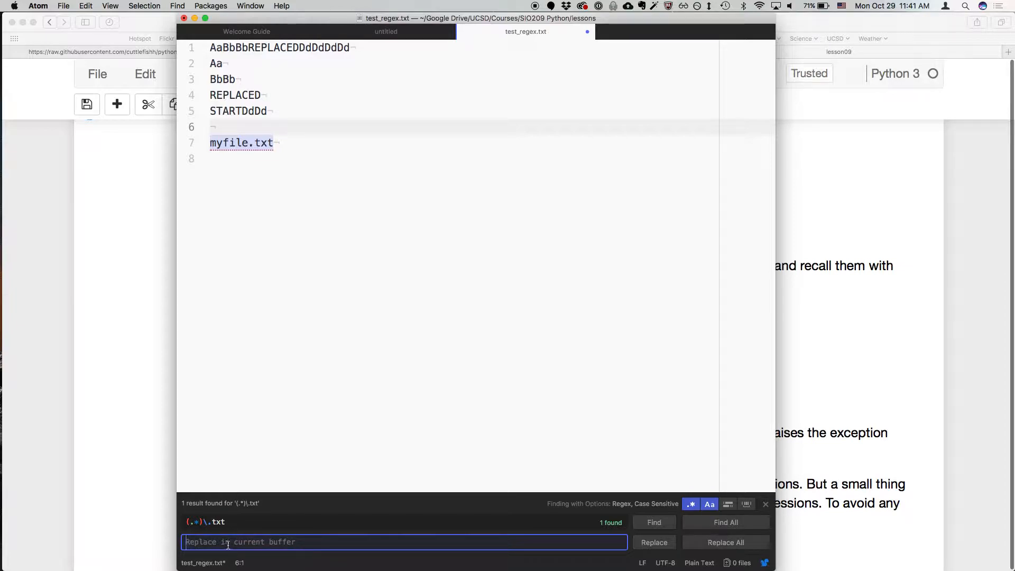
text($1)
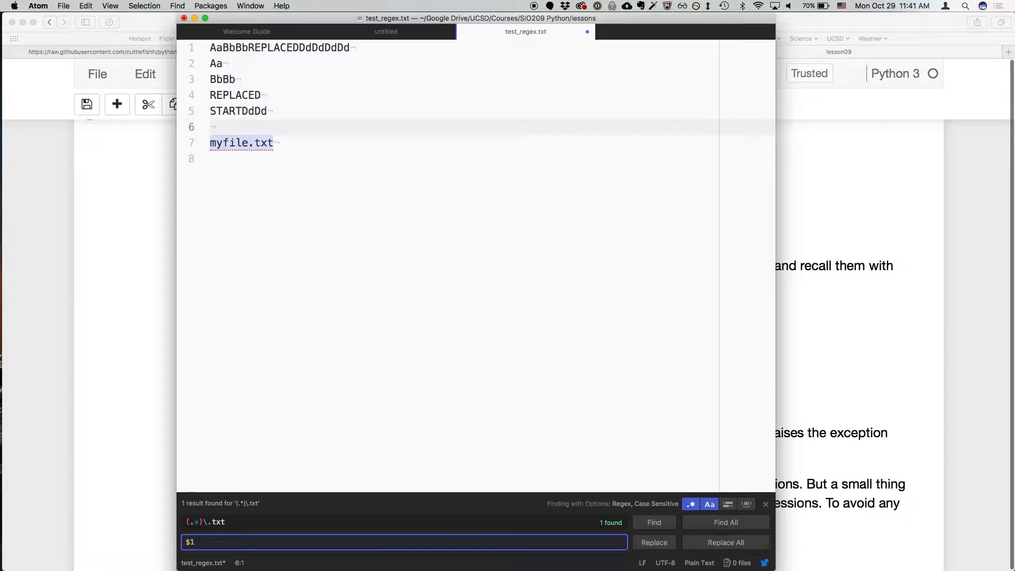
text(is the filename)
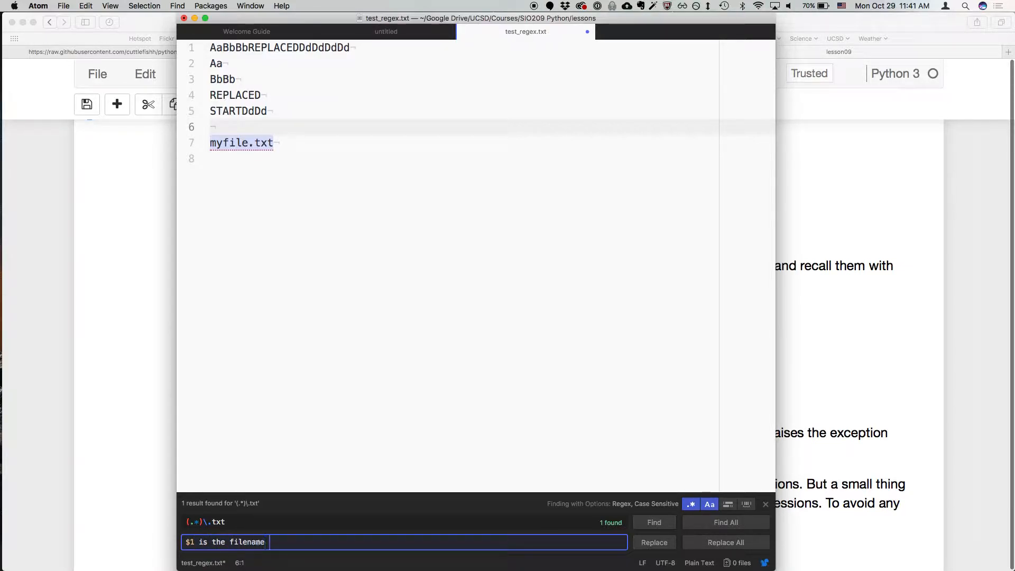
text(wih)
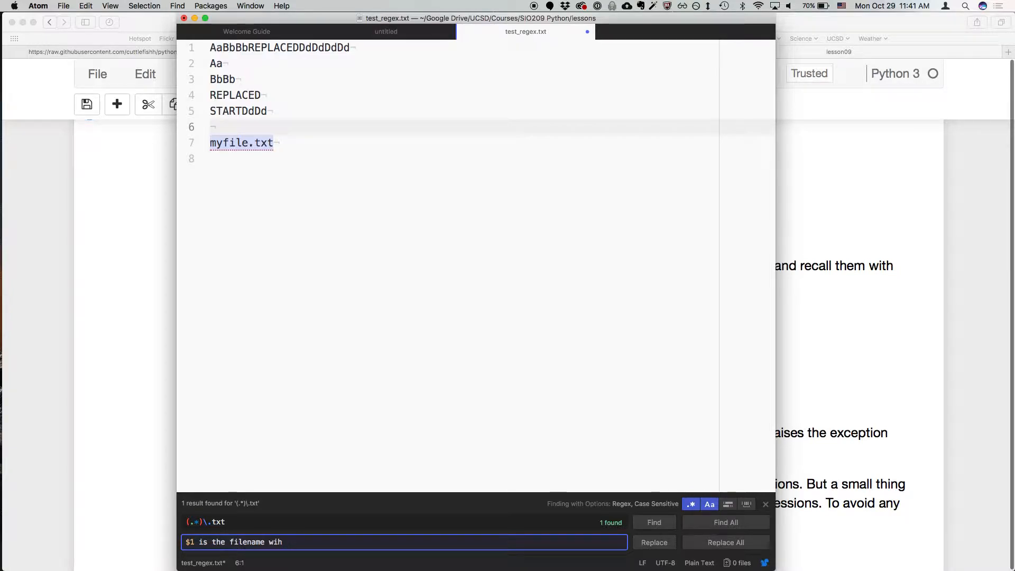
text(out .txt)
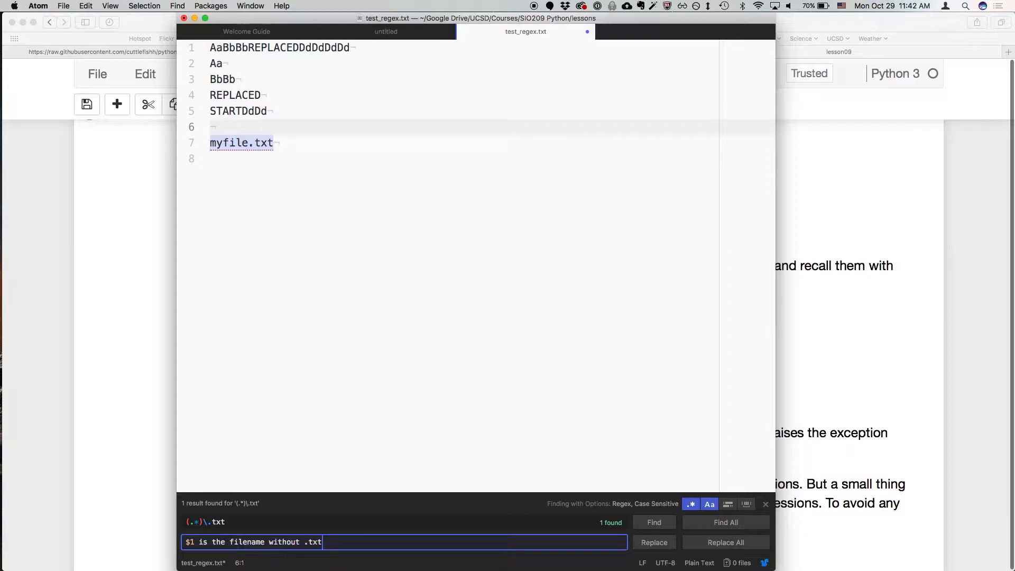
mouse_move(231, 541)
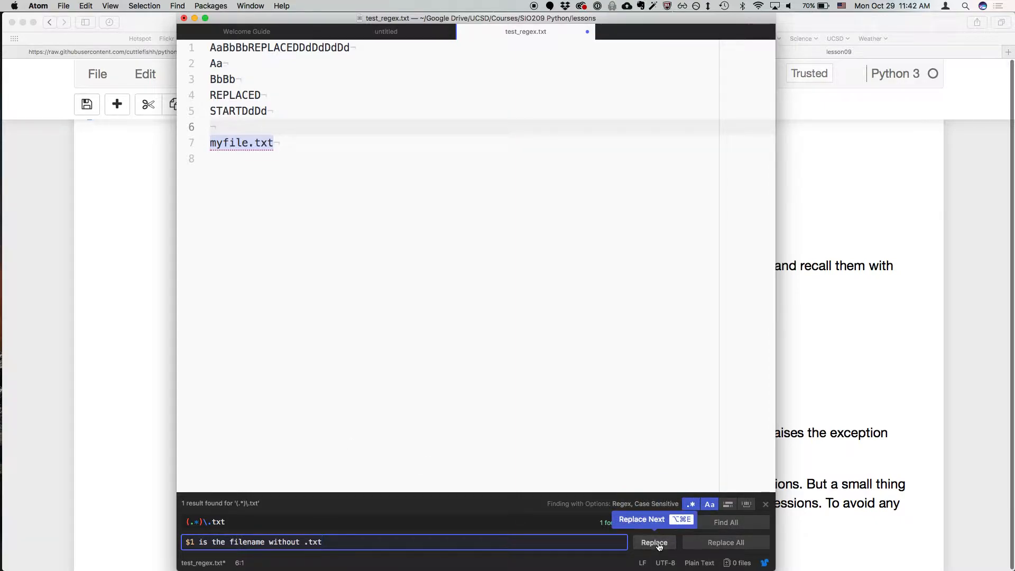
Step: Replace line 7 with 'myfile is the filename without .txt' and return to the editor
click(653, 542)
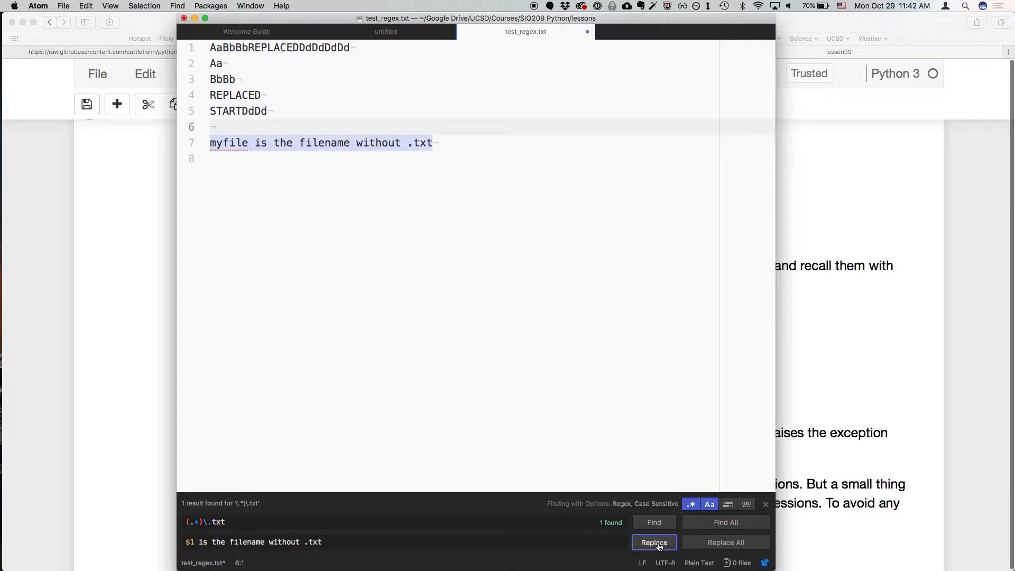
mouse_move(463, 508)
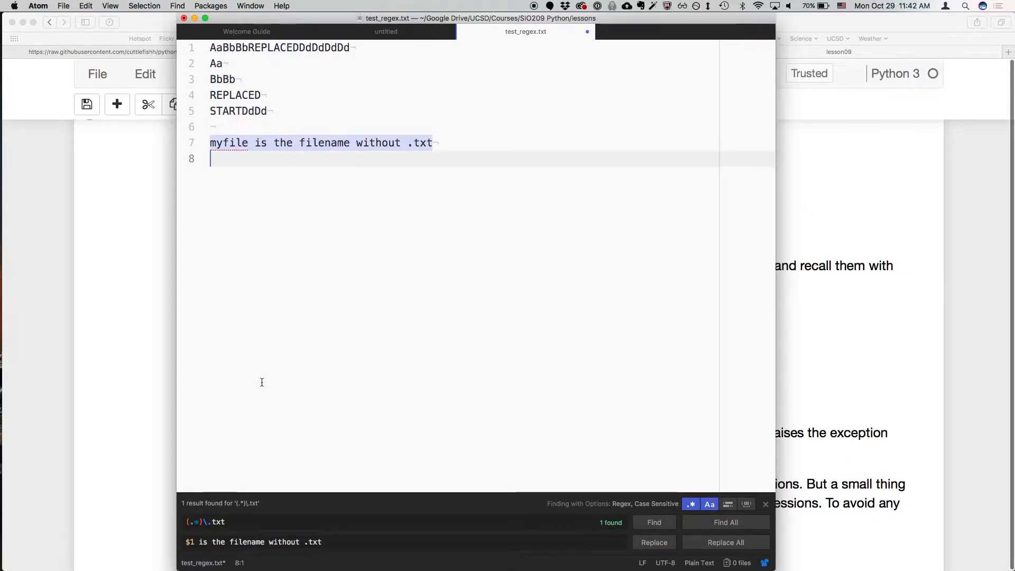
mouse_move(275, 231)
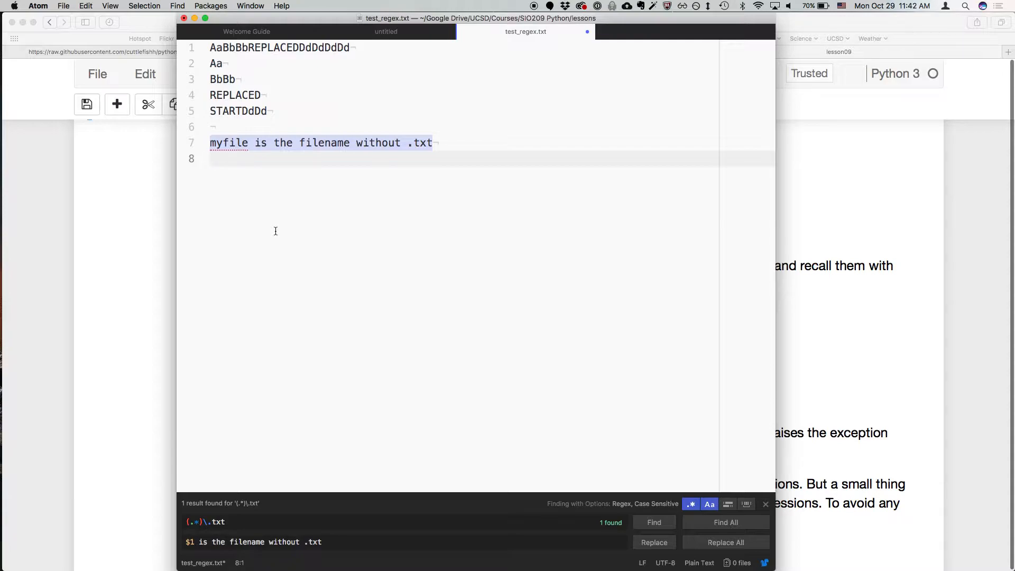
click(209, 159)
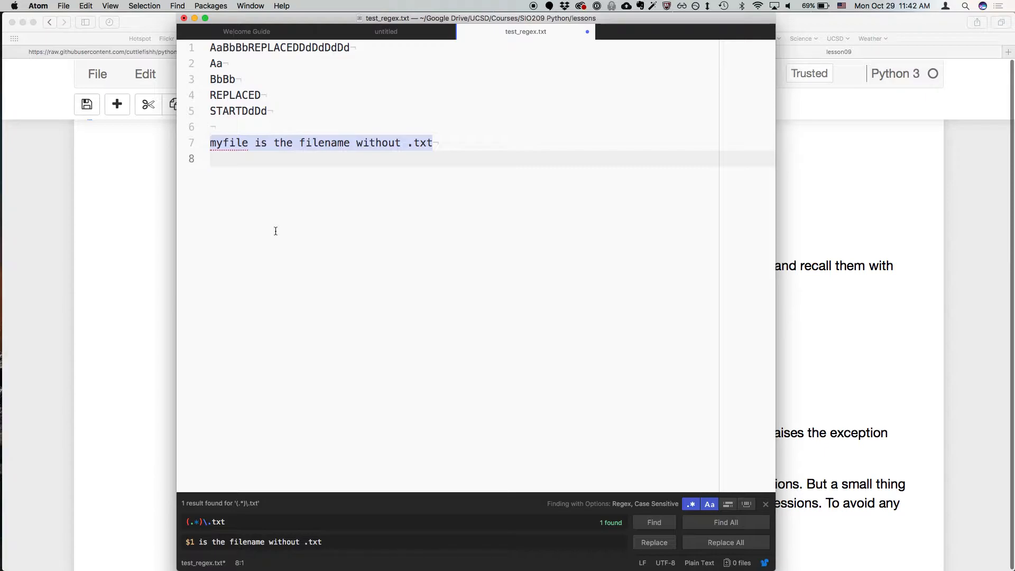
click(212, 158)
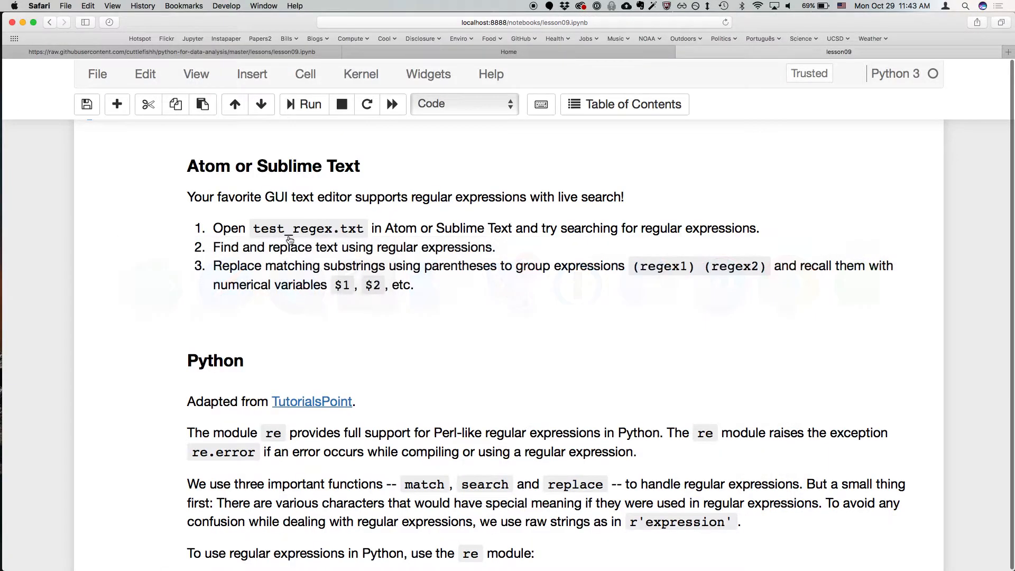
Step: Scroll up the notebook to the earlier egrep and sed example cells
scroll(up, 3)
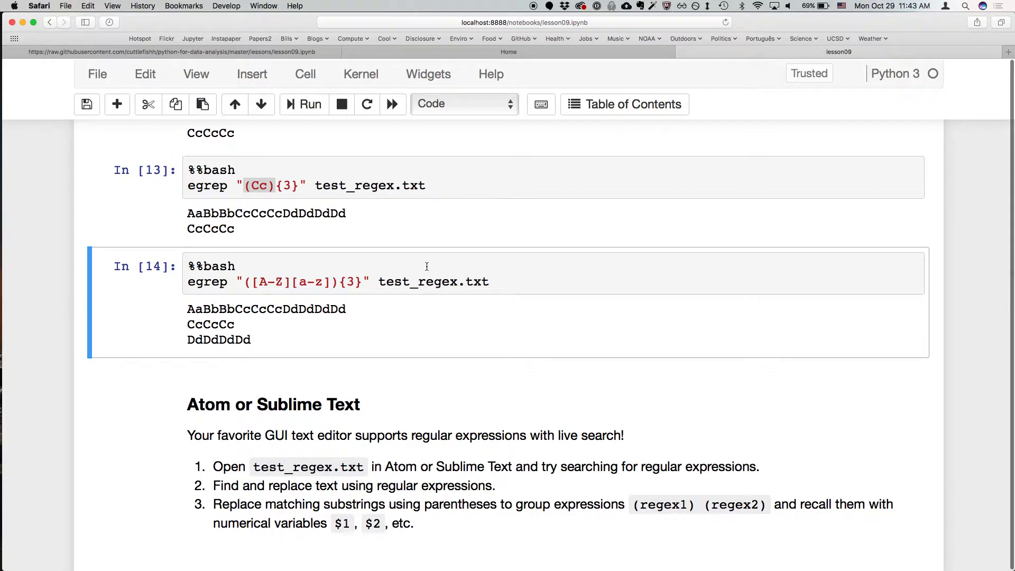
scroll(up, 3)
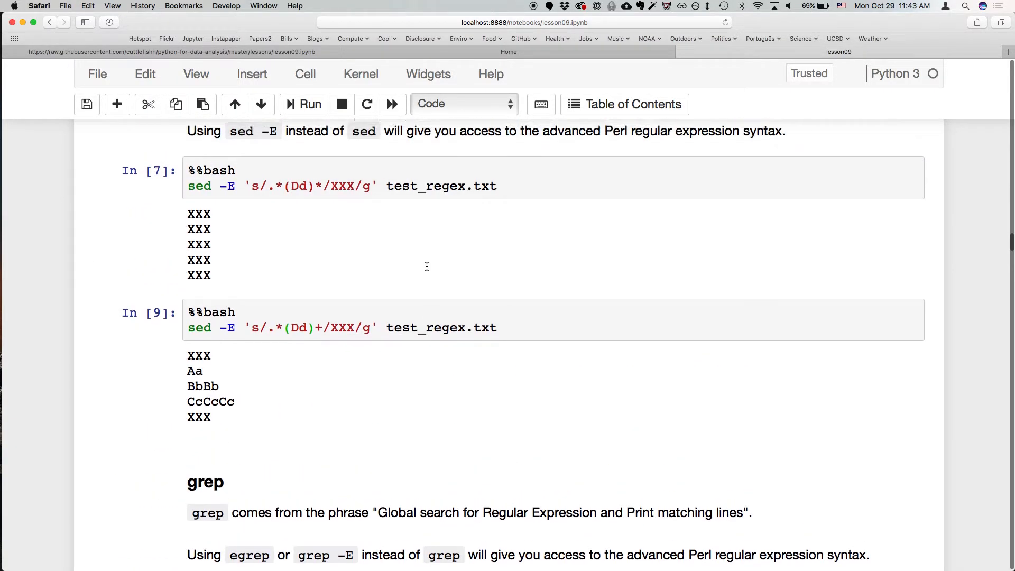
scroll(up, 3)
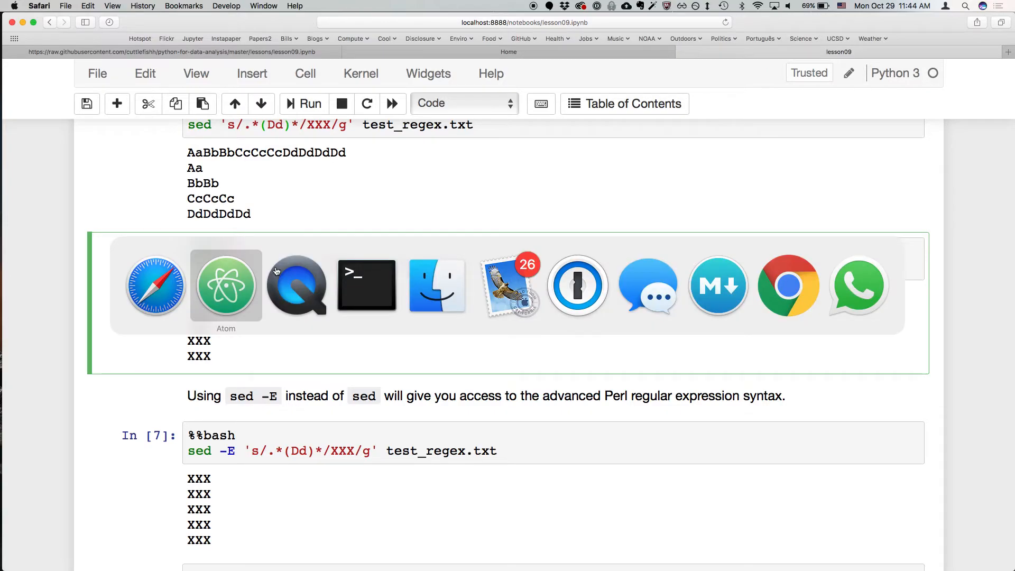
Step: Add a new line (abc) at the end of test_regex.txt
click(226, 285)
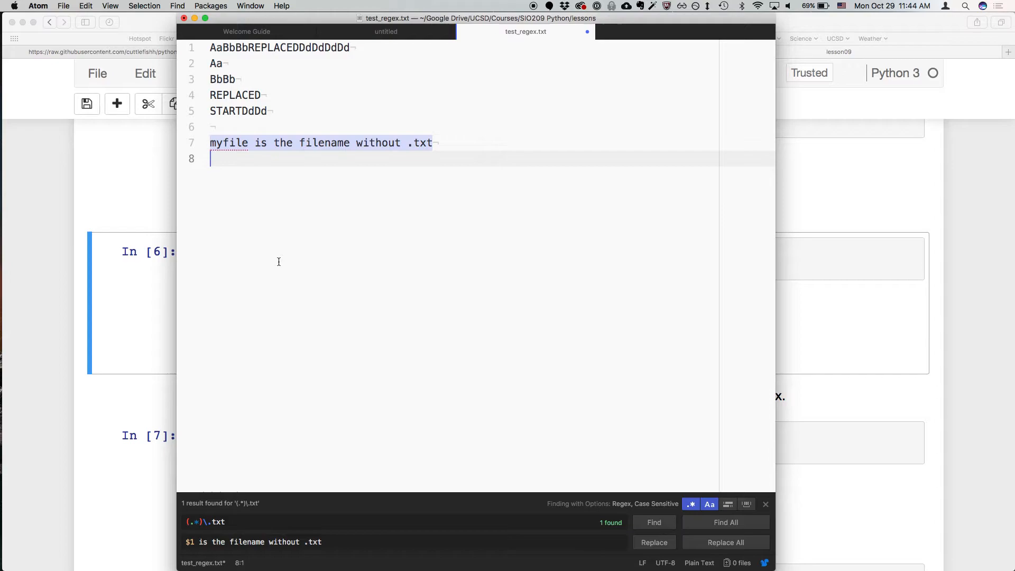
key(Return)
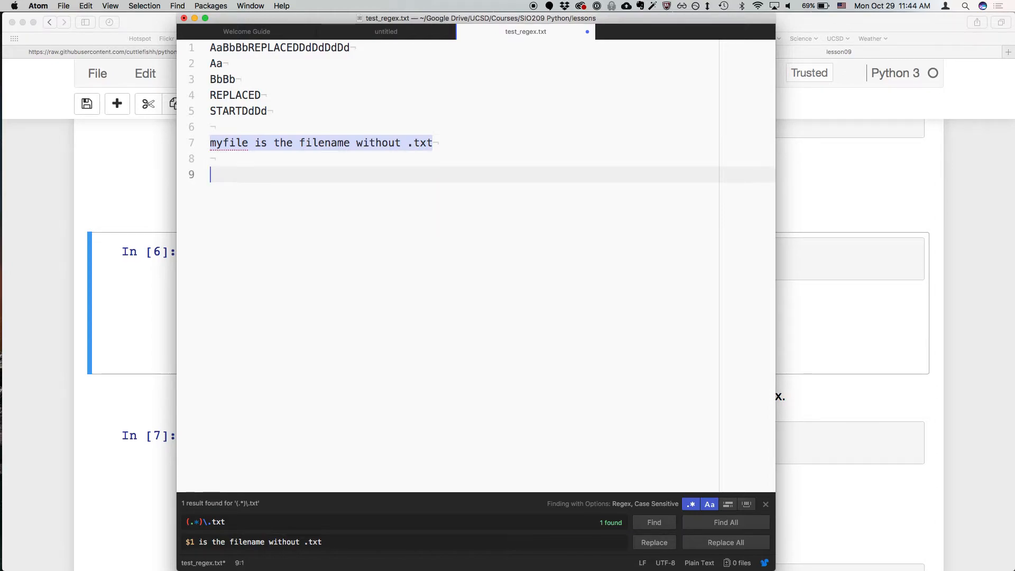
text(()
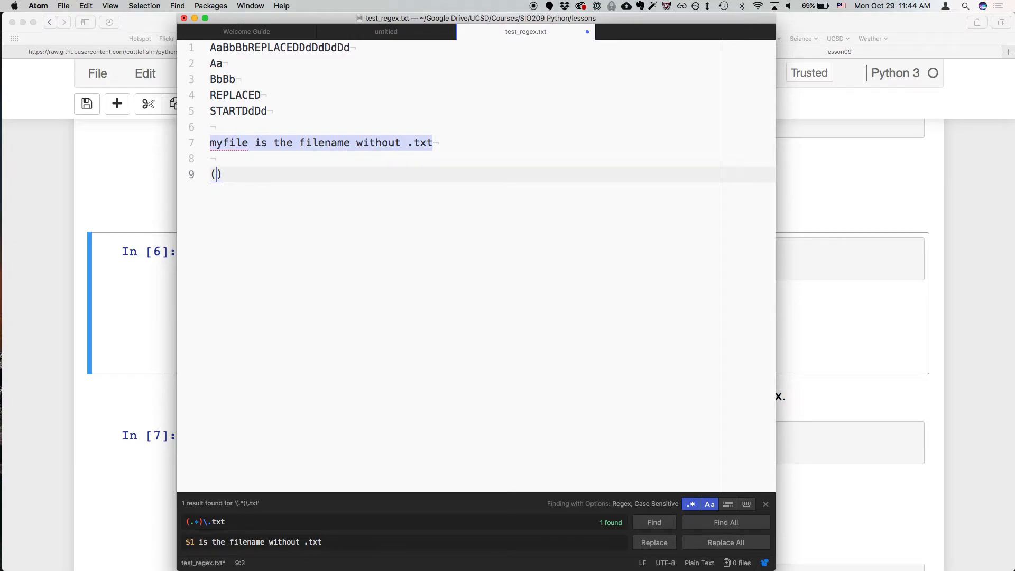
text(abc)
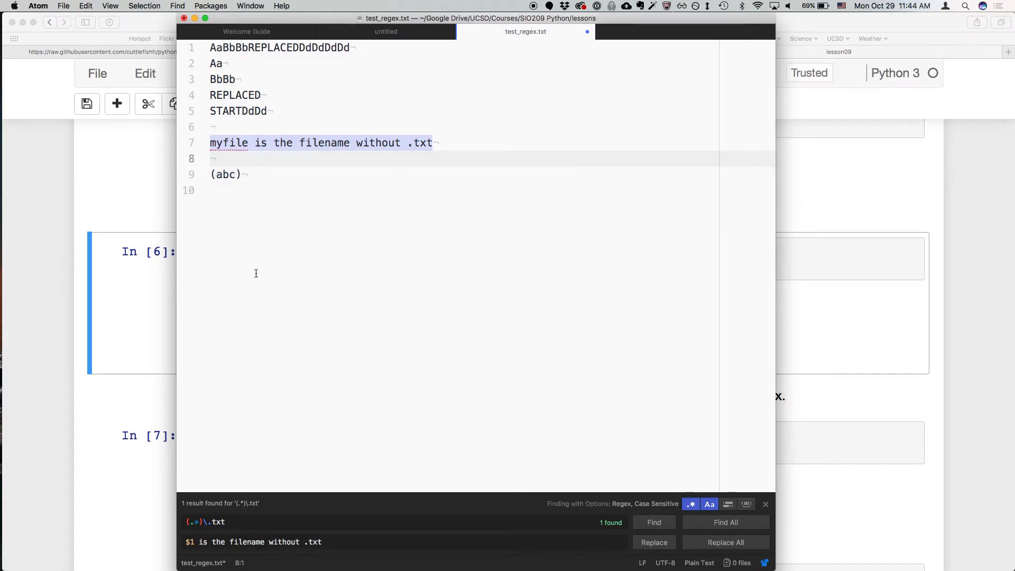
Step: Search for the escaped pattern \(abc\) to match the literal parentheses
click(259, 521)
text((abc)
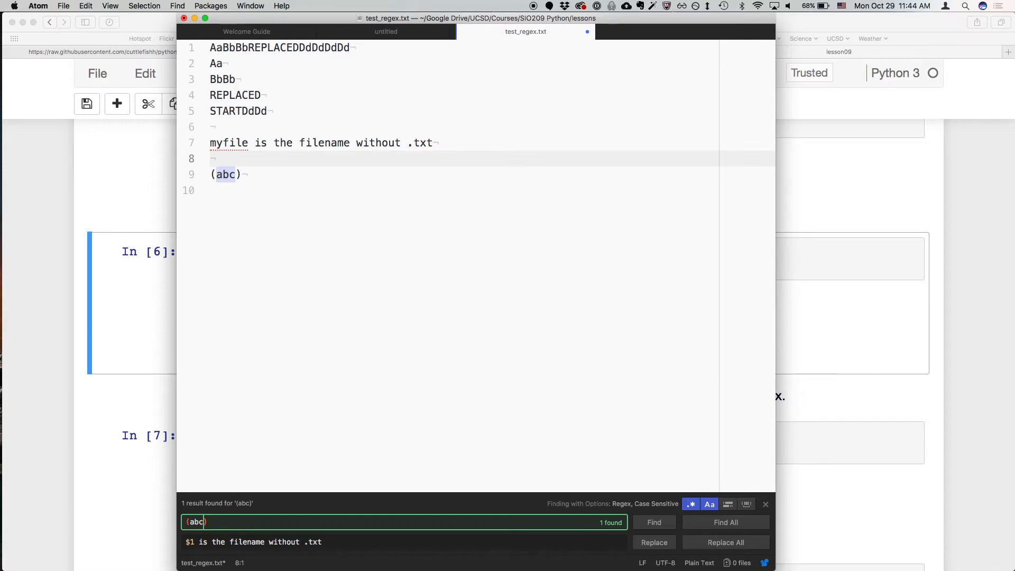
text(\(abc\))
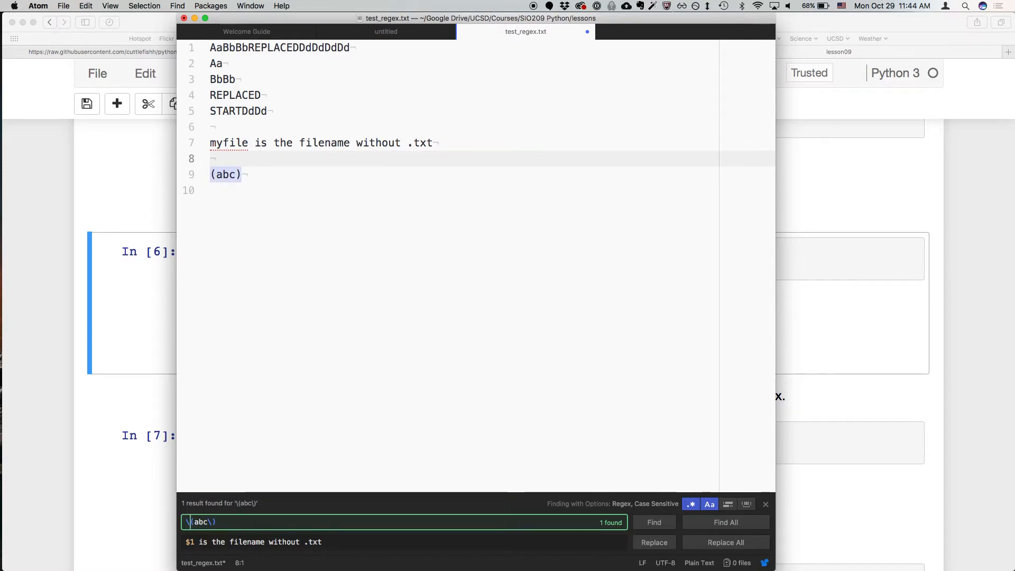